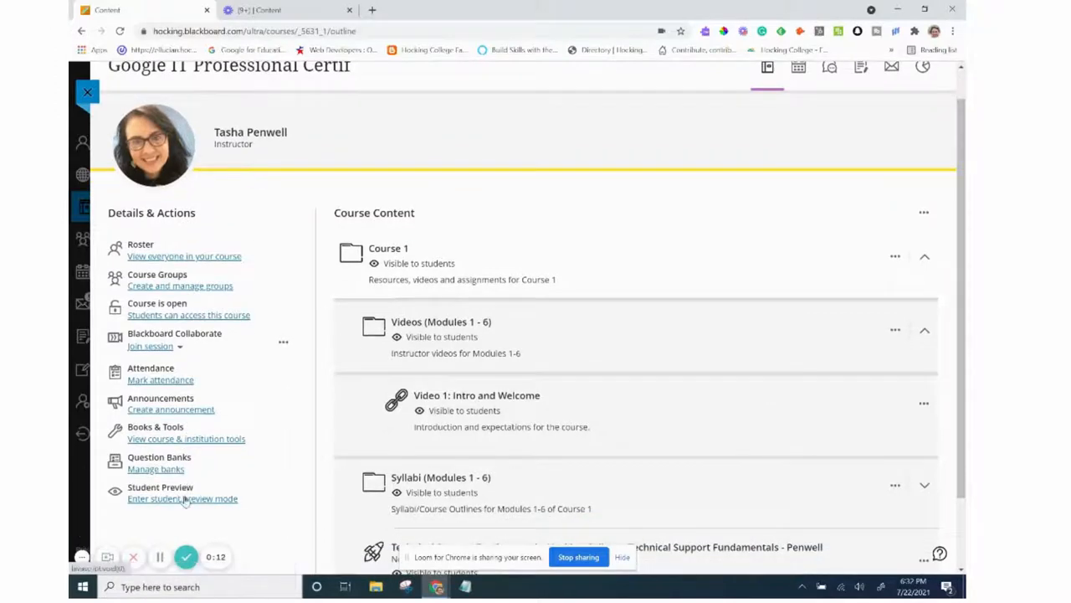
- Start student preview of the Google IT Professional course
{"action": "left_click", "coordinate": [183, 499]}
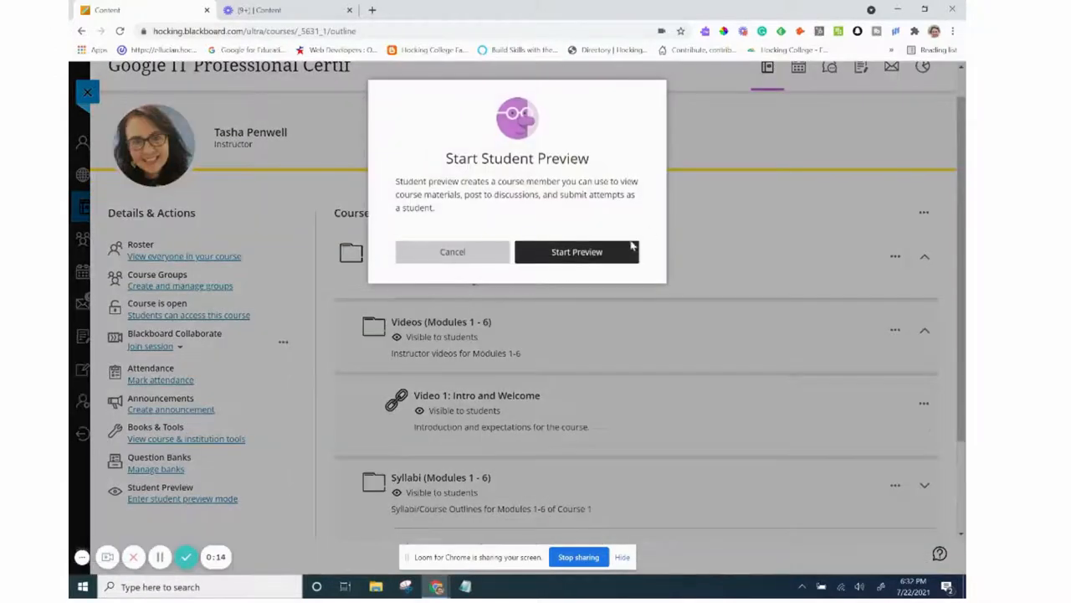
{"action": "left_click", "coordinate": [575, 251]}
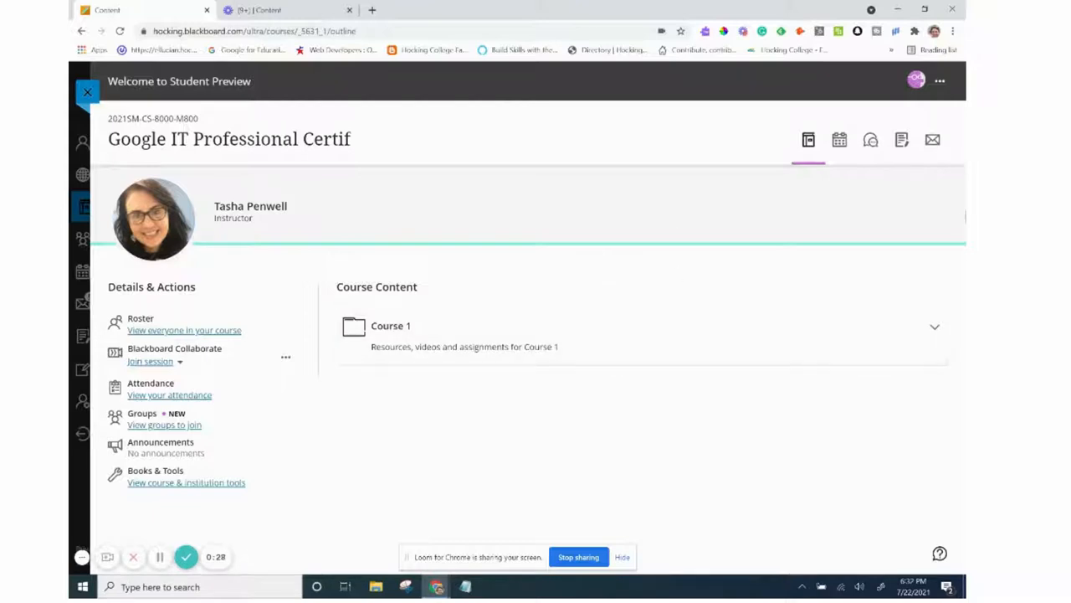
{"action": "mouse_move", "coordinate": [870, 141]}
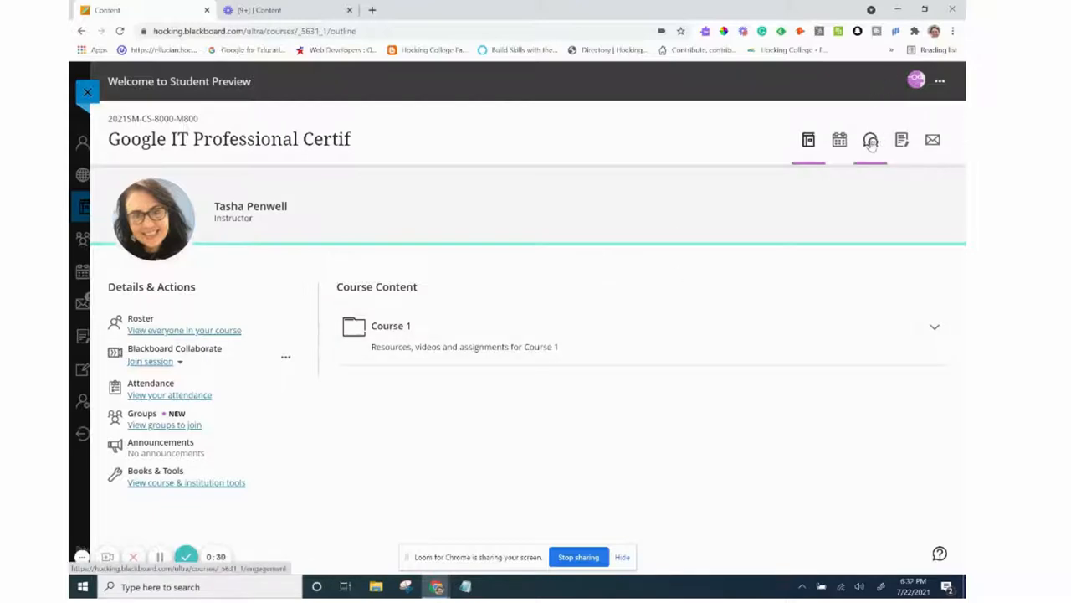
- View the course's empty Discussions page, then its Messages page
{"action": "left_click", "coordinate": [871, 140]}
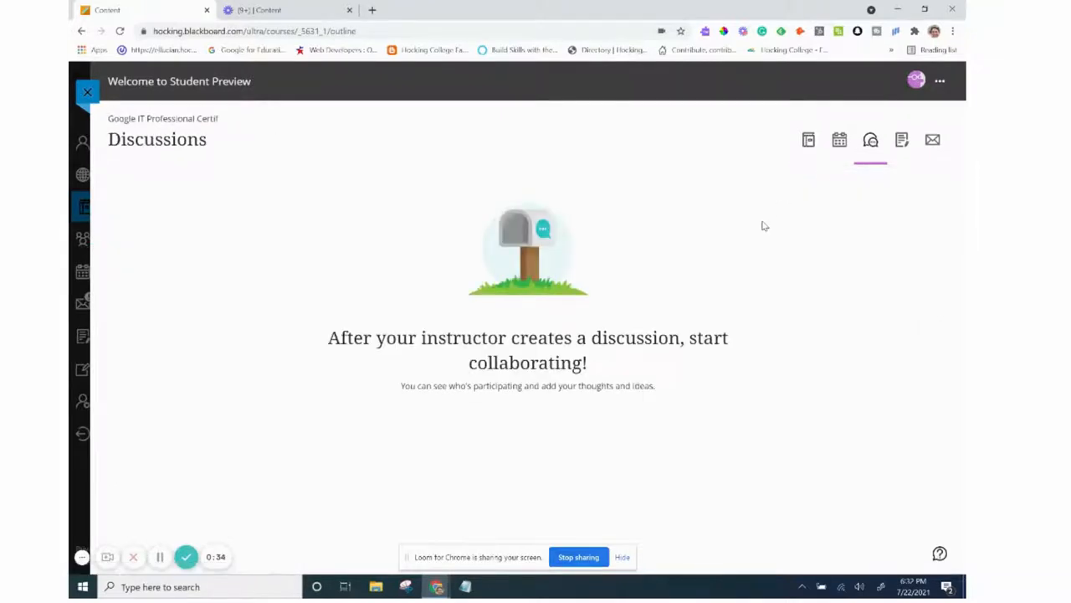
{"action": "left_click", "coordinate": [933, 140]}
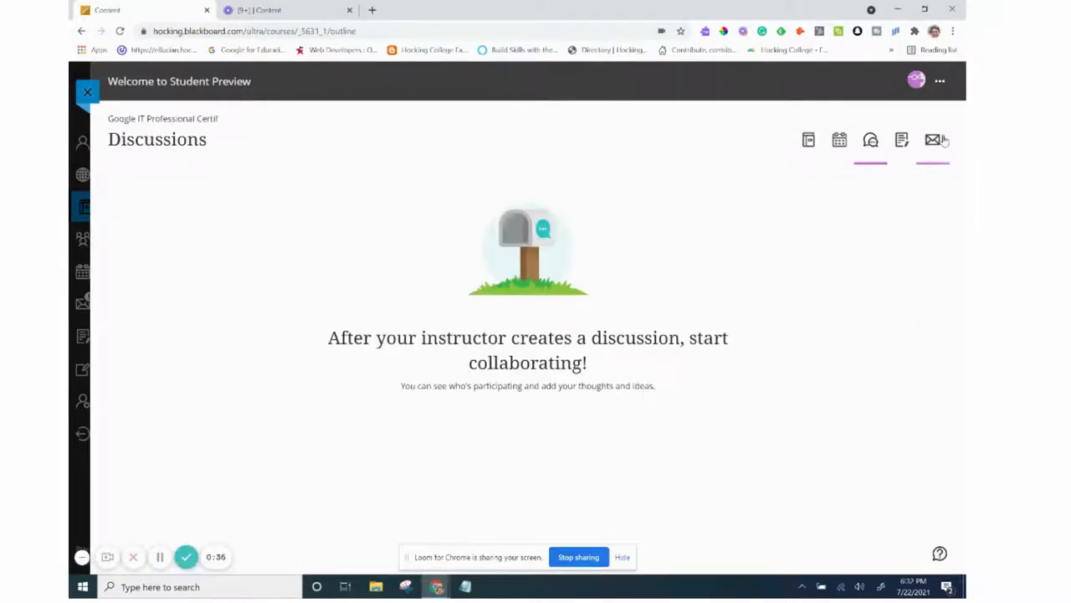
{"action": "left_click", "coordinate": [932, 141]}
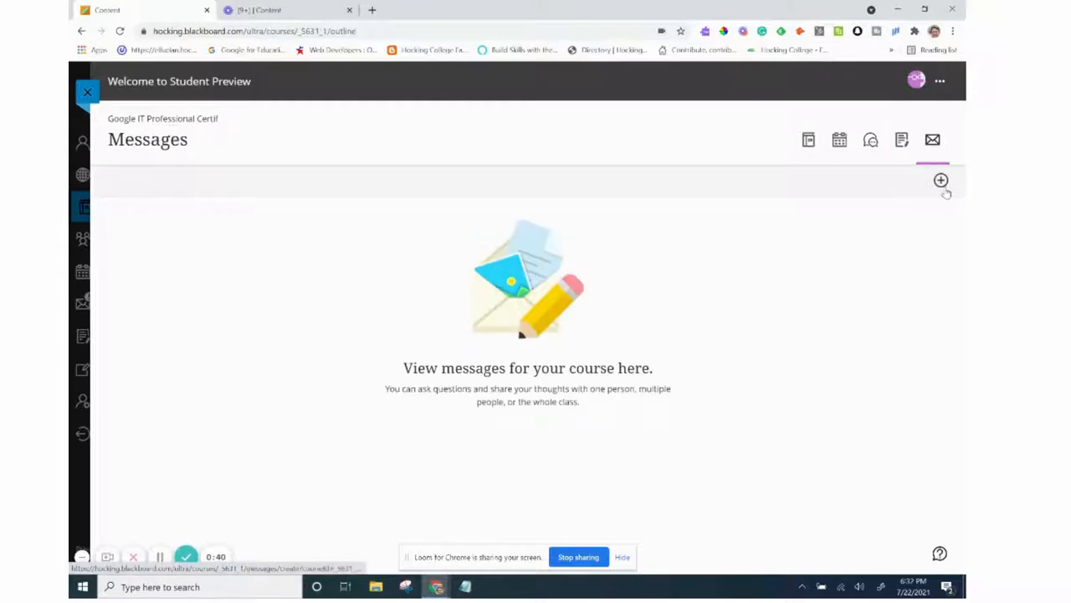
- Begin a new message with a recipient, then discard it unsent and return to Messages
{"action": "left_click", "coordinate": [941, 181]}
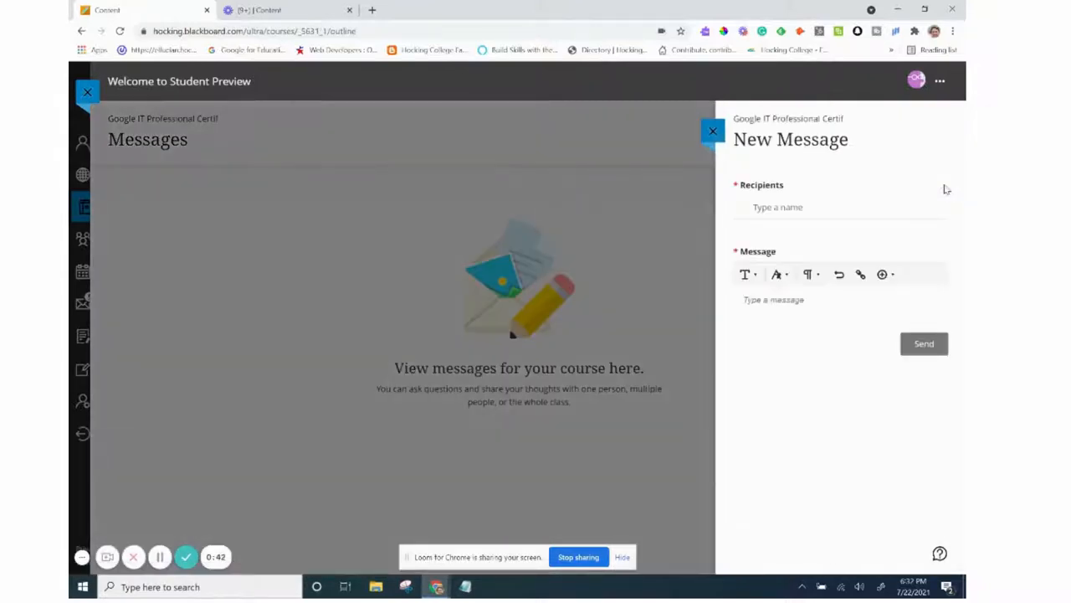
{"action": "left_click", "coordinate": [840, 208]}
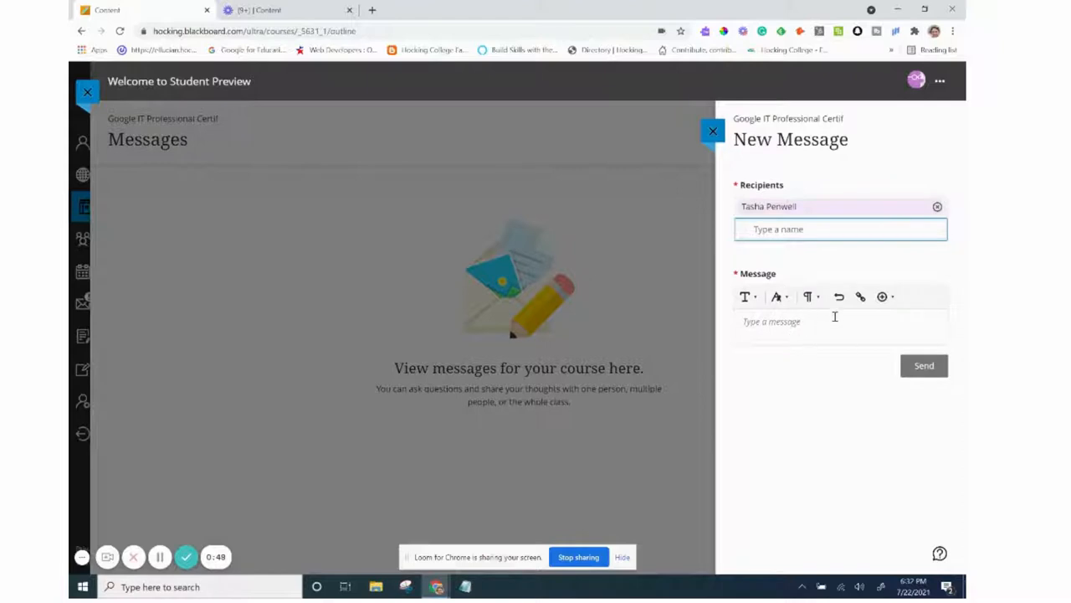
{"action": "left_click", "coordinate": [713, 131]}
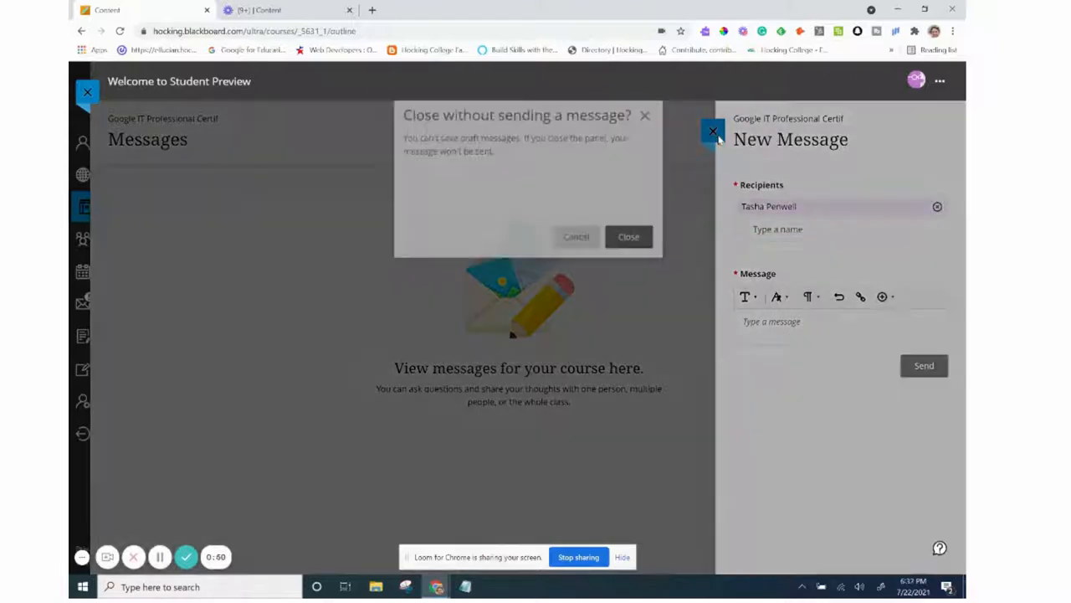
{"action": "left_click", "coordinate": [576, 236]}
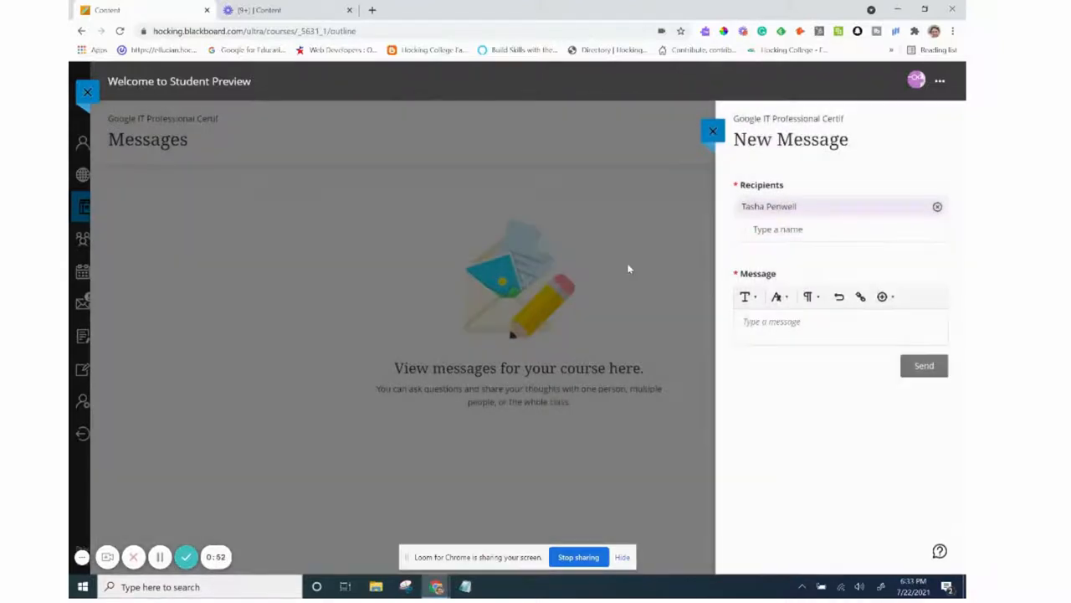
{"action": "left_click", "coordinate": [713, 131]}
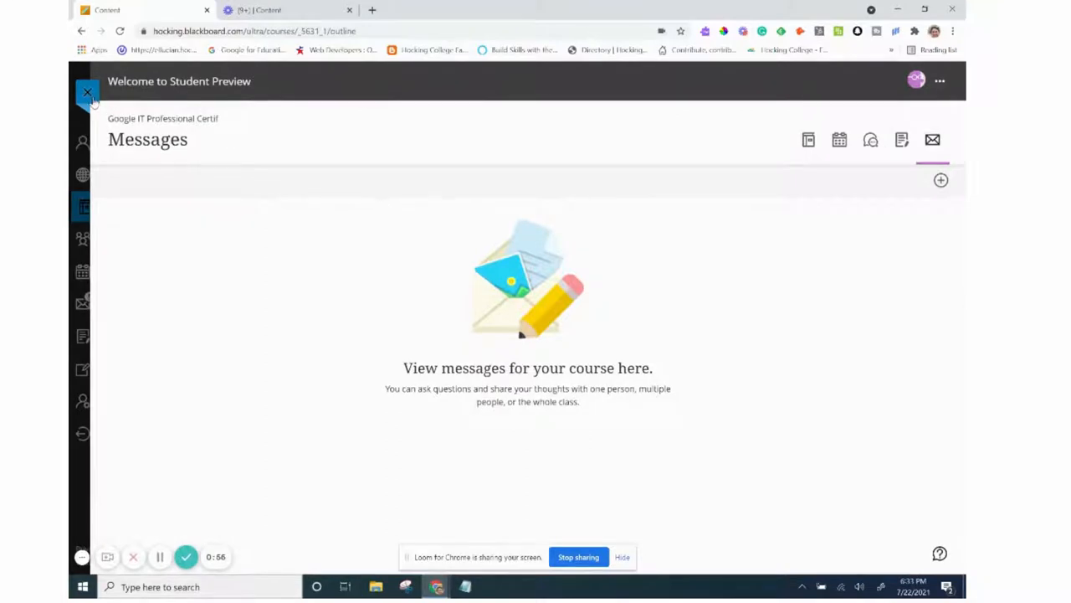
- Exit student preview and reopen the Google IT course from Courses
{"action": "left_click", "coordinate": [87, 92]}
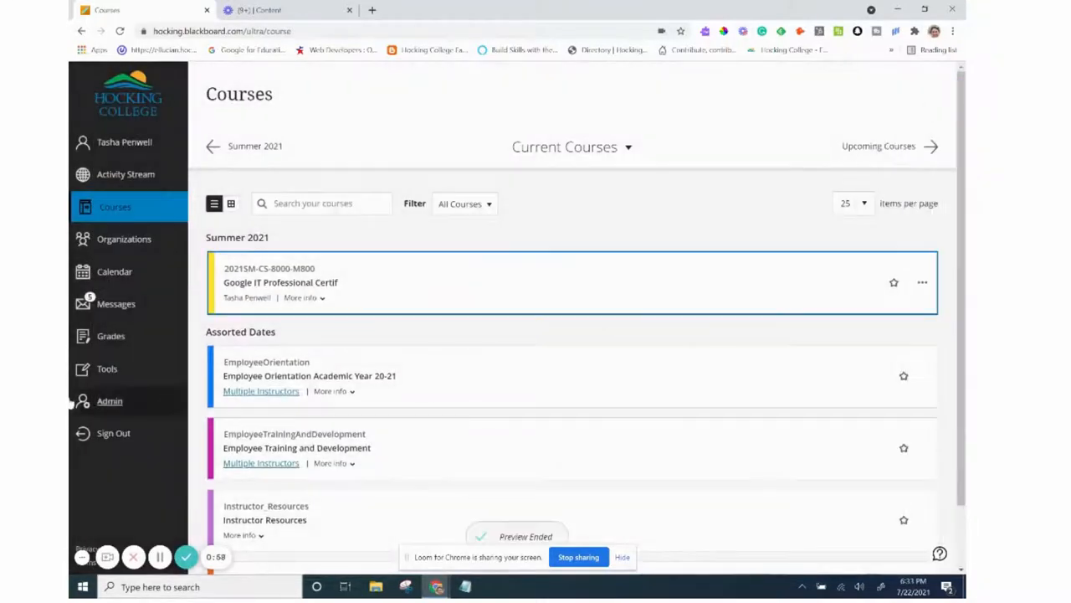
{"action": "left_click", "coordinate": [281, 281]}
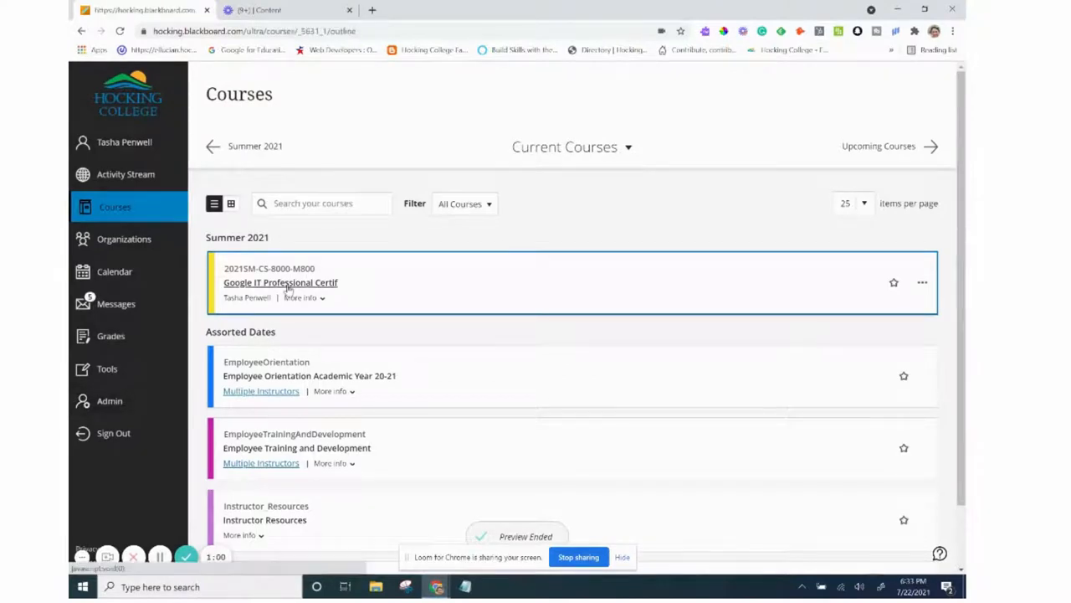
{"action": "left_click", "coordinate": [281, 281]}
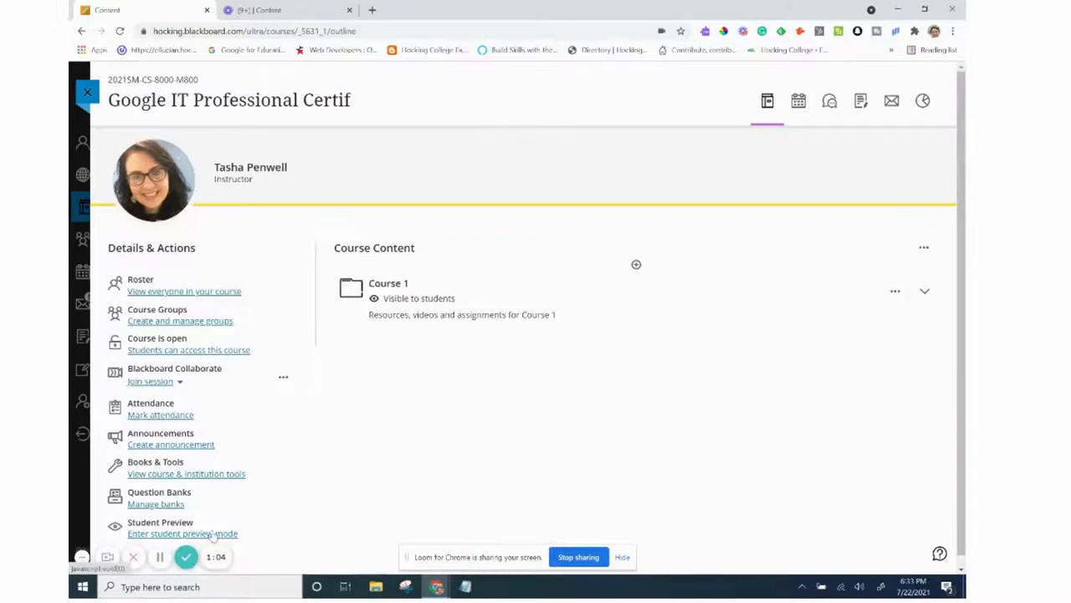
- Re-enter student preview to reach the course's student-view home page
{"action": "left_click", "coordinate": [183, 532]}
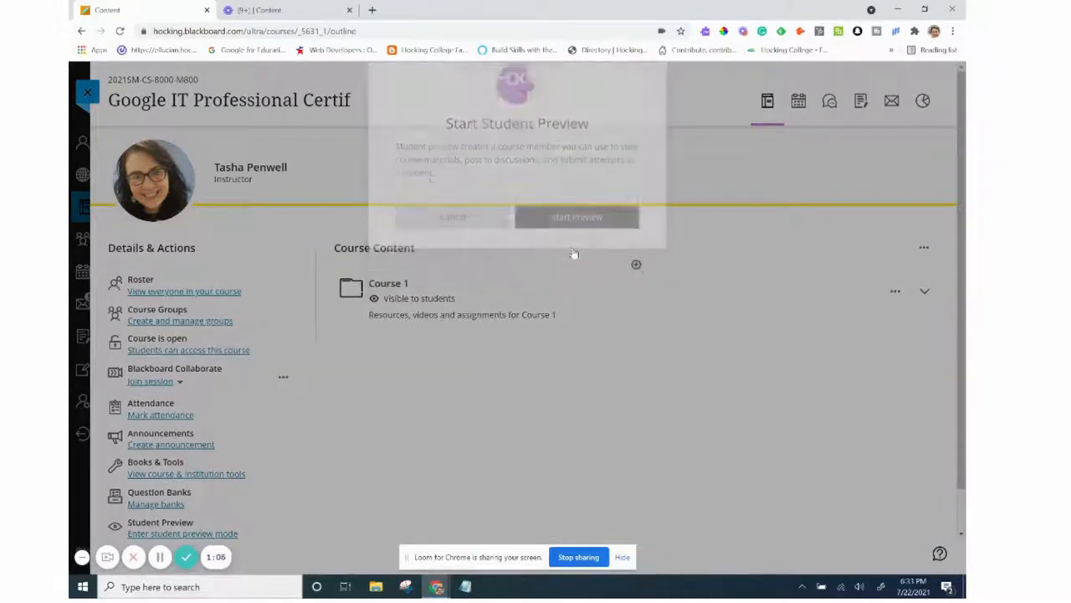
{"action": "left_click", "coordinate": [576, 218]}
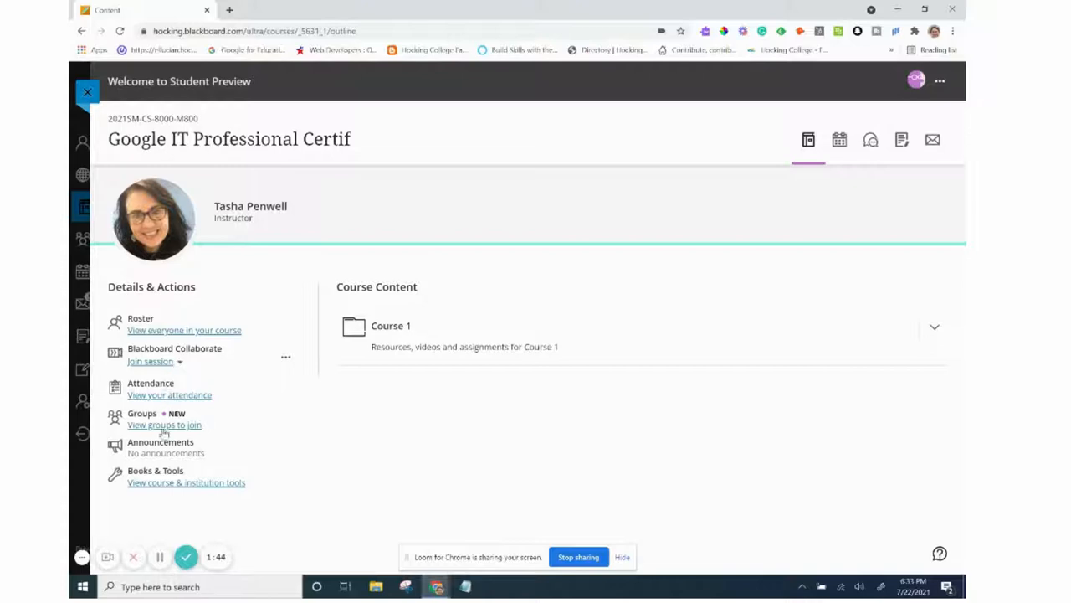
{"action": "mouse_move", "coordinate": [169, 395]}
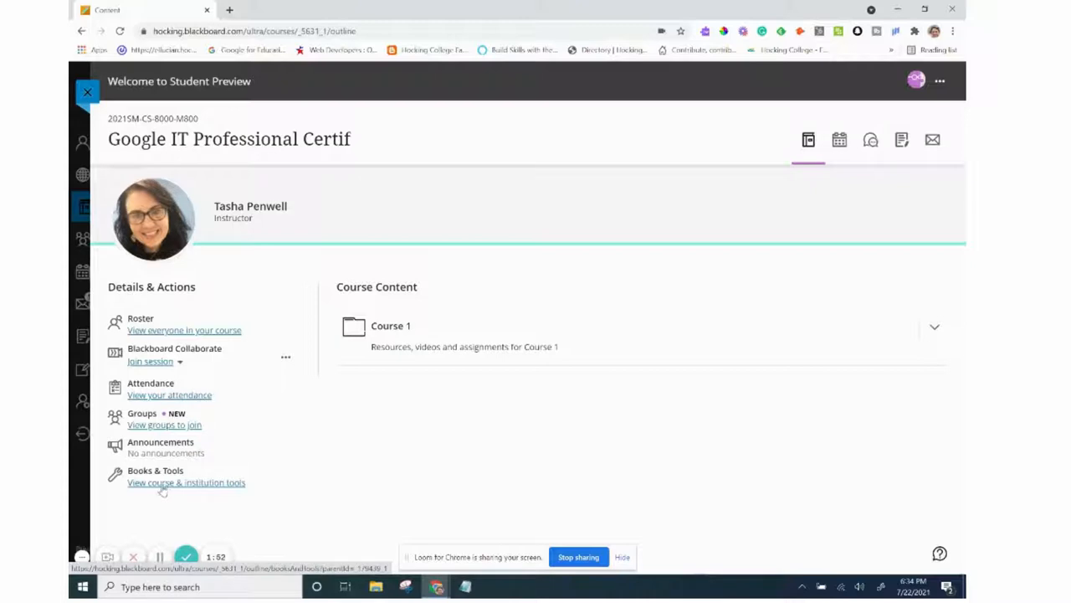
{"action": "mouse_move", "coordinate": [174, 489]}
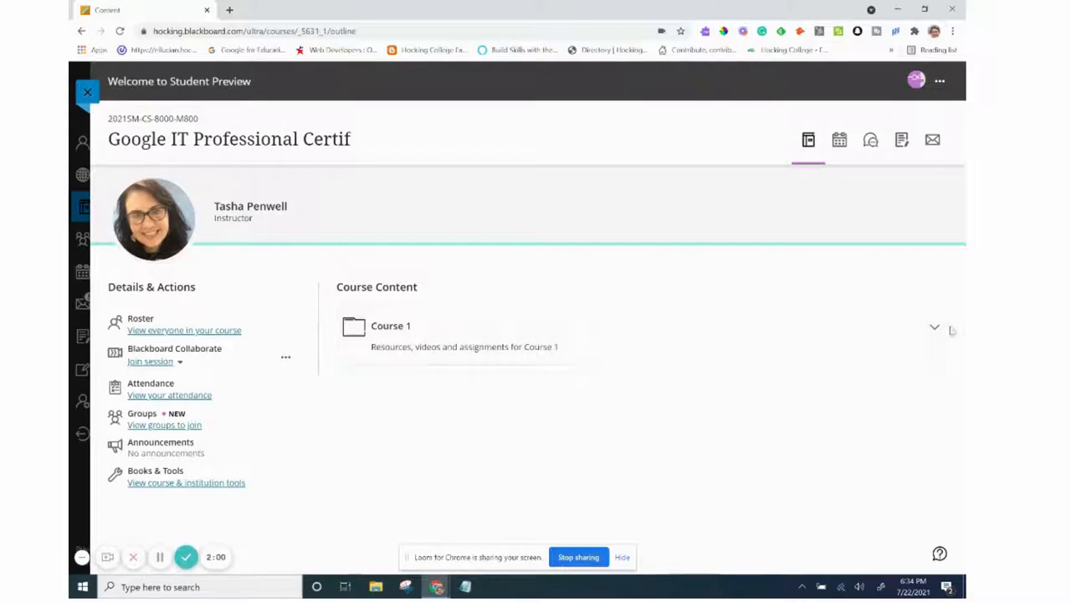
- Expand Course 1 and its Videos (Modules 1 - 6) folder
{"action": "left_click", "coordinate": [934, 327]}
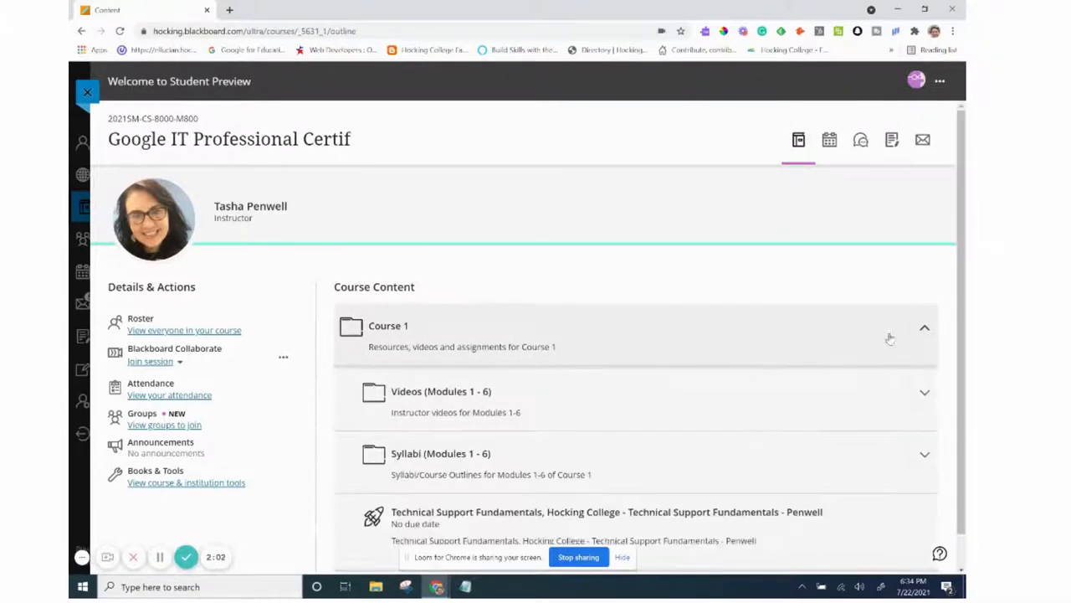
{"action": "scroll", "scroll_direction": "down", "scroll_amount": 3}
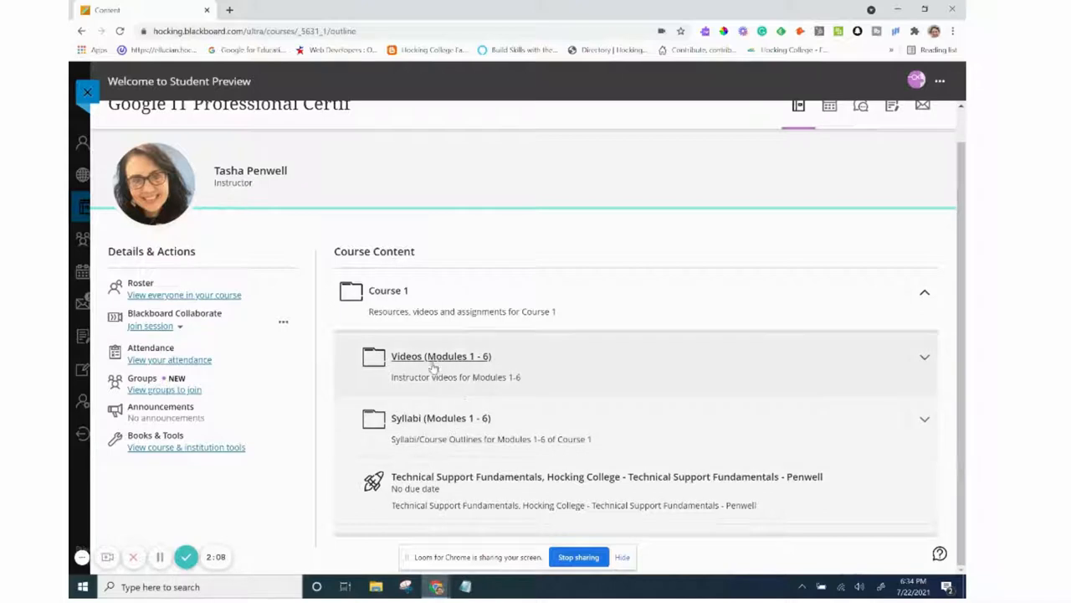
{"action": "mouse_move", "coordinate": [455, 355]}
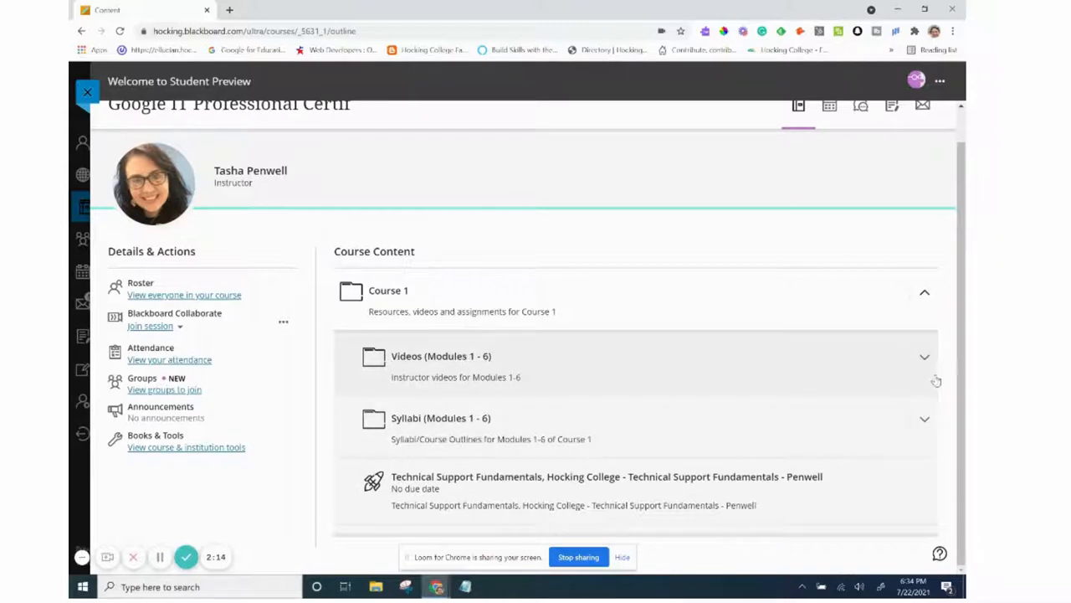
{"action": "left_click", "coordinate": [925, 357]}
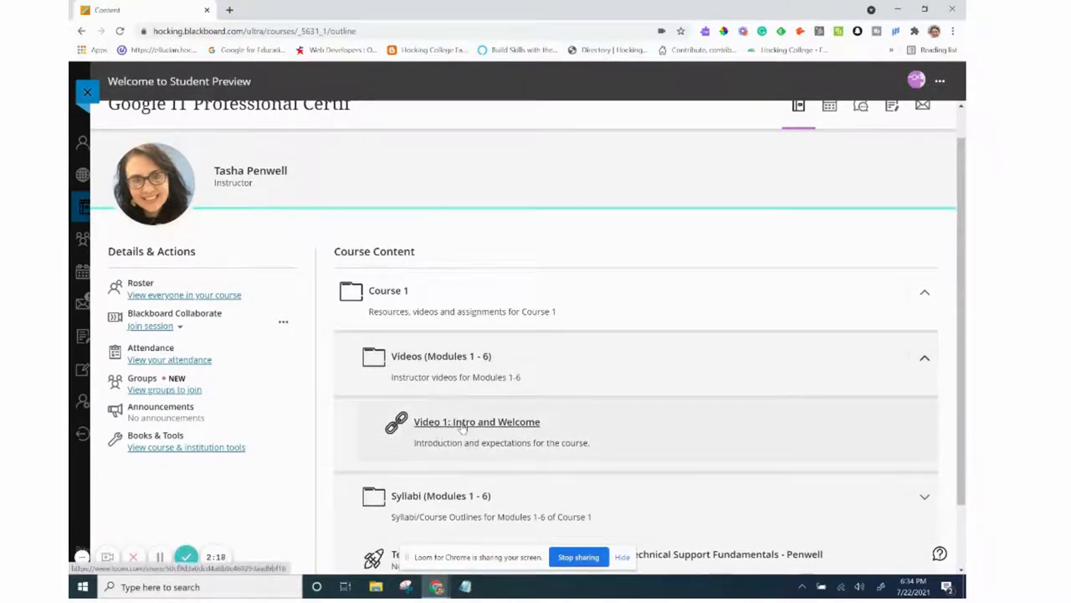
- Open 'Video 1: Intro and Welcome' in a new tab
{"action": "right_click", "coordinate": [475, 422]}
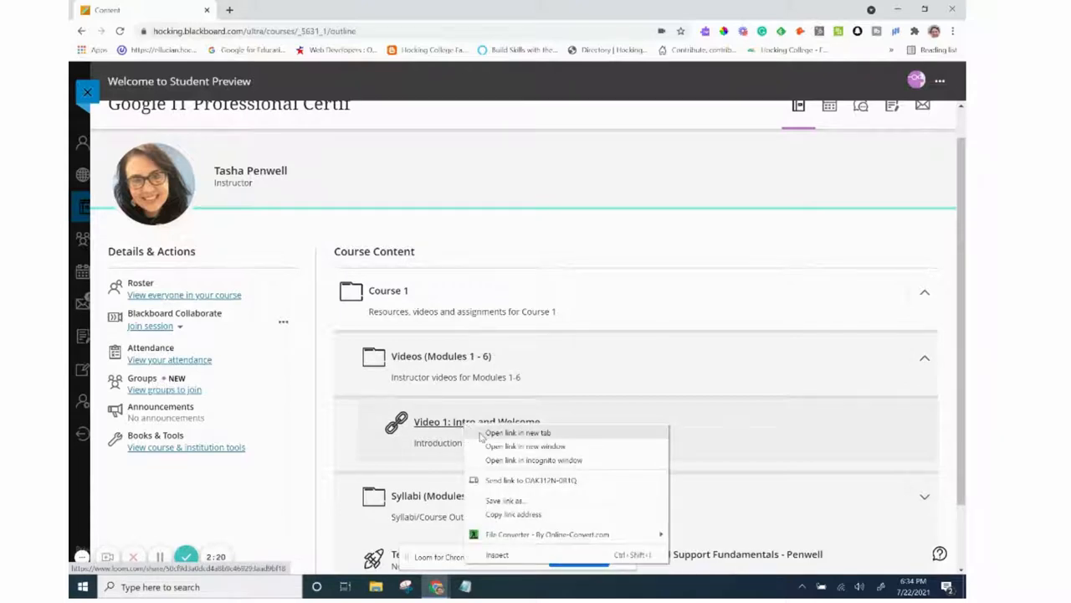
{"action": "left_click", "coordinate": [515, 432]}
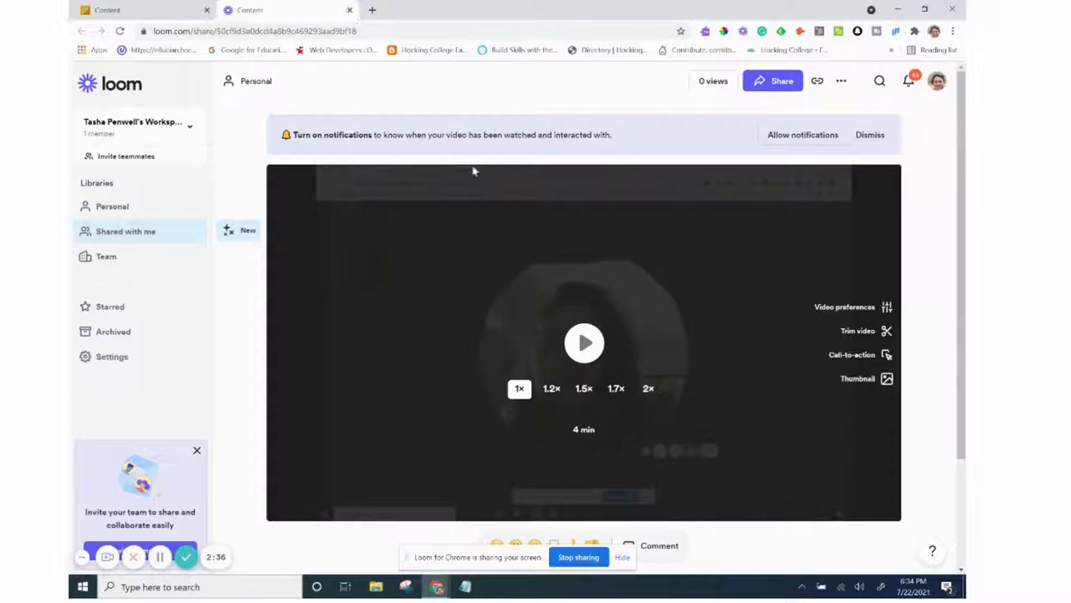
- View the Intro and Welcome Loom video, then return to the Blackboard course outline
{"action": "left_click", "coordinate": [584, 342]}
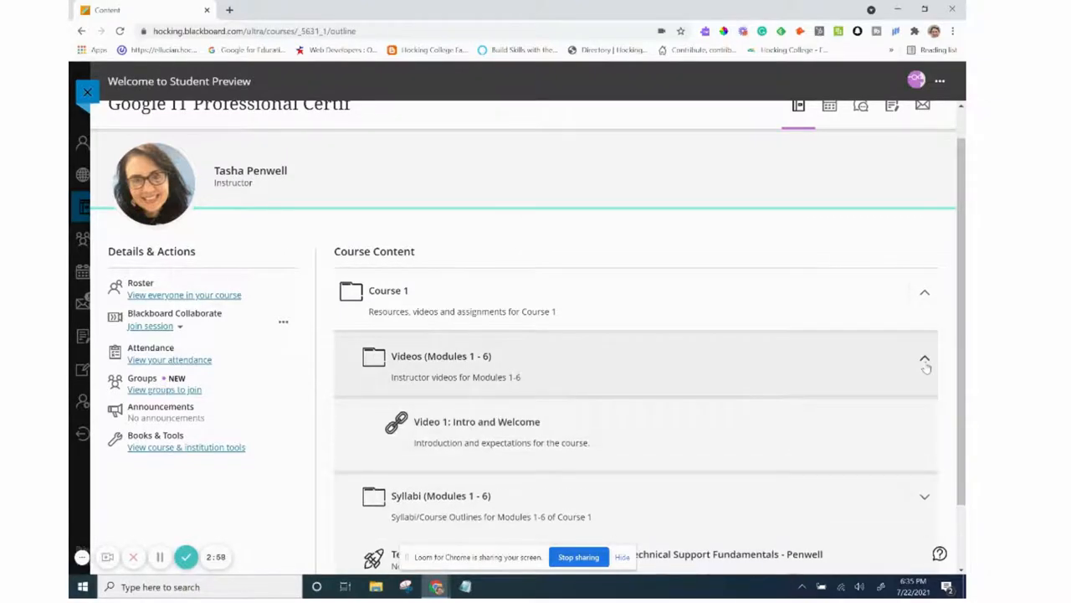
- Collapse Videos, expand Syllabi and open the Module 1 syllabus in a new tab
{"action": "left_click", "coordinate": [924, 358]}
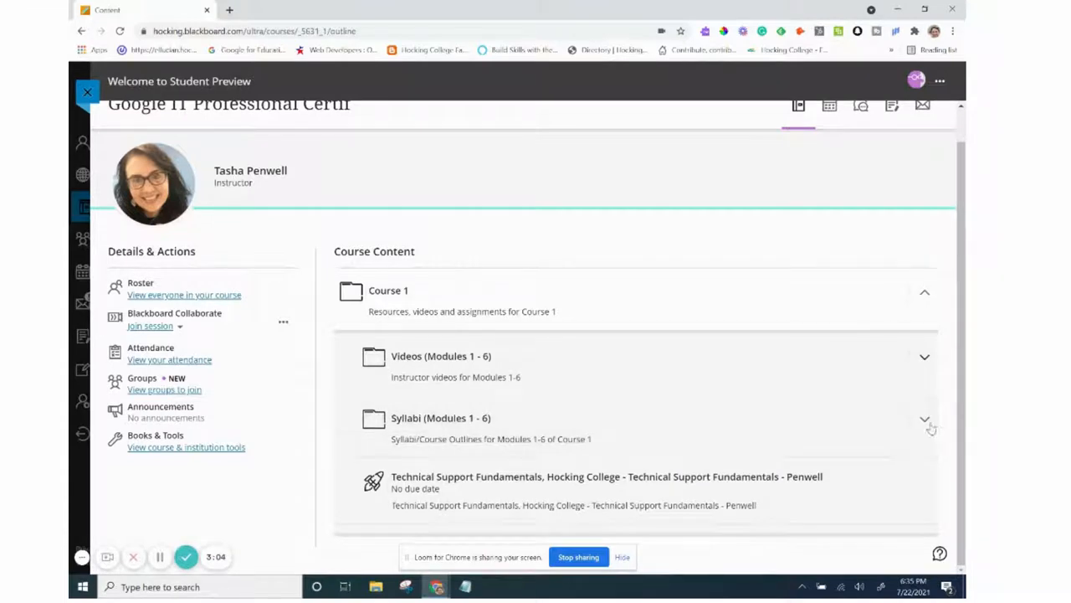
{"action": "left_click", "coordinate": [924, 418]}
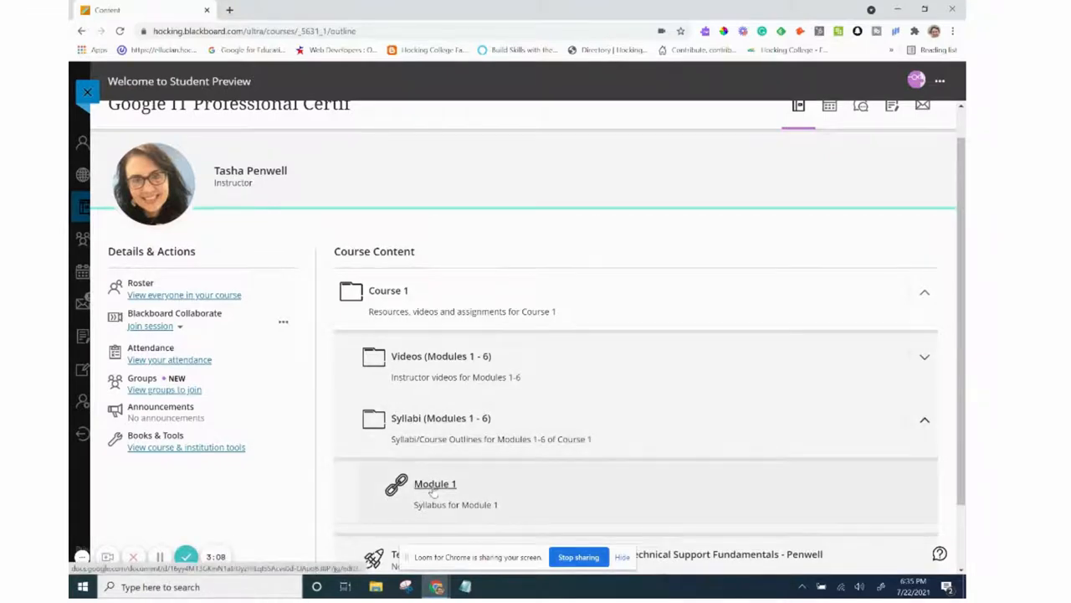
{"action": "right_click", "coordinate": [435, 484]}
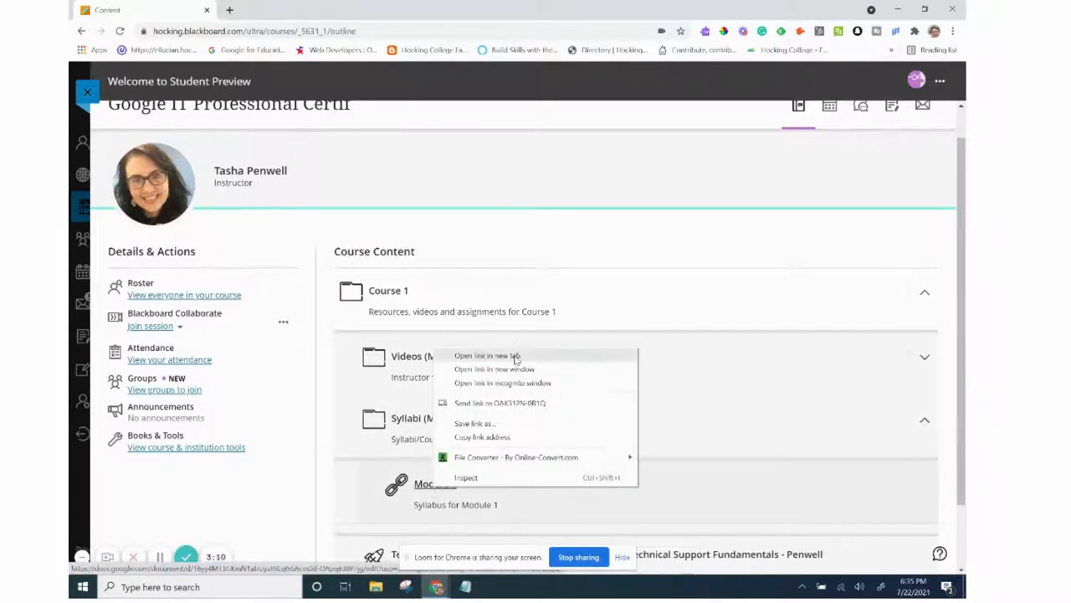
{"action": "left_click", "coordinate": [485, 355]}
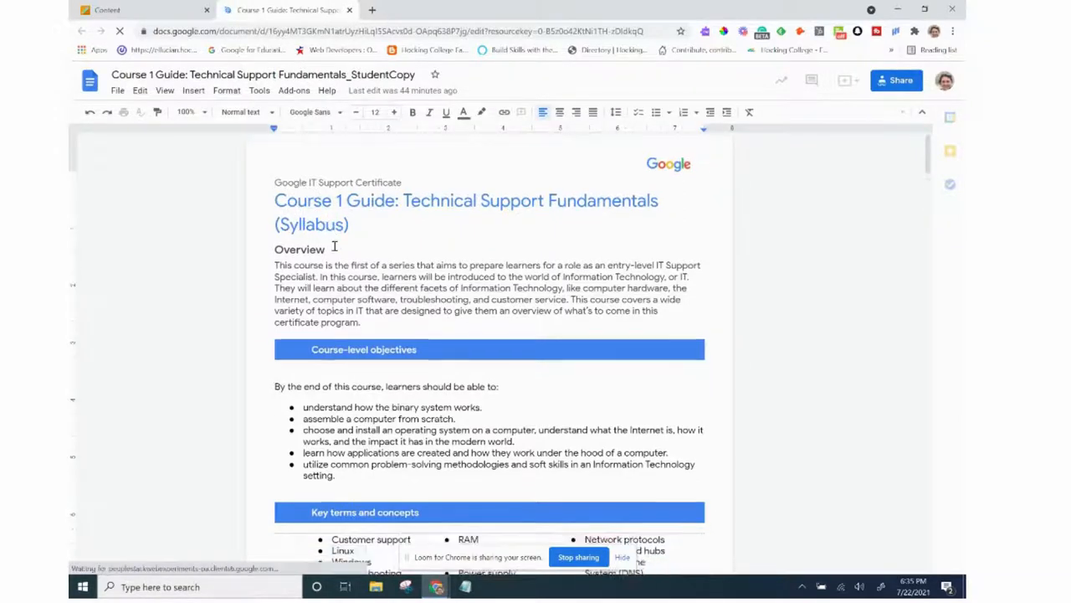
{"action": "scroll", "scroll_direction": "down", "scroll_amount": 3}
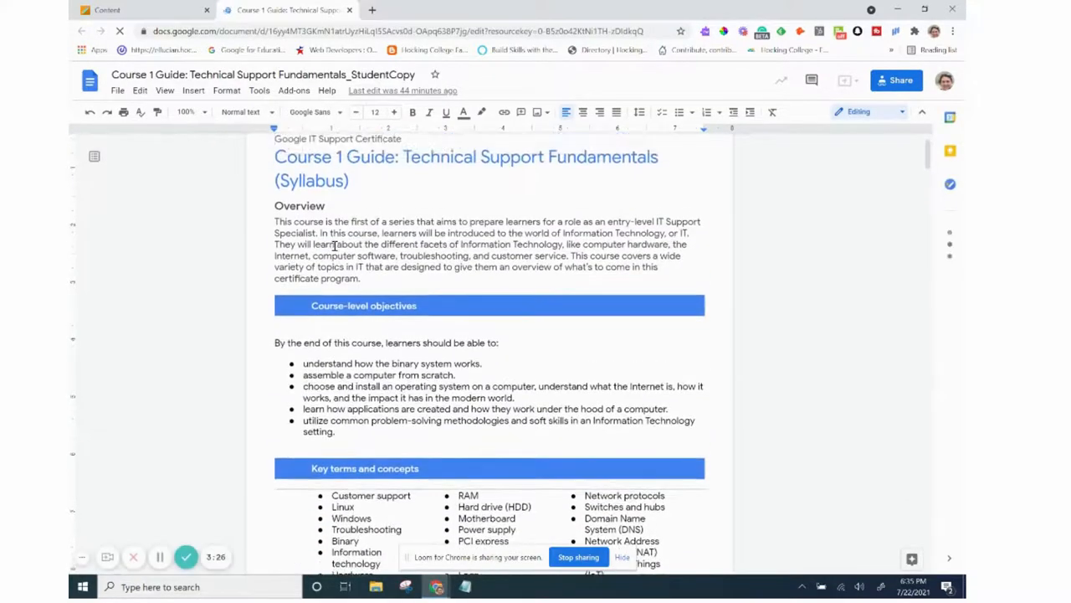
{"action": "scroll", "scroll_direction": "down", "scroll_amount": 3}
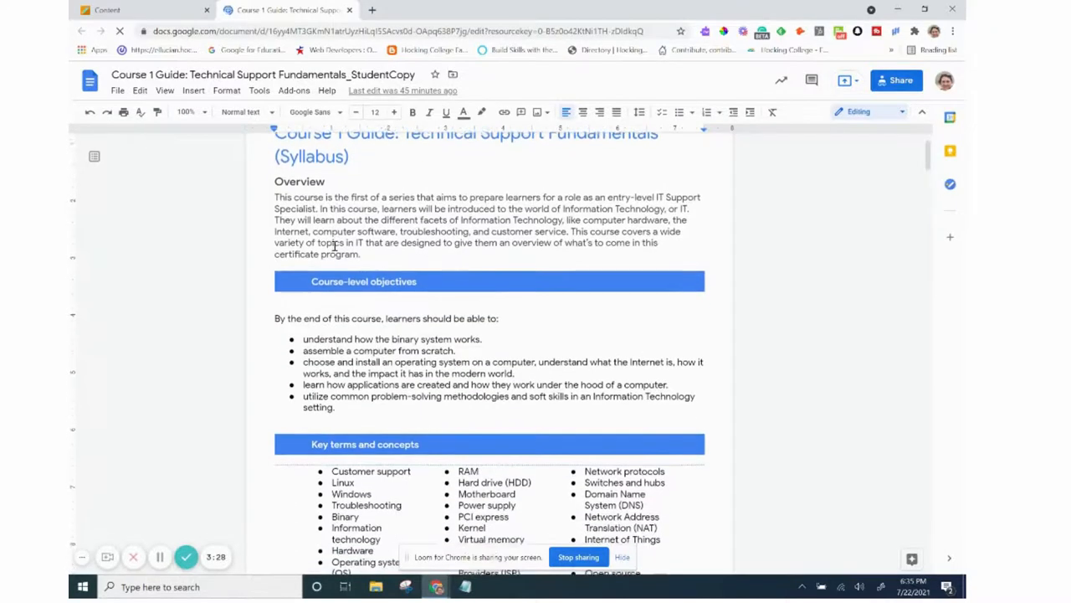
{"action": "scroll", "scroll_direction": "down", "scroll_amount": 3}
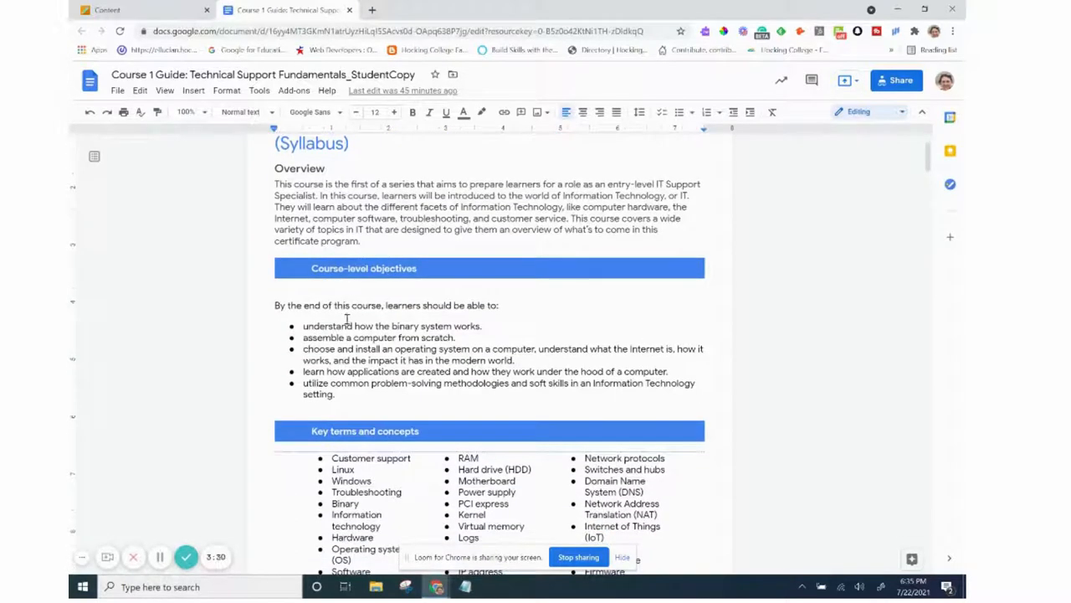
{"action": "scroll", "scroll_direction": "down", "scroll_amount": 3}
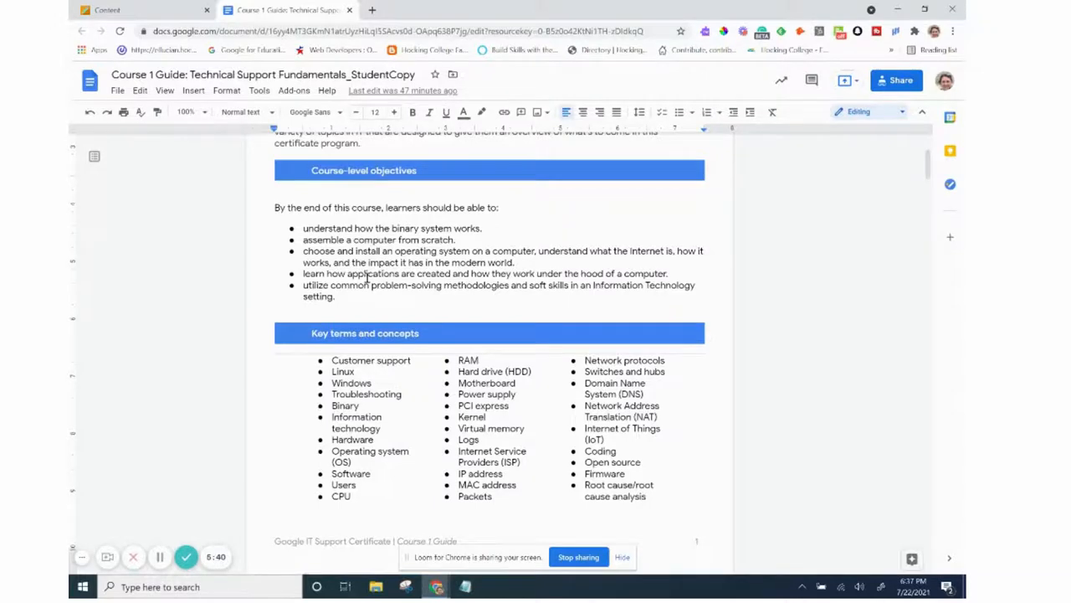
{"action": "scroll", "scroll_direction": "down", "scroll_amount": 3}
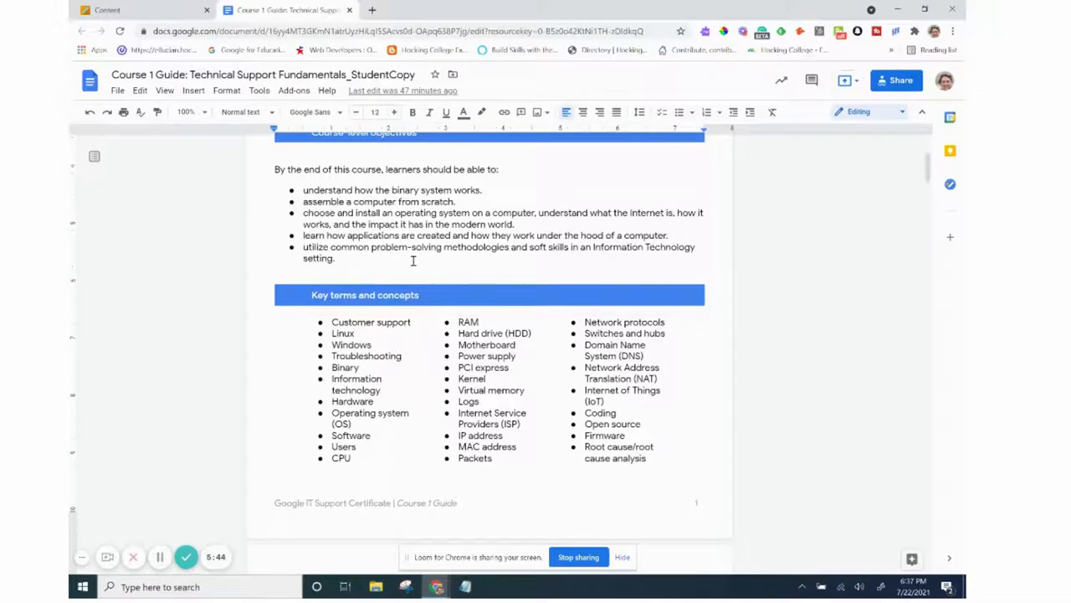
{"action": "scroll", "scroll_direction": "down", "scroll_amount": 3}
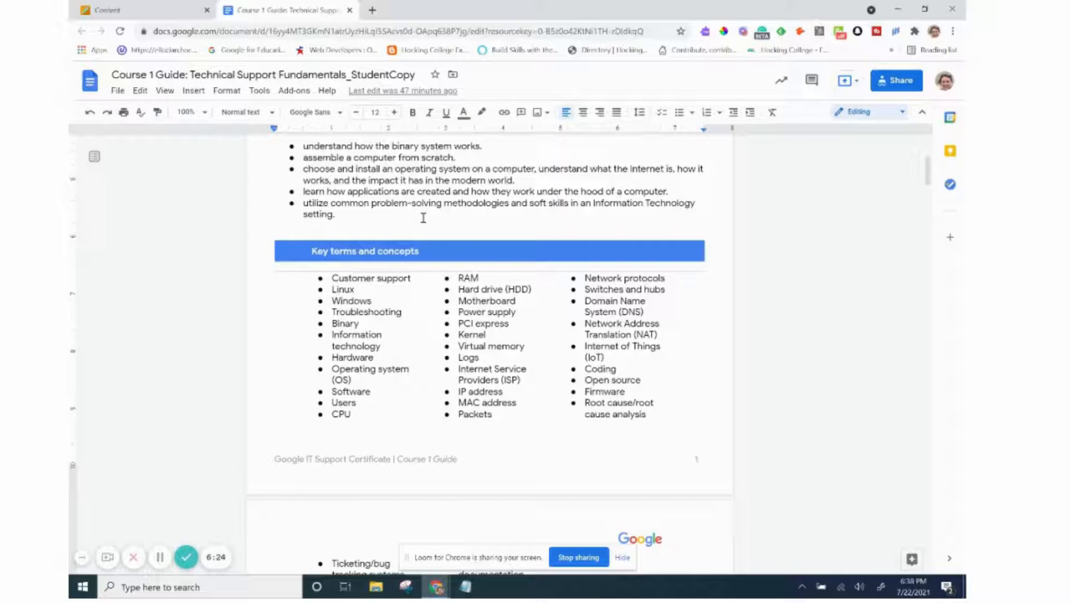
{"action": "scroll", "scroll_direction": "down", "scroll_amount": 3}
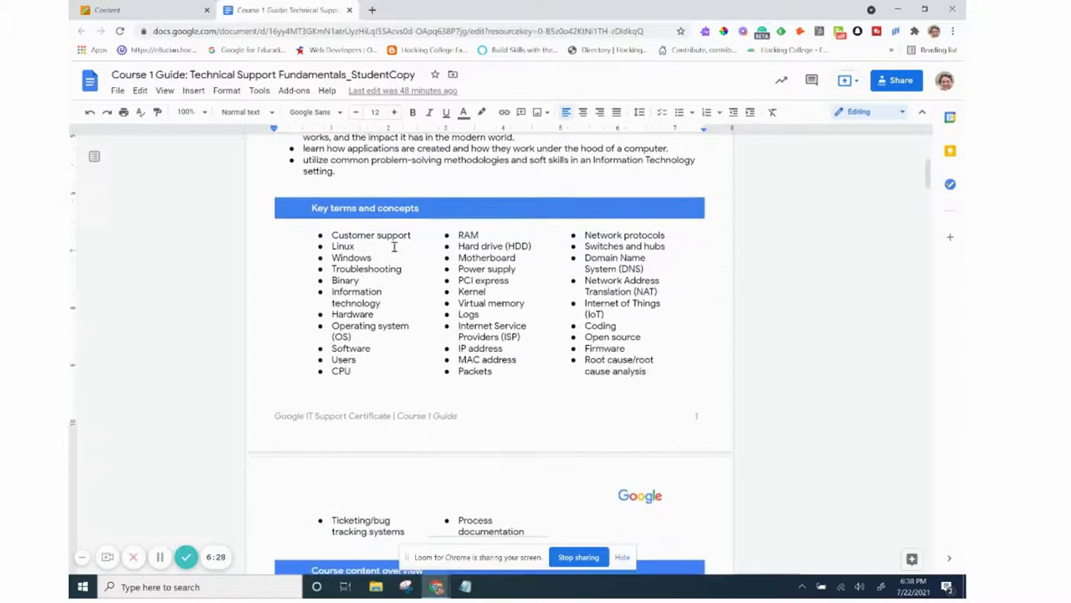
{"action": "scroll", "scroll_direction": "down", "scroll_amount": 3}
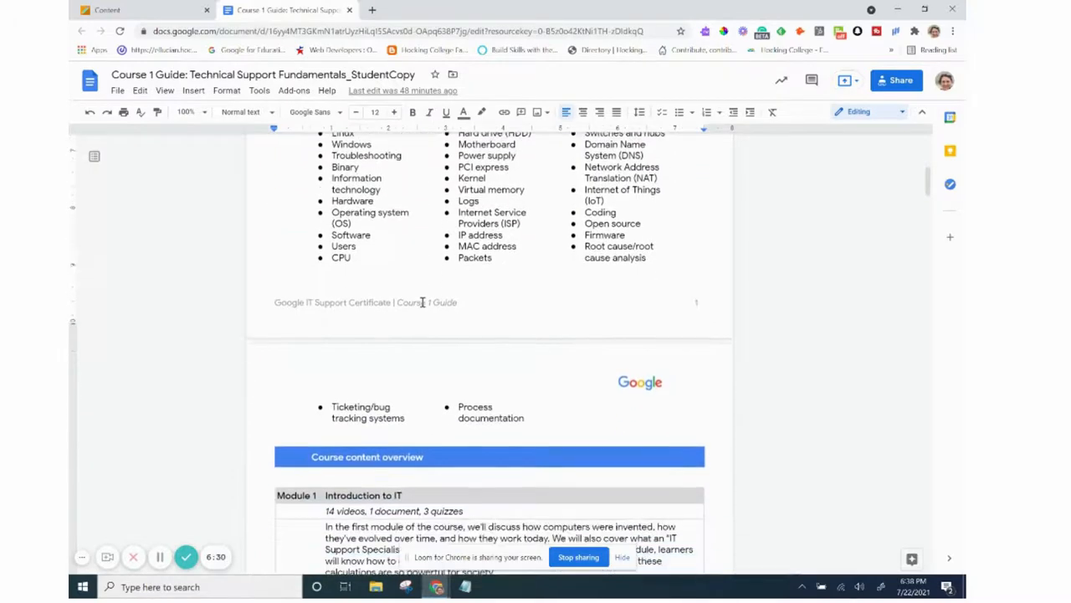
{"action": "scroll", "scroll_direction": "down", "scroll_amount": 3}
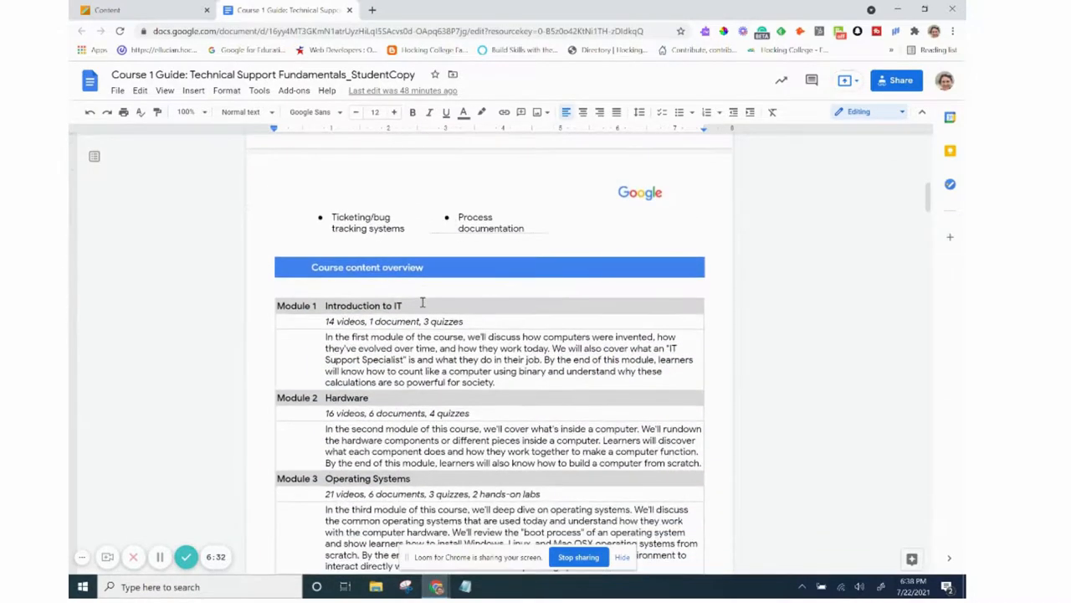
{"action": "scroll", "scroll_direction": "down", "scroll_amount": 3}
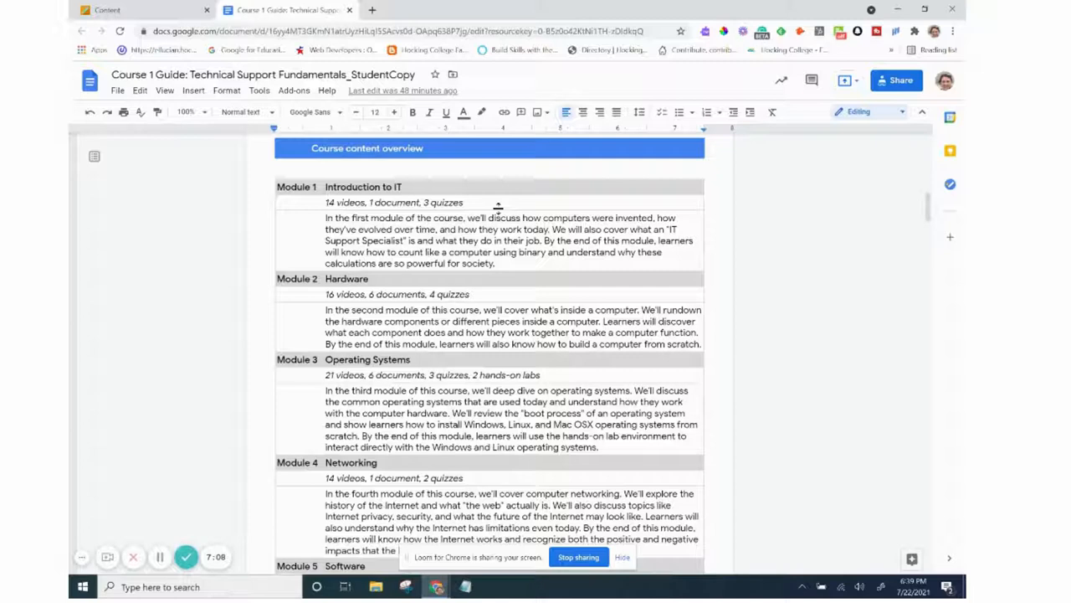
{"action": "scroll", "scroll_direction": "down", "scroll_amount": 3}
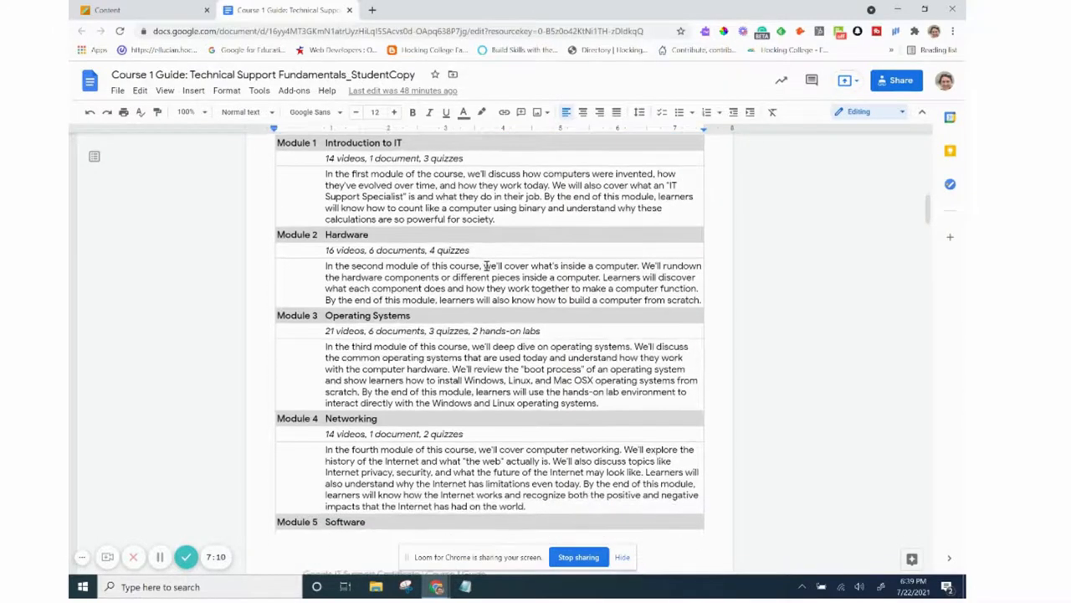
{"action": "scroll", "scroll_direction": "down", "scroll_amount": 3}
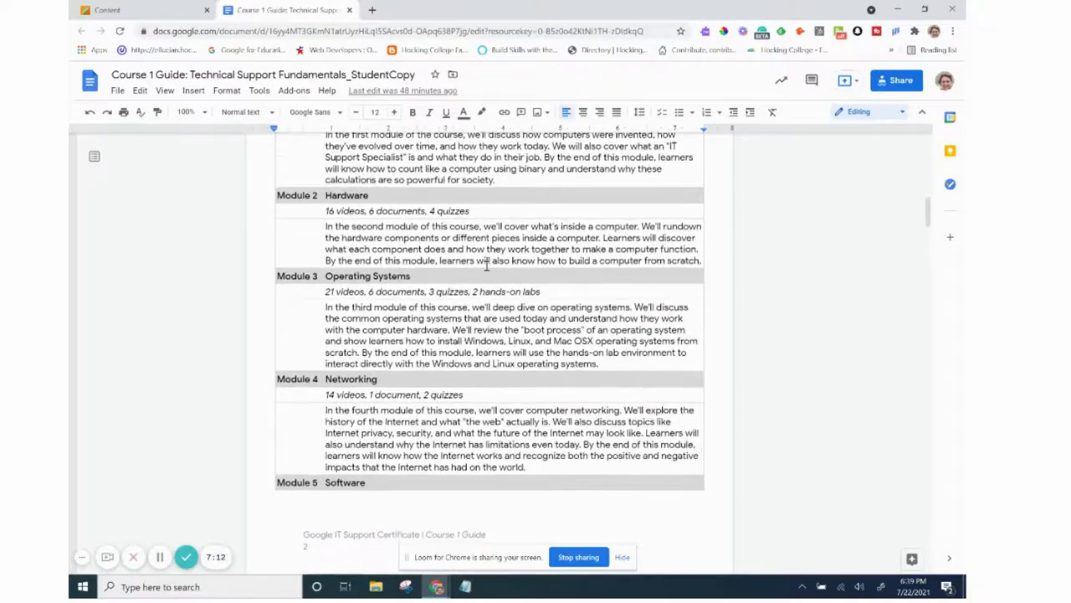
{"action": "scroll", "scroll_direction": "down", "scroll_amount": 3}
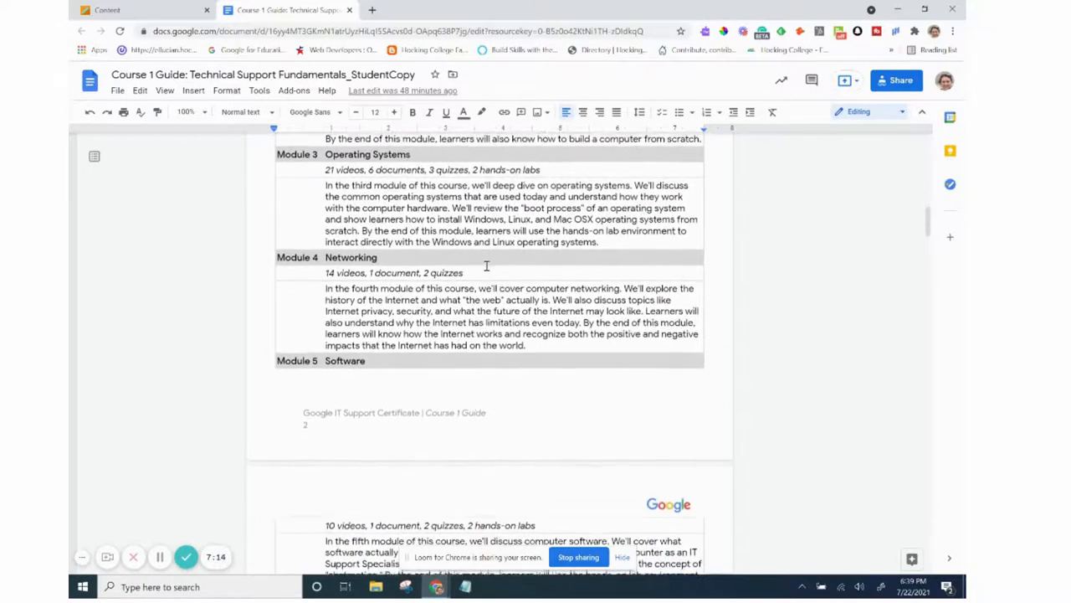
{"action": "scroll", "scroll_direction": "down", "scroll_amount": 3}
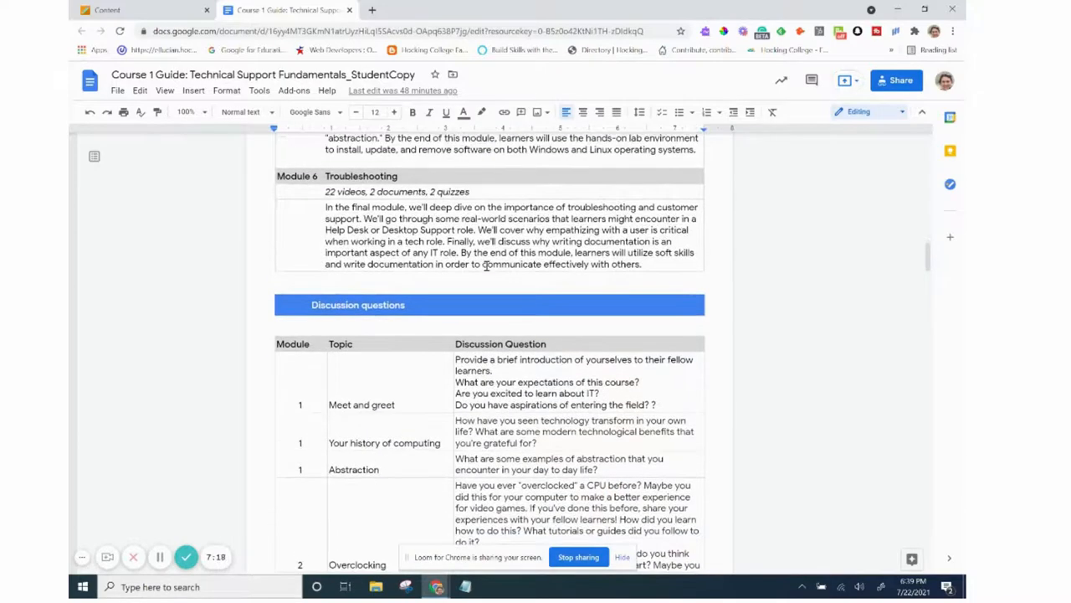
{"action": "scroll", "scroll_direction": "down", "scroll_amount": 3}
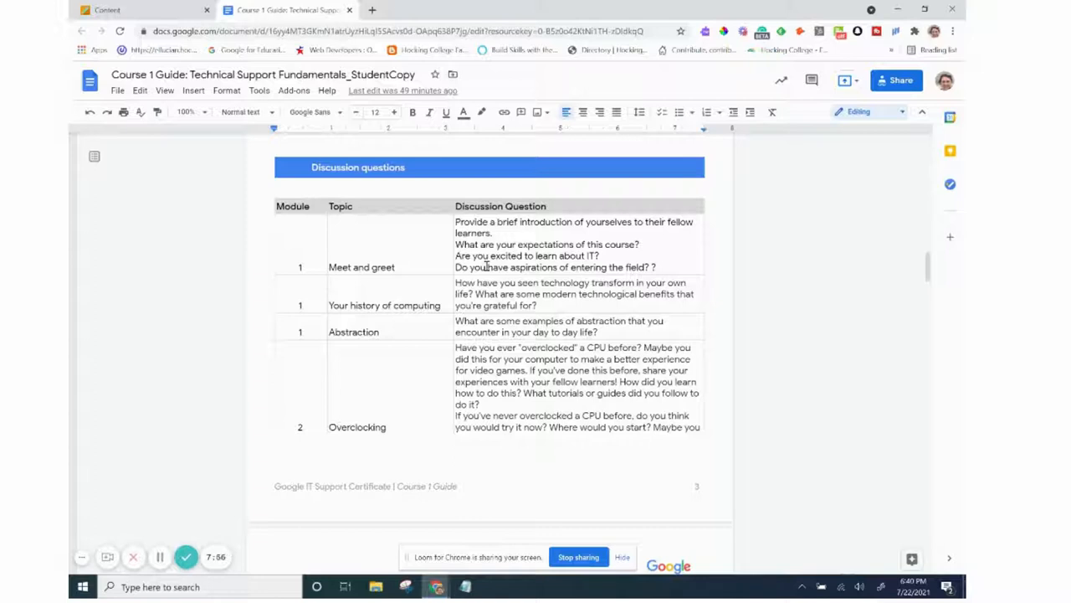
{"action": "mouse_move", "coordinate": [445, 332]}
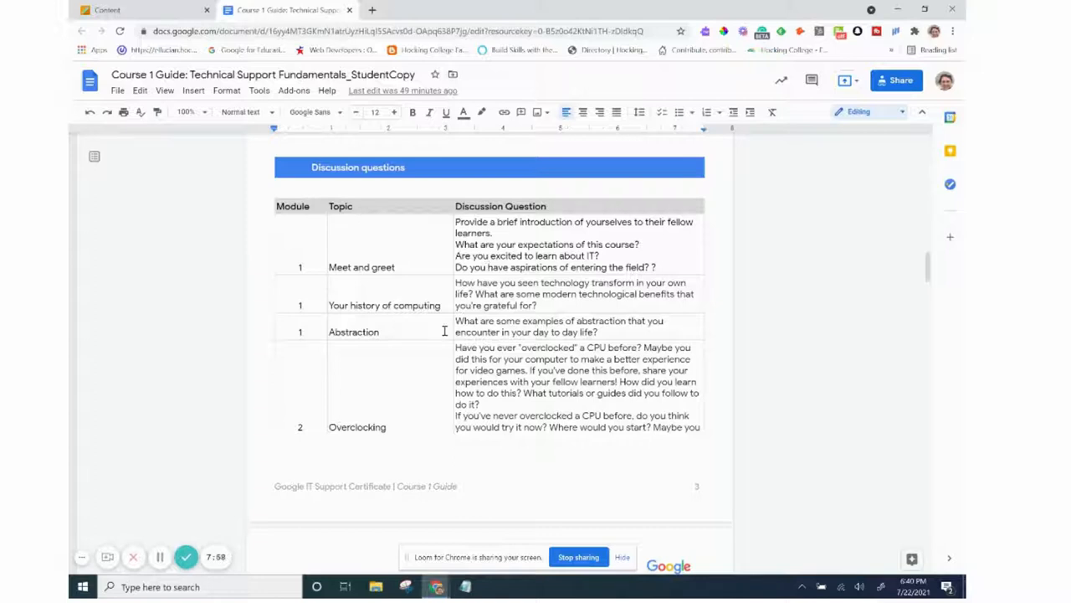
{"action": "scroll", "scroll_direction": "down", "scroll_amount": 3}
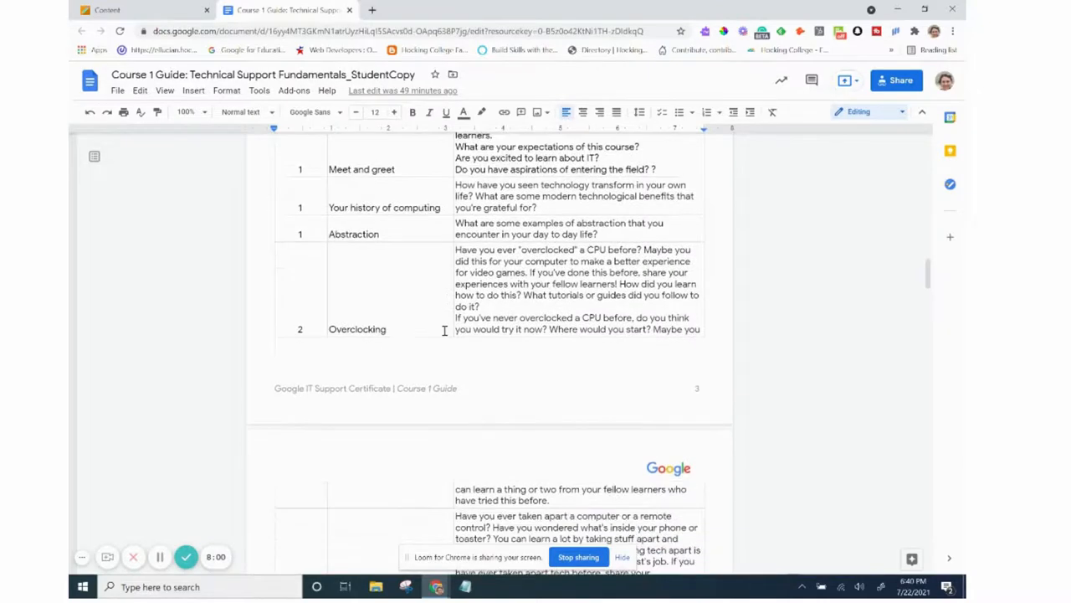
{"action": "scroll", "scroll_direction": "down", "scroll_amount": 3}
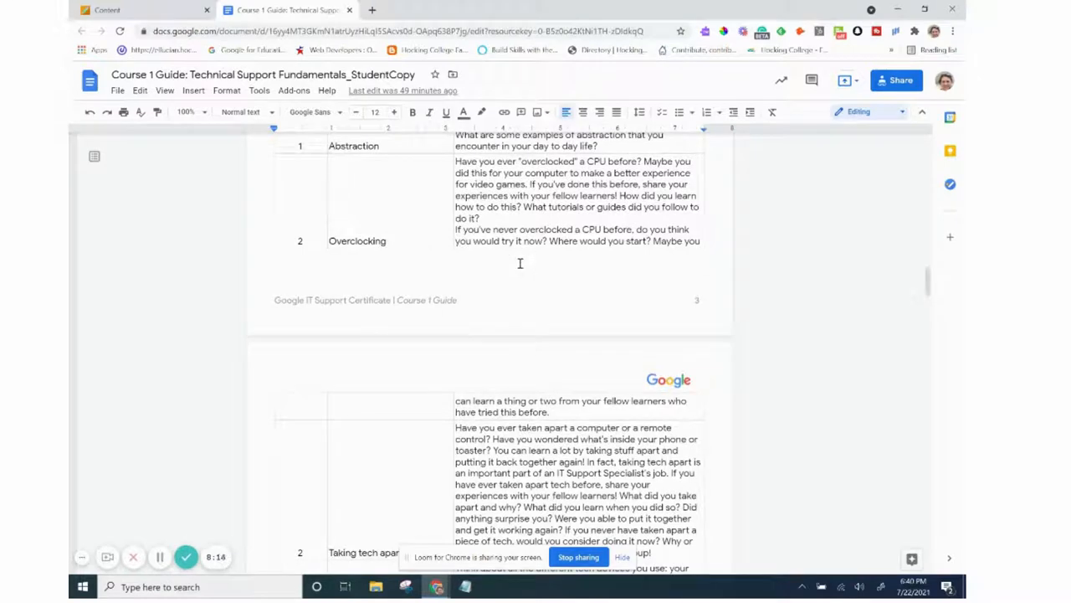
{"action": "scroll", "scroll_direction": "down", "scroll_amount": 3}
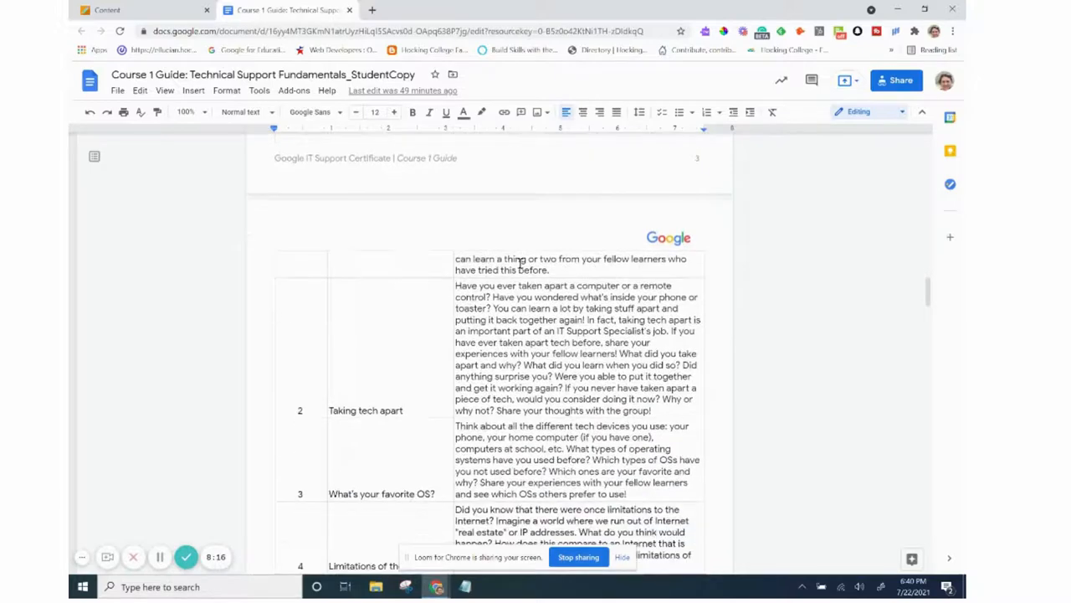
{"action": "scroll", "scroll_direction": "down", "scroll_amount": 3}
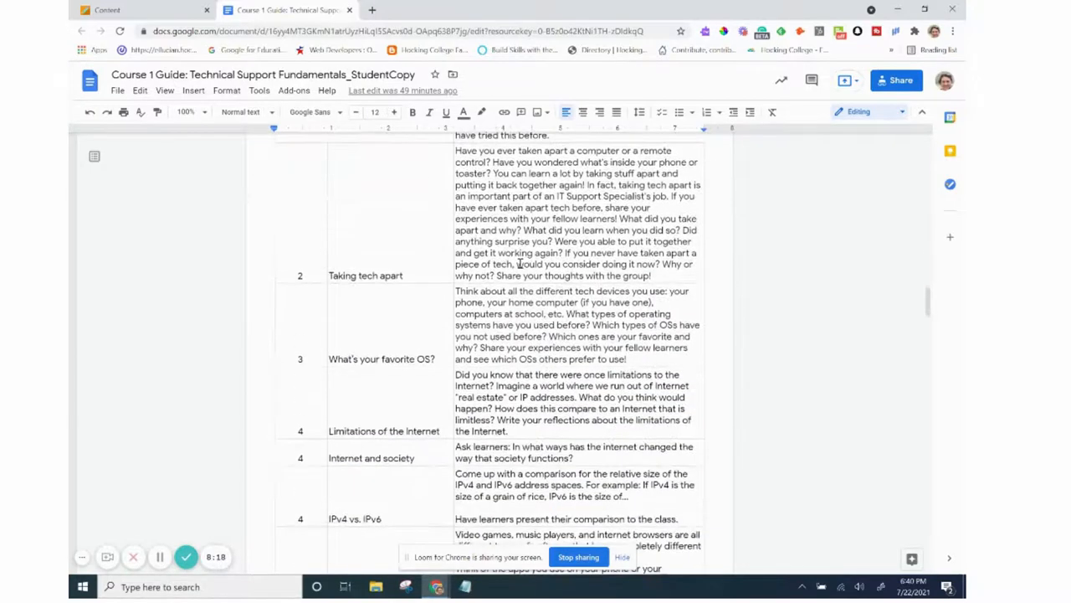
{"action": "scroll", "scroll_direction": "down", "scroll_amount": 3}
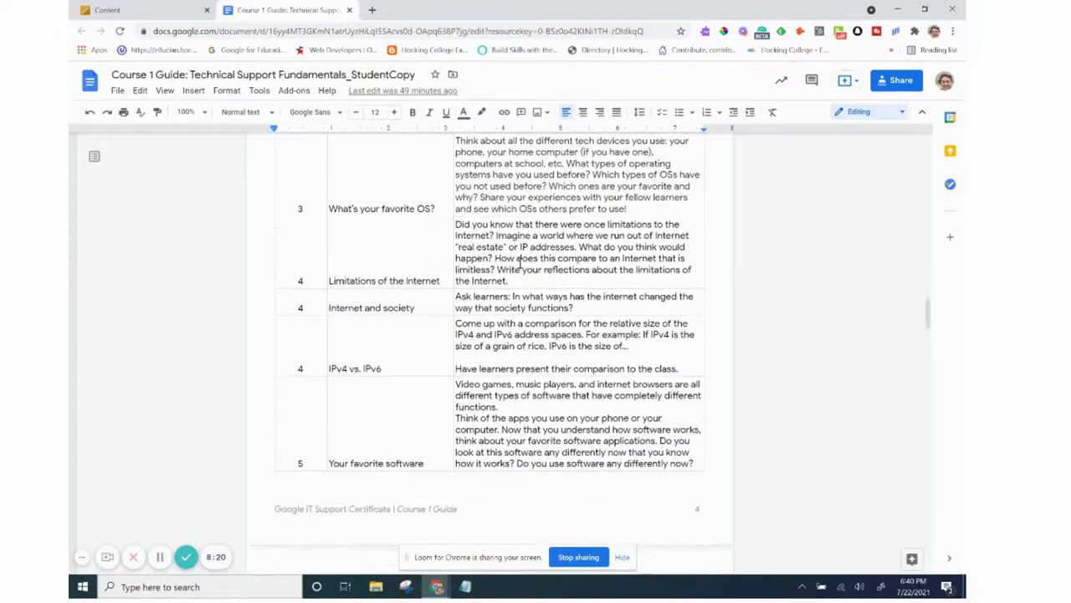
{"action": "scroll", "scroll_direction": "down", "scroll_amount": 3}
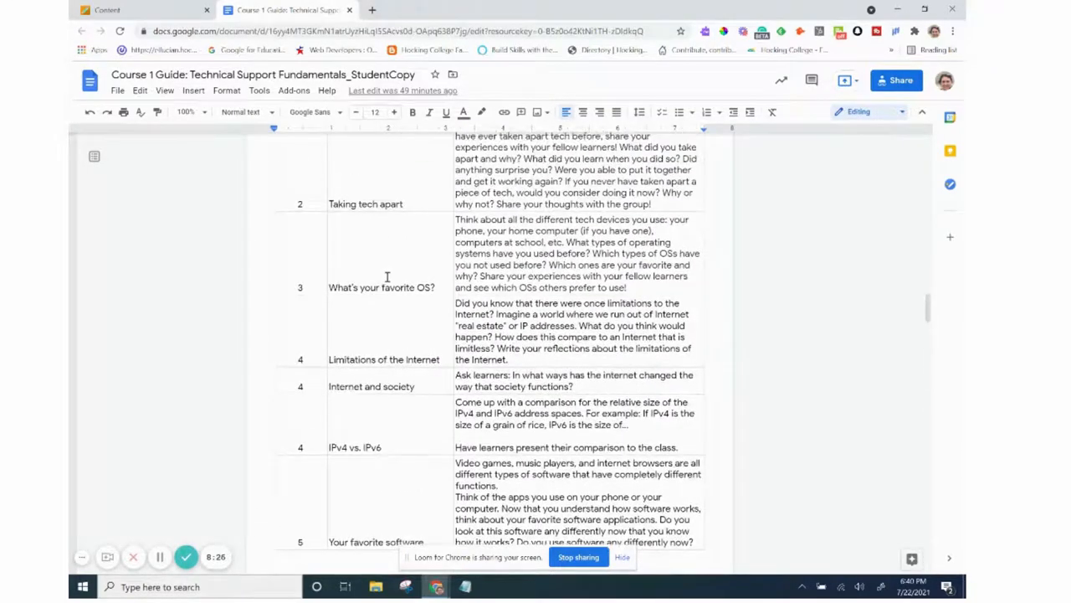
{"action": "scroll", "scroll_direction": "down", "scroll_amount": 3}
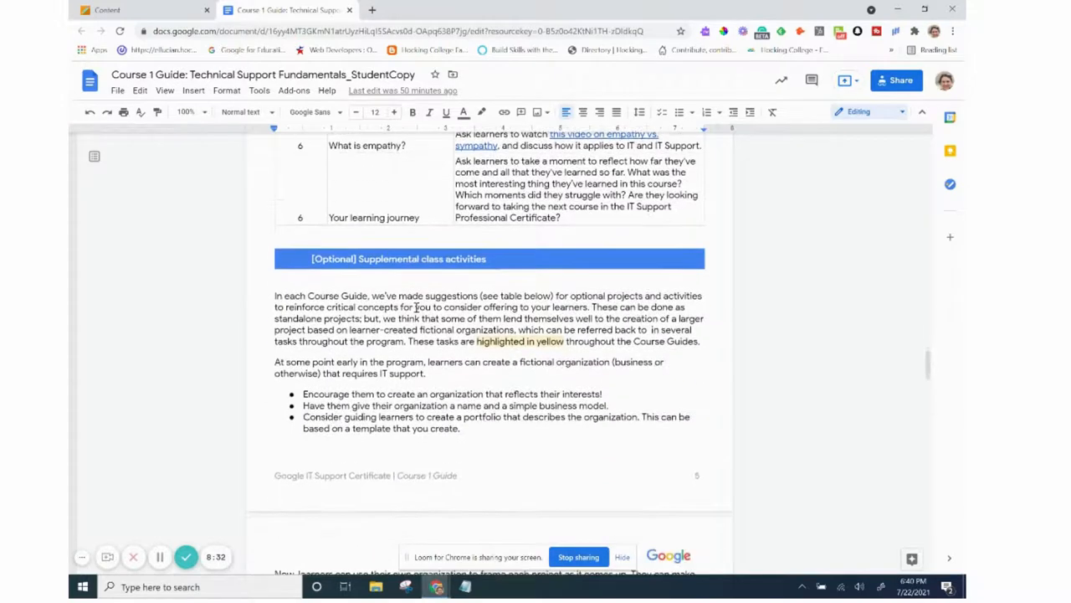
- Scroll the Course 1 Guide to the Module 6 Troubleshooting outline and Discussion questions heading
{"action": "scroll", "scroll_direction": "down", "scroll_amount": 3}
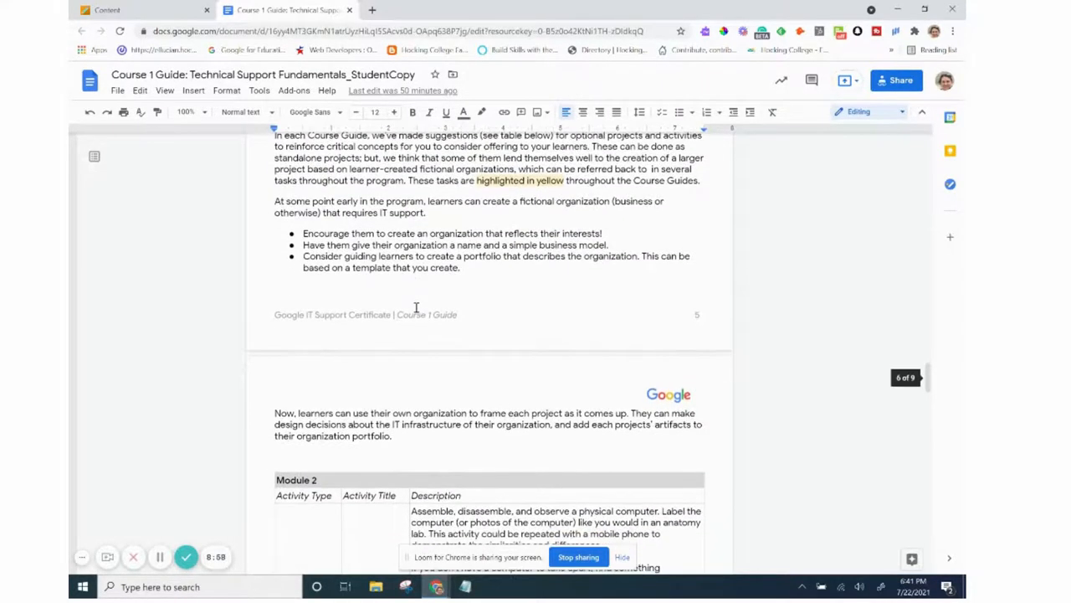
{"action": "scroll", "scroll_direction": "down", "scroll_amount": 3}
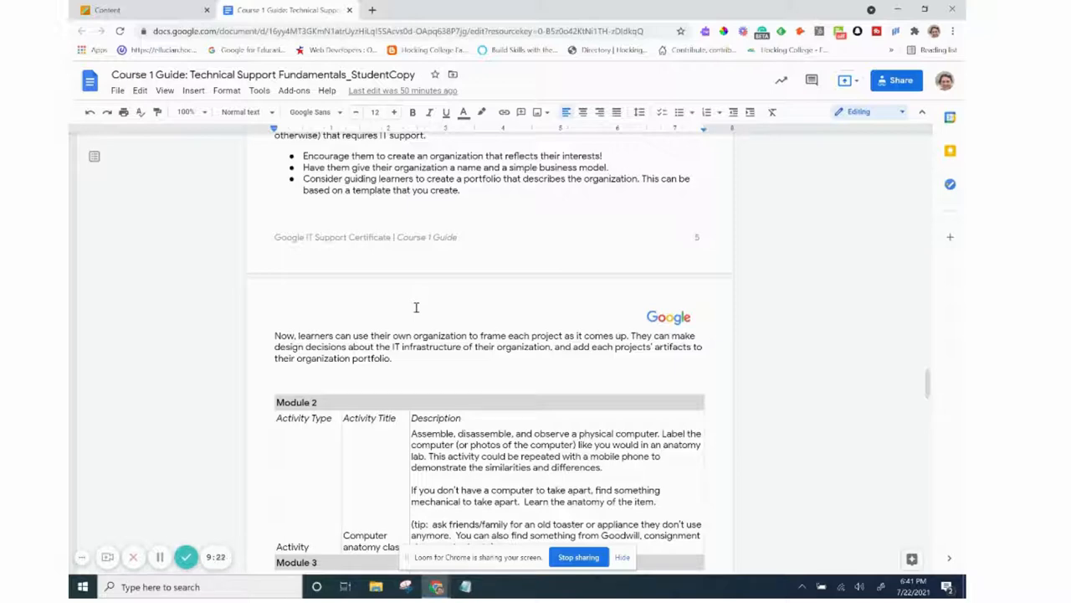
{"action": "scroll", "scroll_direction": "down", "scroll_amount": 3}
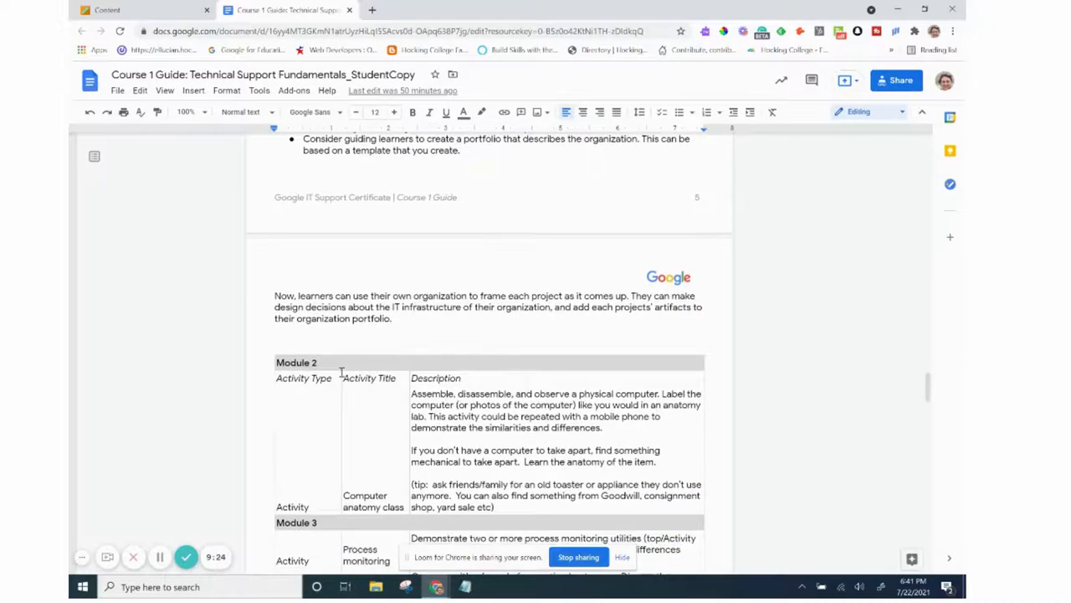
{"action": "scroll", "scroll_direction": "down", "scroll_amount": 3}
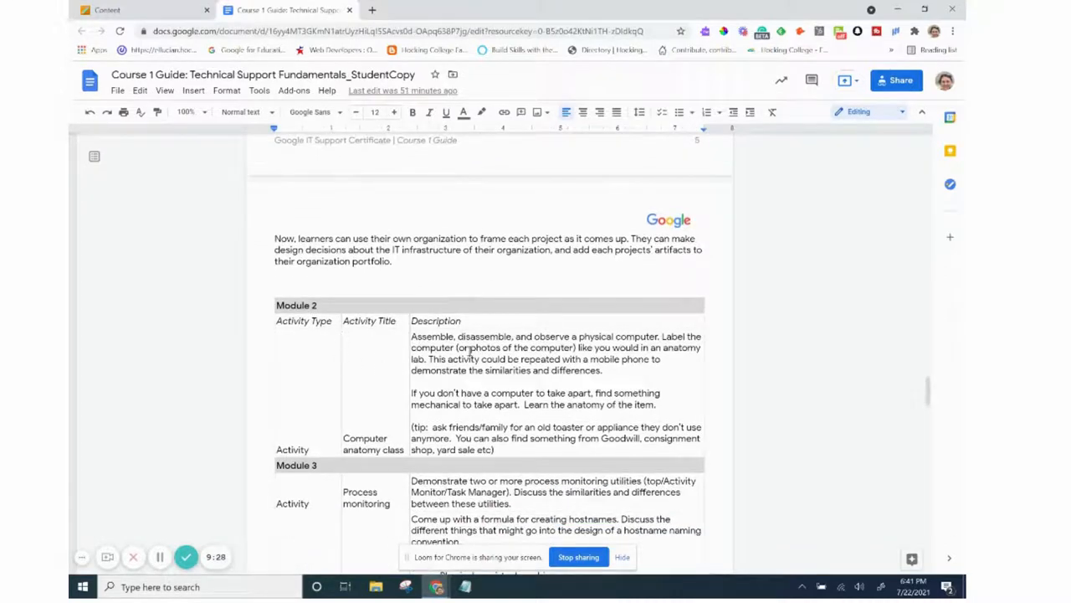
{"action": "scroll", "scroll_direction": "up", "scroll_amount": 3}
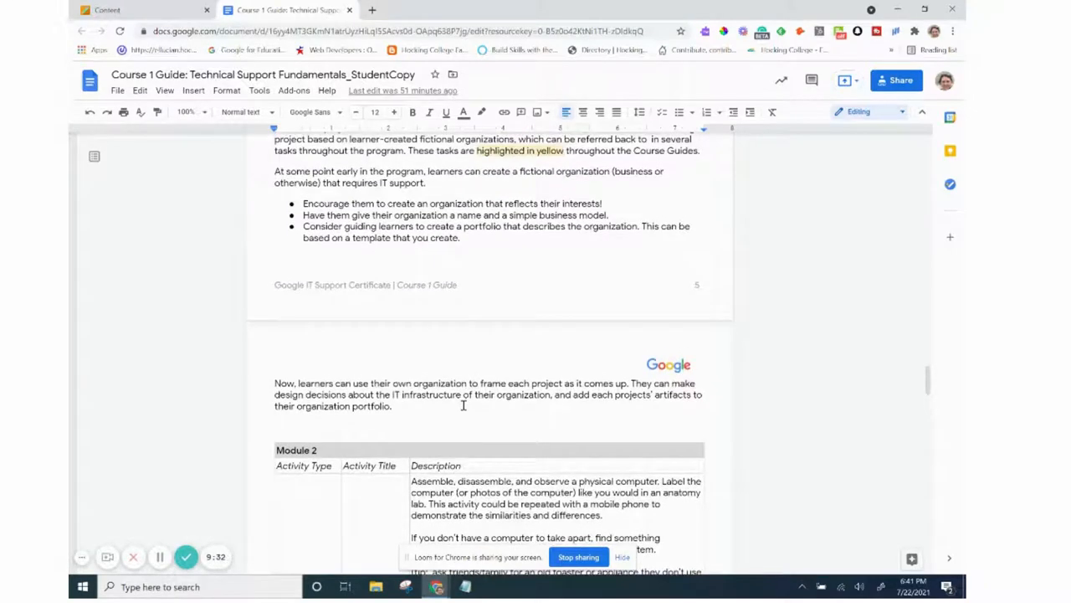
{"action": "scroll", "scroll_direction": "down", "scroll_amount": 3}
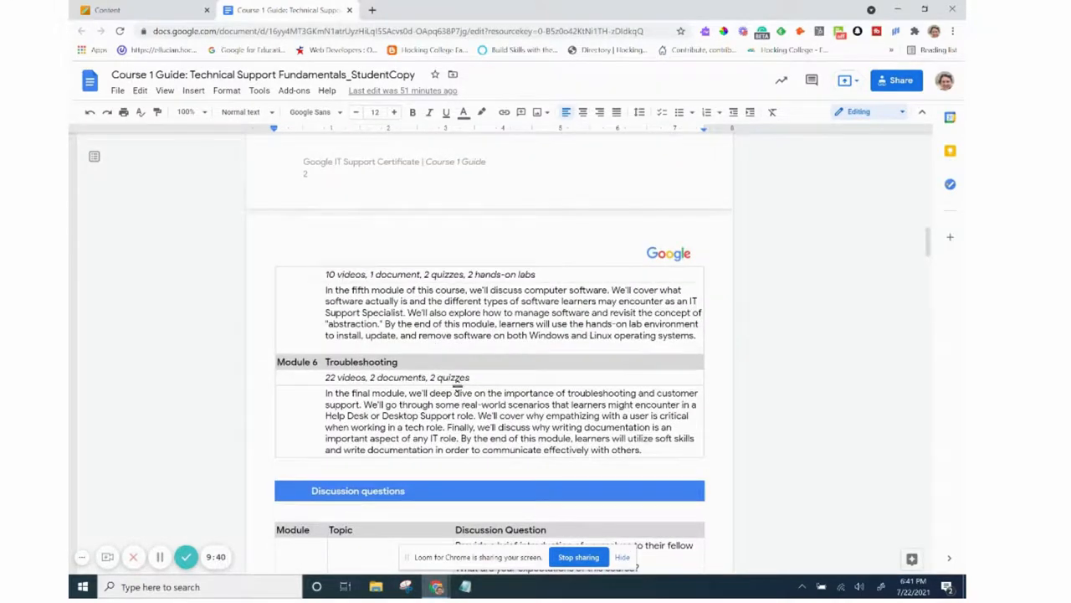
- Scroll through discussion questions and the Modules 4-6 activities table to the Quiz grading heading
{"action": "scroll", "scroll_direction": "down", "scroll_amount": 3}
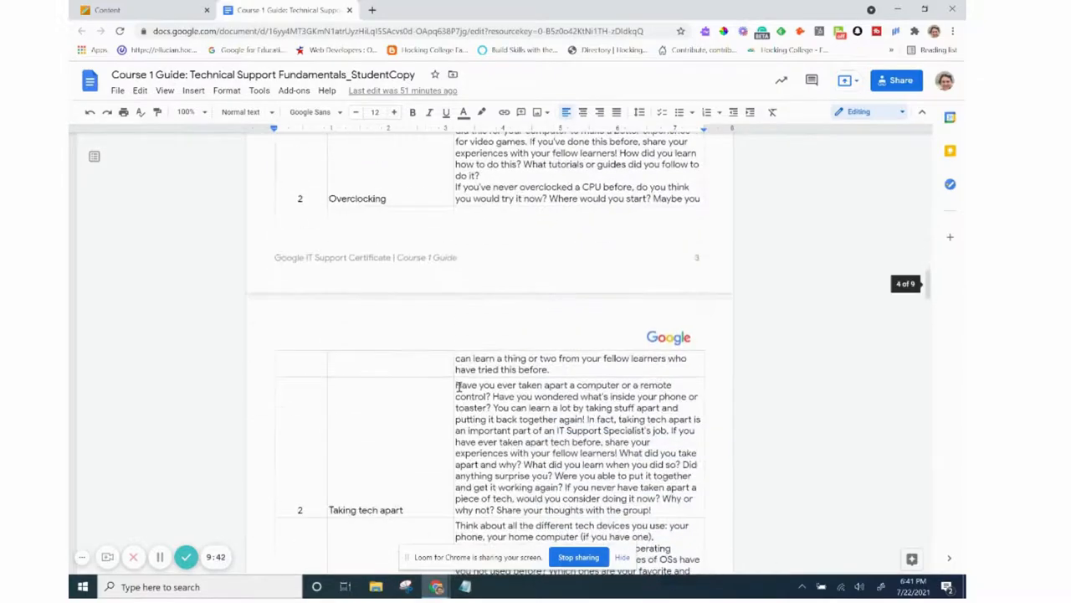
{"action": "scroll", "scroll_direction": "down", "scroll_amount": 3}
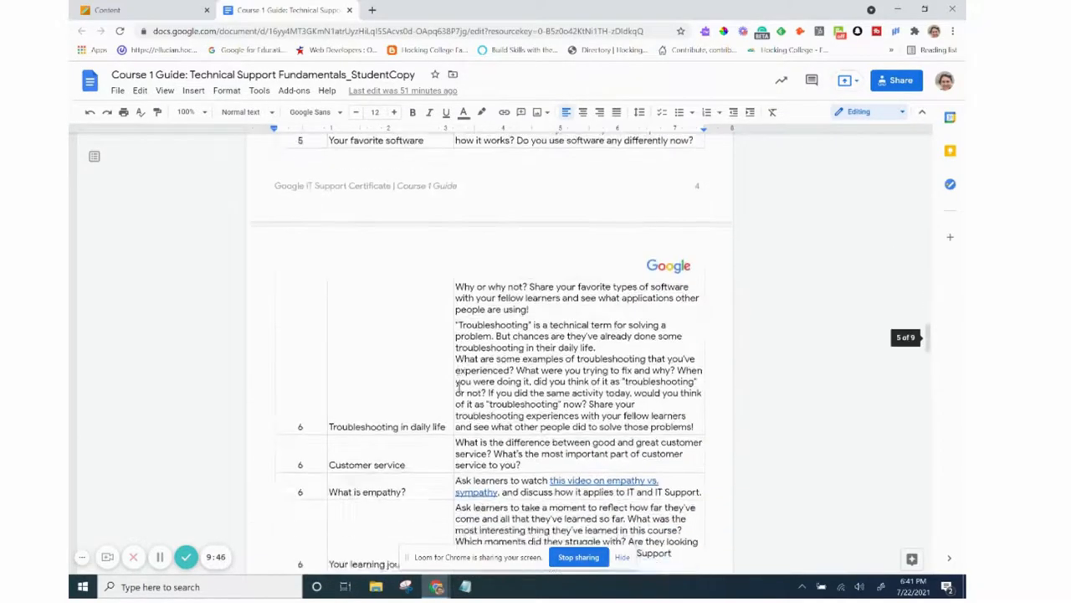
{"action": "scroll", "scroll_direction": "down", "scroll_amount": 3}
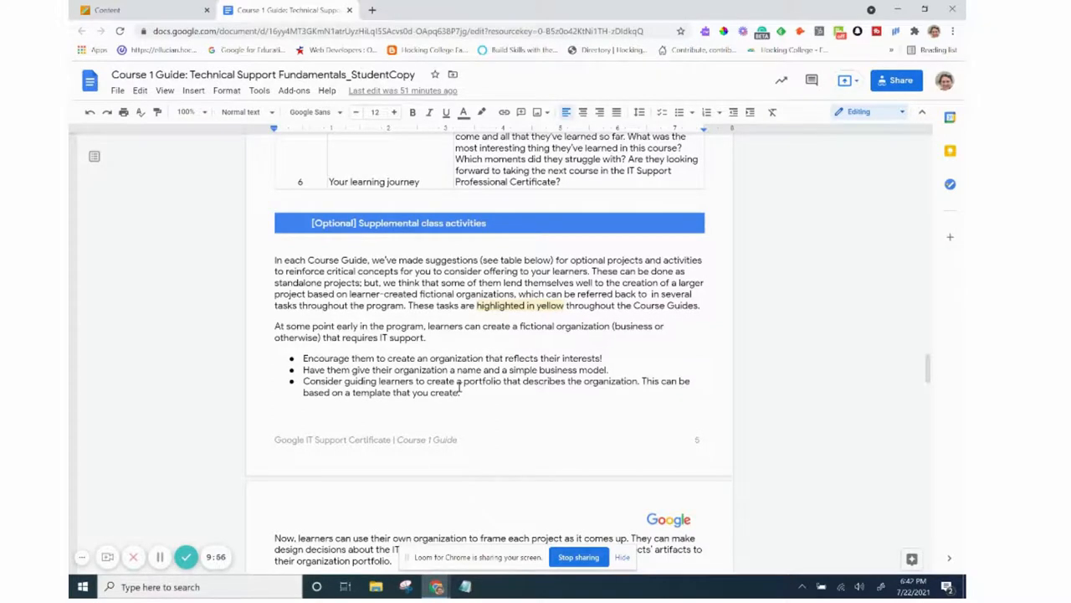
{"action": "scroll", "scroll_direction": "down", "scroll_amount": 3}
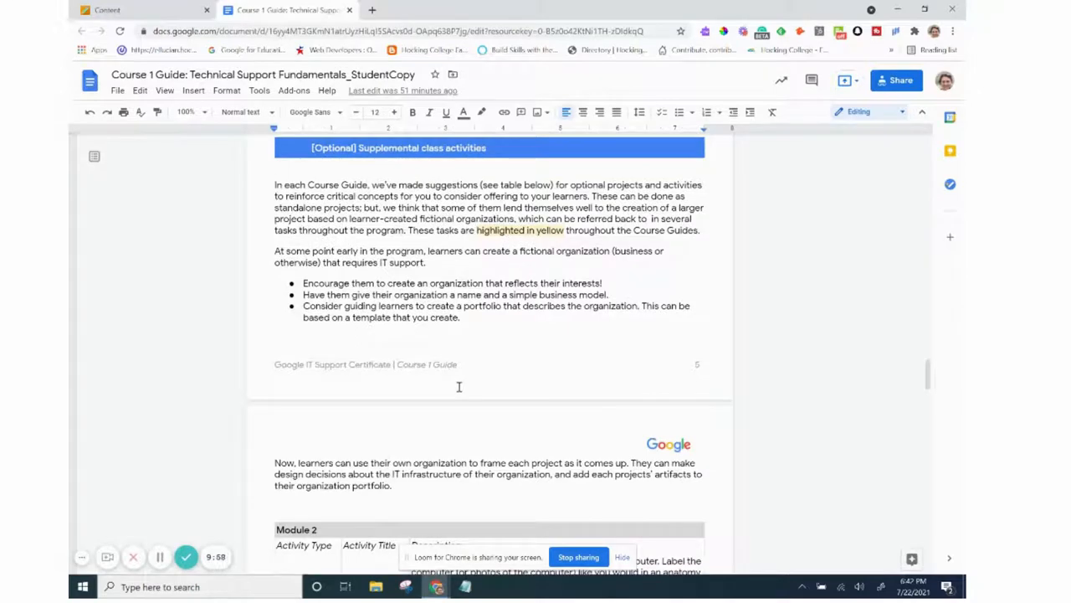
{"action": "scroll", "scroll_direction": "down", "scroll_amount": 3}
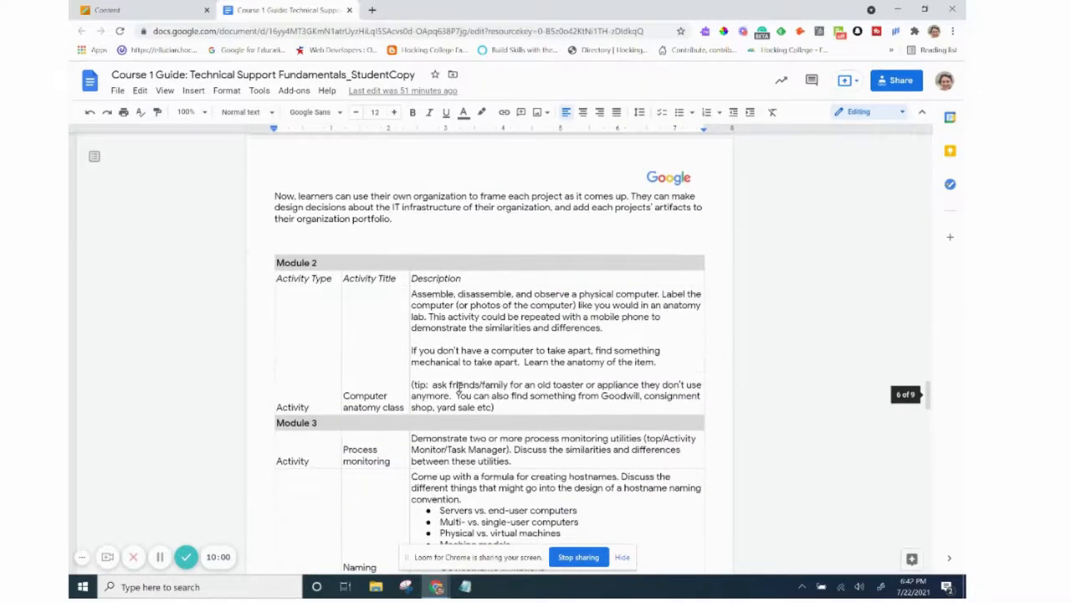
{"action": "scroll", "scroll_direction": "down", "scroll_amount": 3}
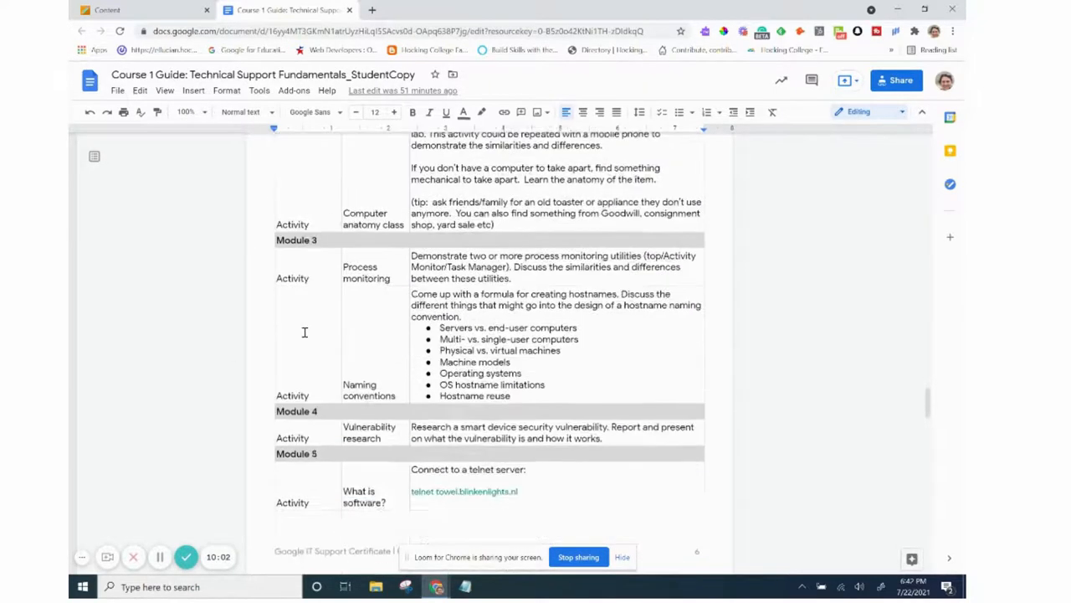
{"action": "scroll", "scroll_direction": "down", "scroll_amount": 3}
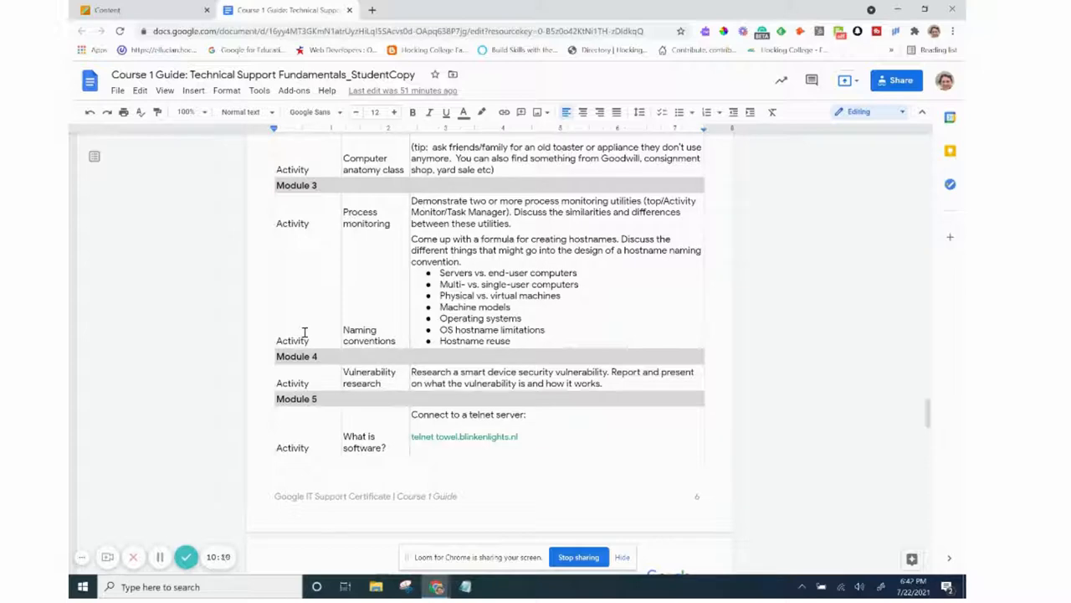
{"action": "scroll", "scroll_direction": "down", "scroll_amount": 3}
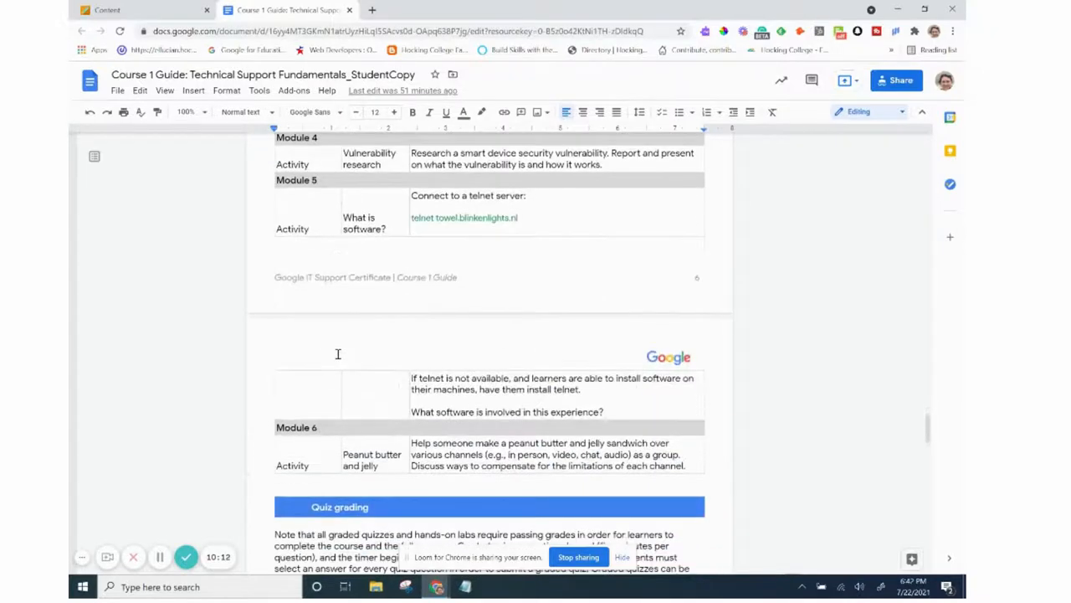
- Scroll past the quiz grading table and writing assignment to the Hands-on lab FAQs
{"action": "scroll", "scroll_direction": "down", "scroll_amount": 3}
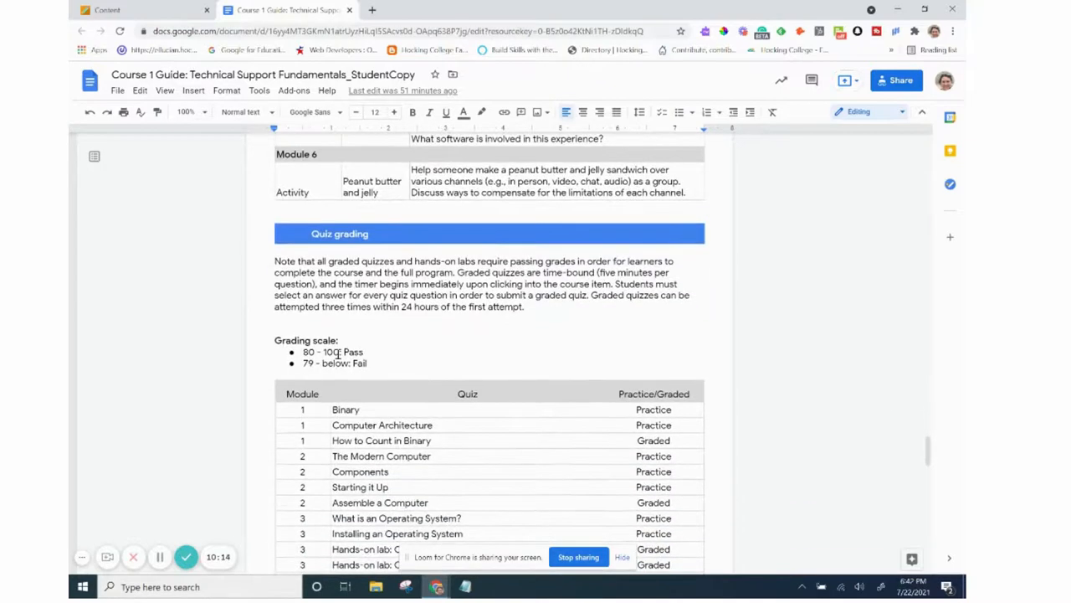
{"action": "scroll", "scroll_direction": "down", "scroll_amount": 3}
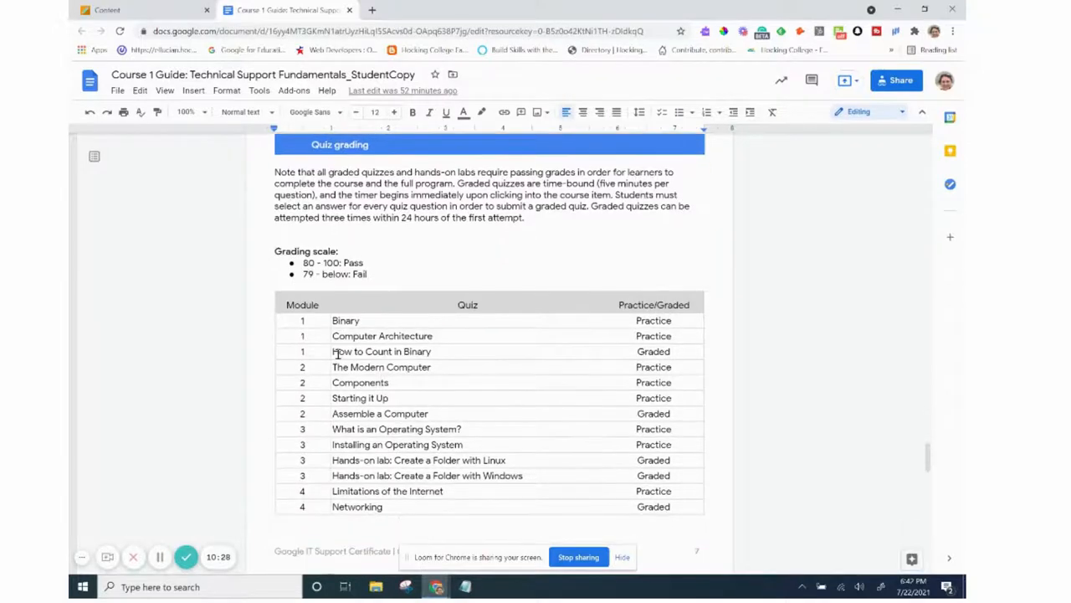
{"action": "scroll", "scroll_direction": "down", "scroll_amount": 3}
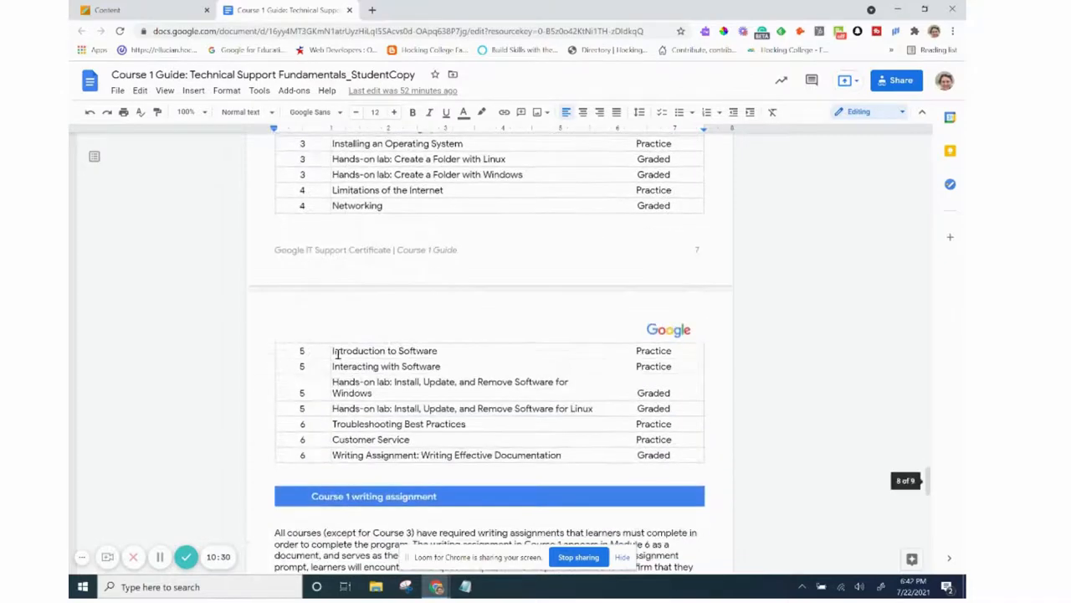
{"action": "scroll", "scroll_direction": "down", "scroll_amount": 3}
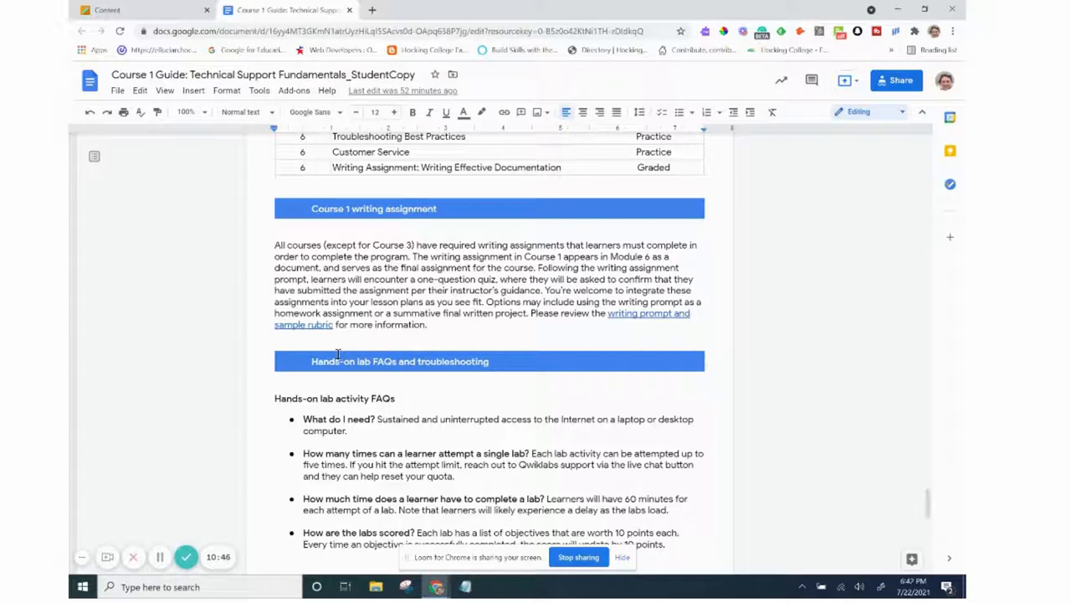
{"action": "scroll", "scroll_direction": "down", "scroll_amount": 3}
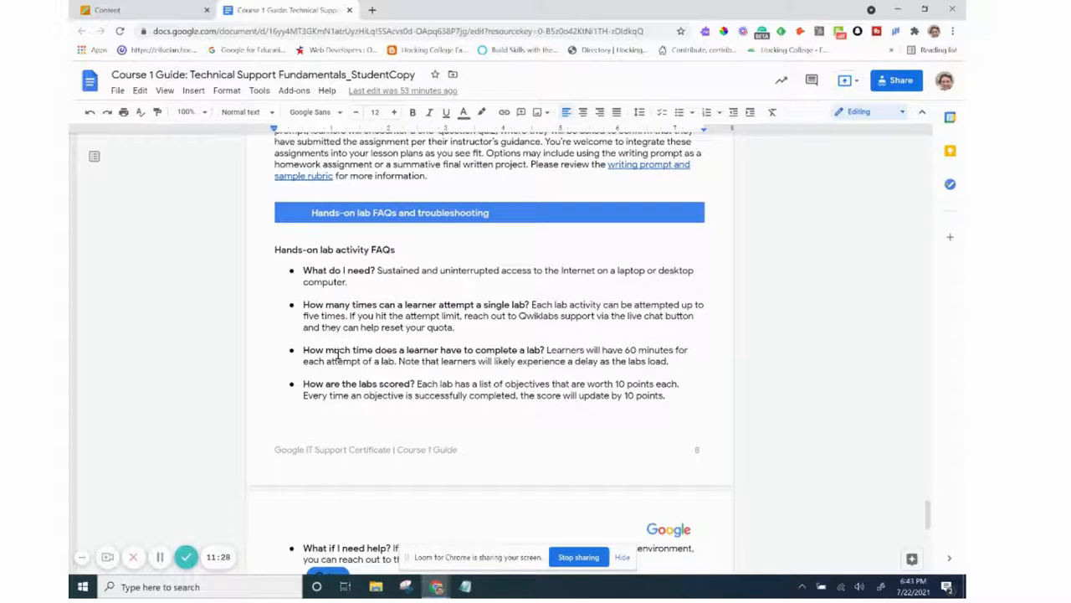
{"action": "scroll", "scroll_direction": "down", "scroll_amount": 3}
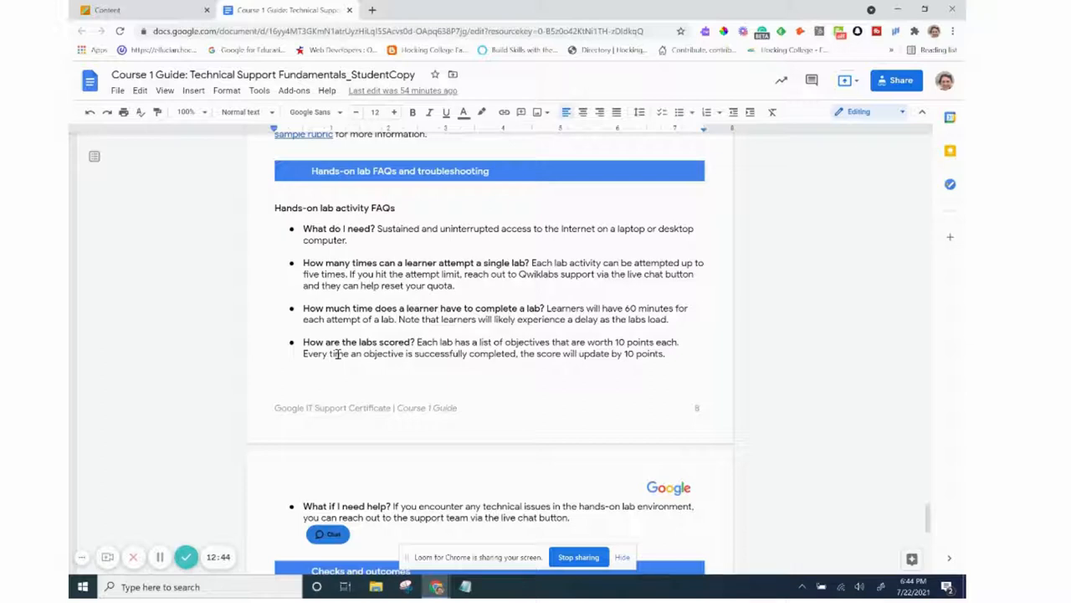
{"action": "scroll", "scroll_direction": "down", "scroll_amount": 3}
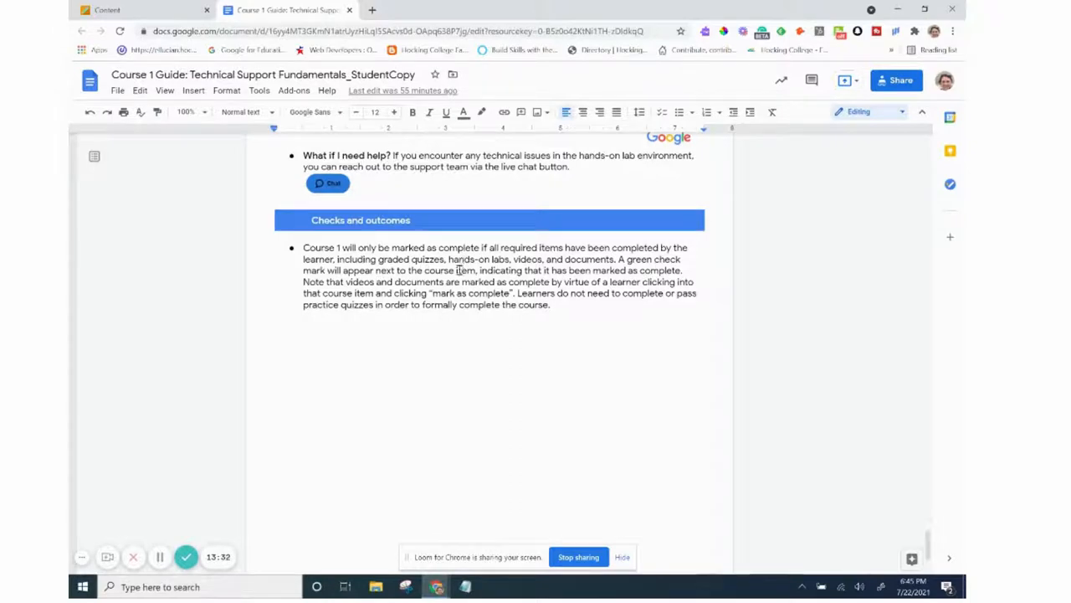
{"action": "mouse_move", "coordinate": [443, 343]}
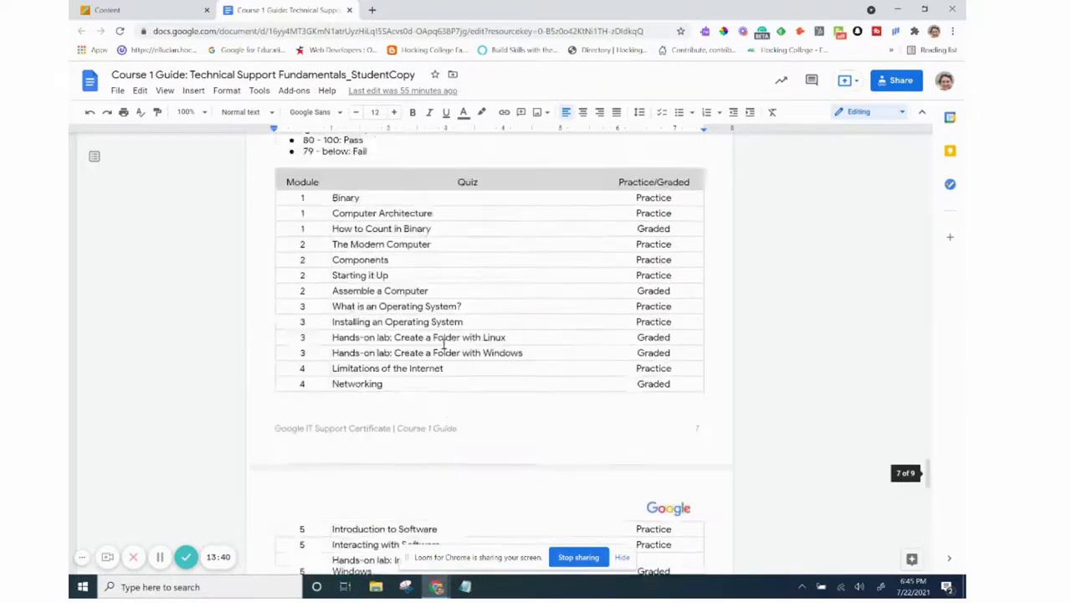
- Scroll to Checks and outcomes at the guide's end, then back to the Module 2 activities table
{"action": "scroll", "scroll_direction": "down", "scroll_amount": 3}
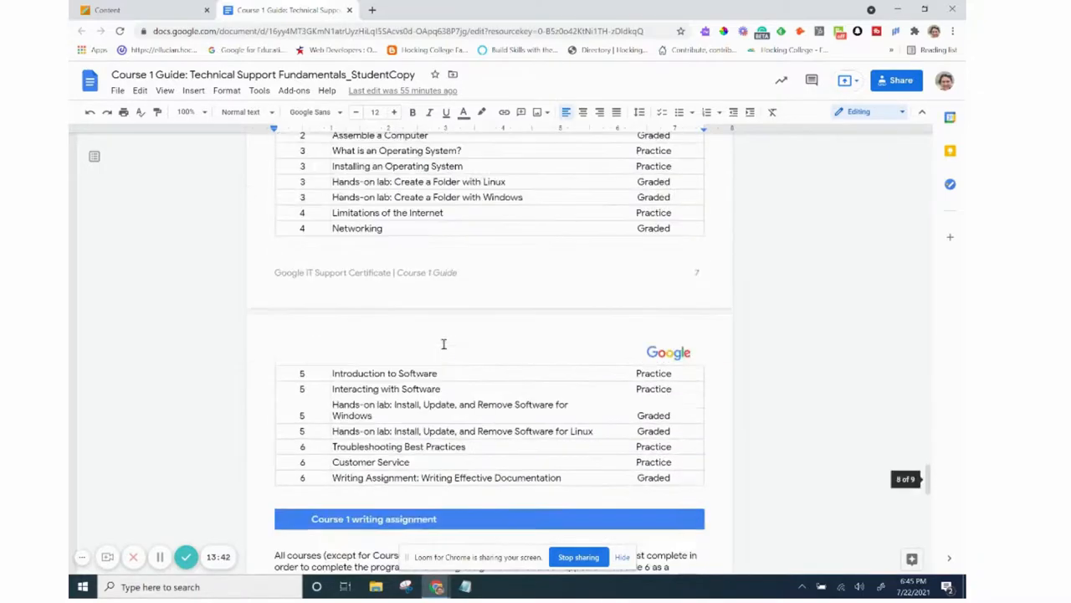
{"action": "scroll", "scroll_direction": "down", "scroll_amount": 3}
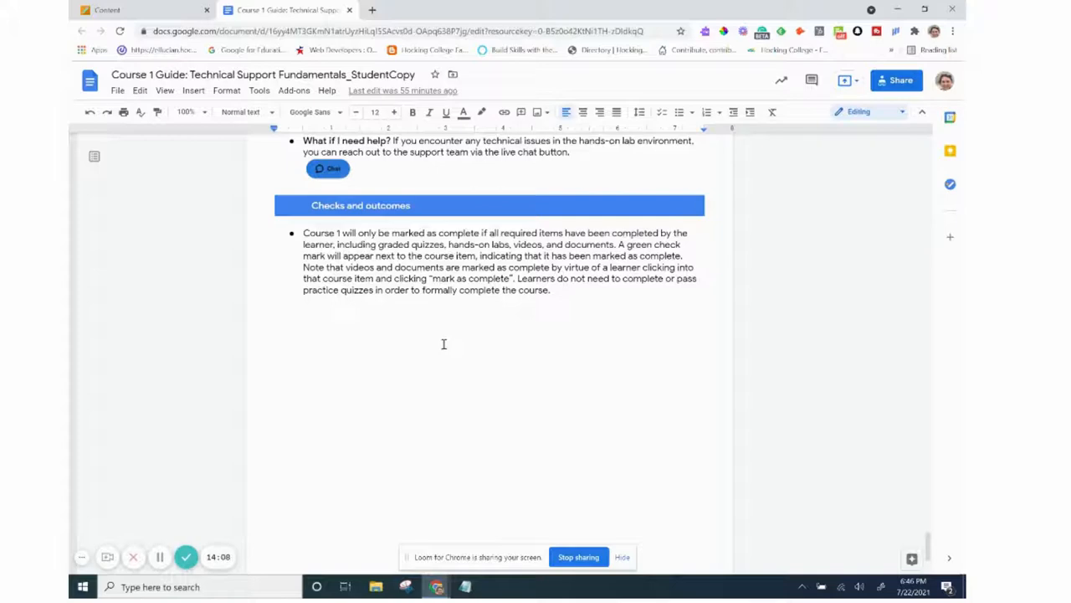
{"action": "scroll", "scroll_direction": "down", "scroll_amount": 3}
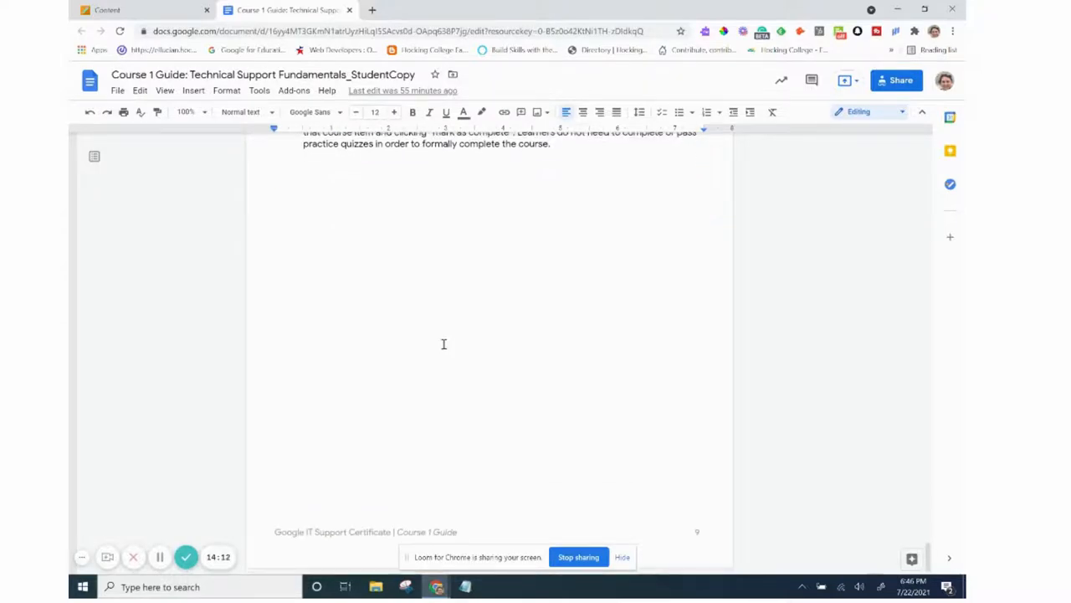
{"action": "scroll", "scroll_direction": "down", "scroll_amount": 3}
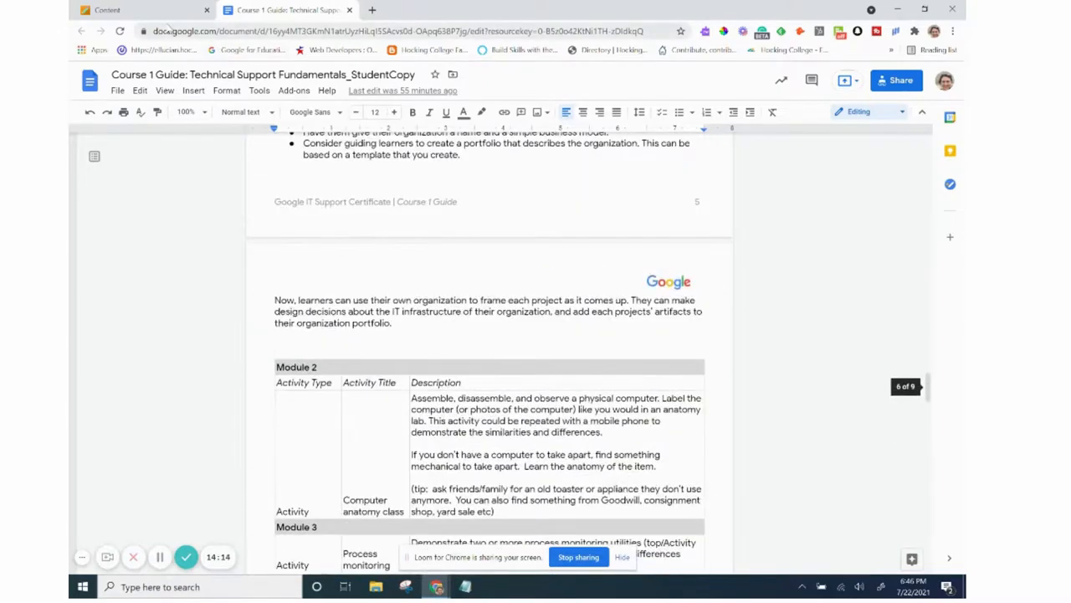
- Launch the Technical Support Fundamentals activity from the Blackboard course page
{"action": "left_click", "coordinate": [117, 10]}
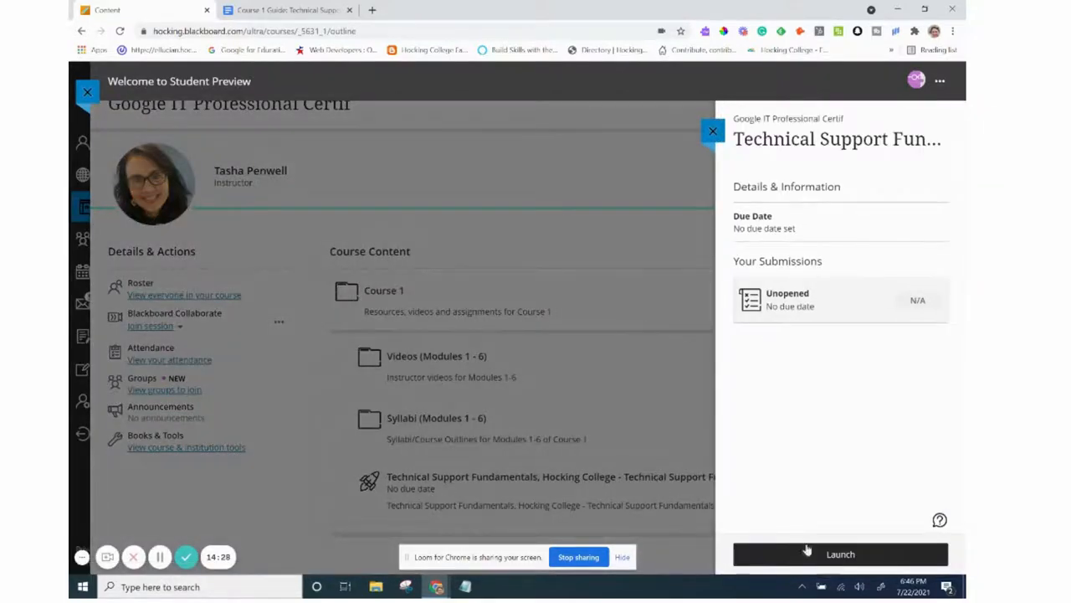
{"action": "left_click", "coordinate": [840, 553]}
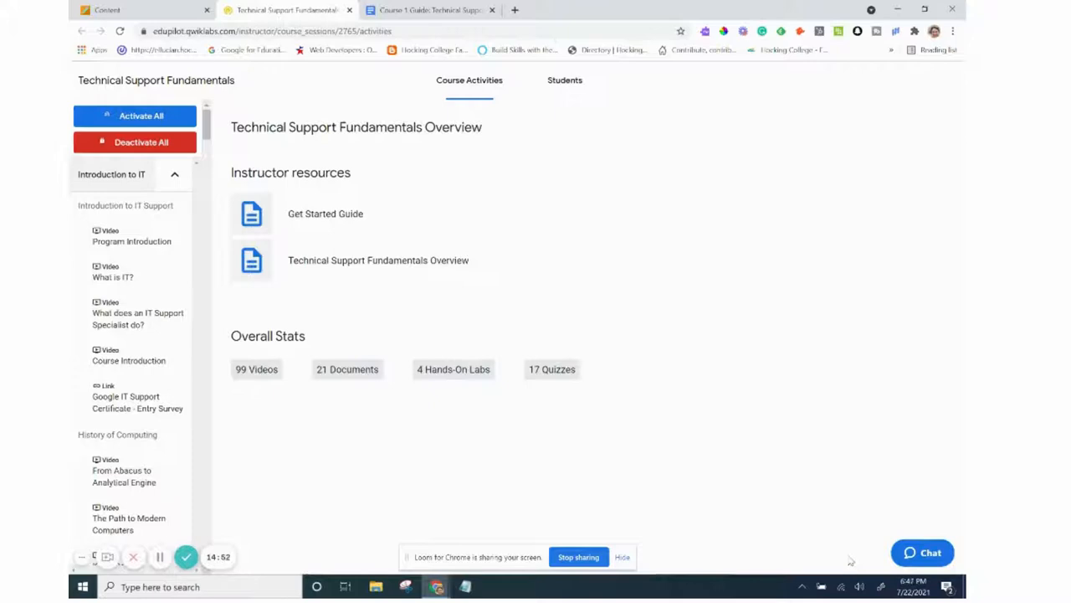
{"action": "mouse_move", "coordinate": [949, 373]}
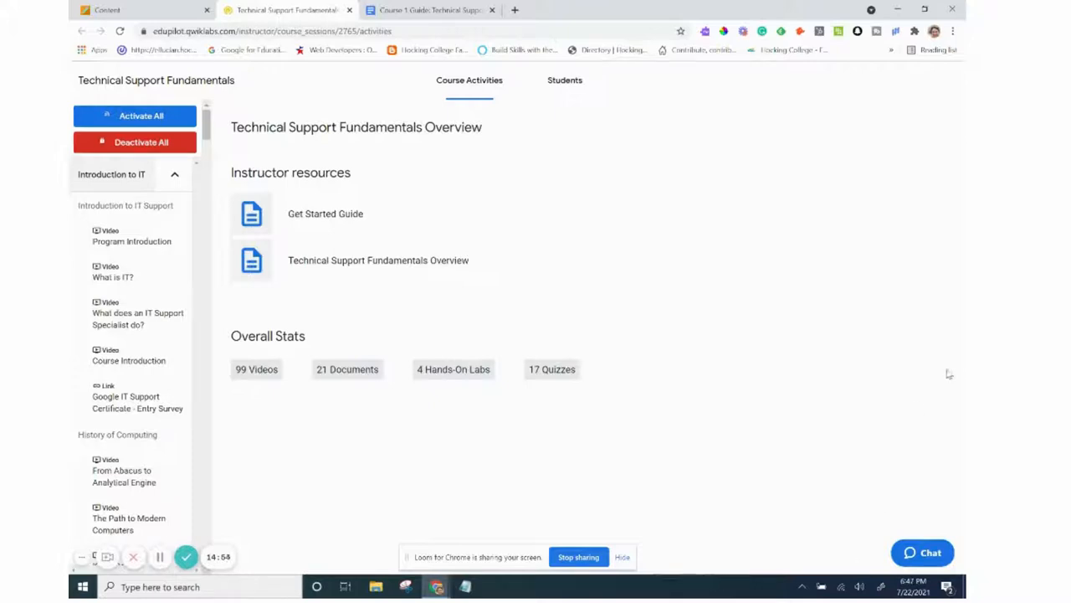
{"action": "mouse_move", "coordinate": [578, 72]}
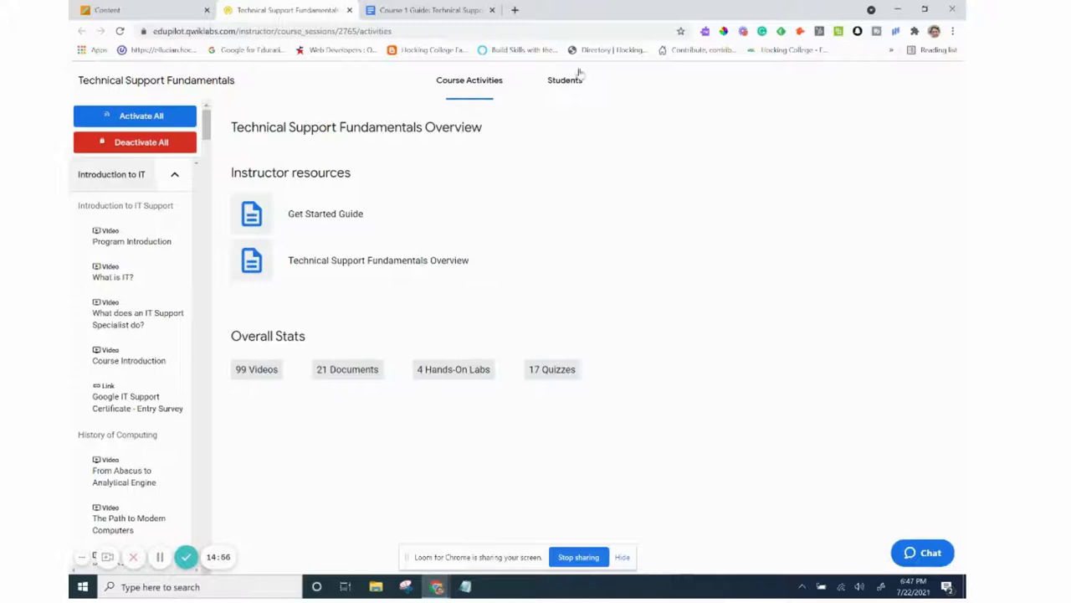
- View the empty Students roster, then return to the Course Activities overview
{"action": "left_click", "coordinate": [565, 80]}
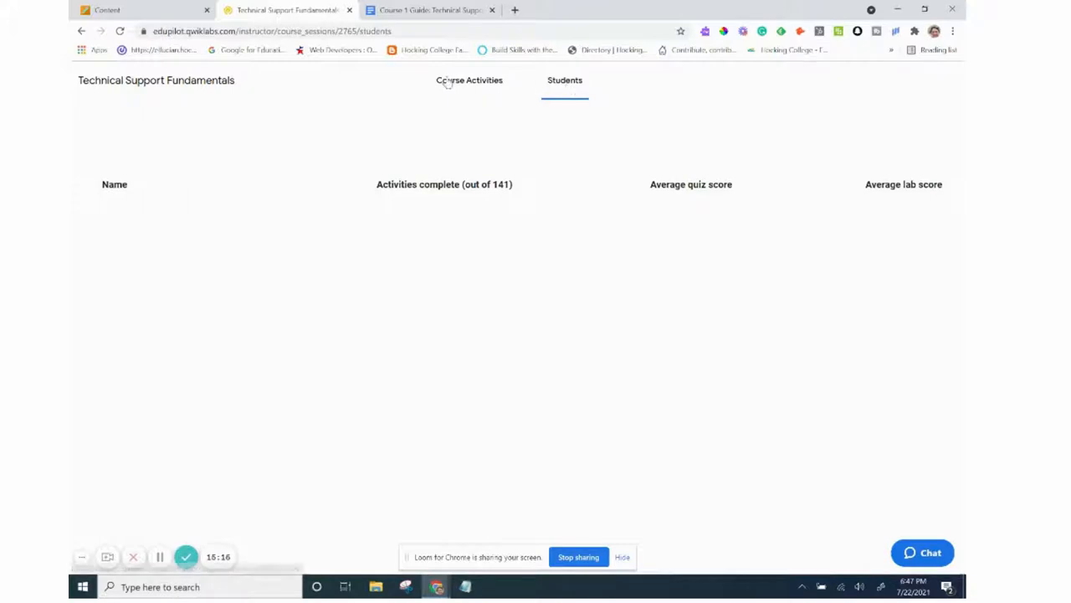
{"action": "left_click", "coordinate": [468, 81]}
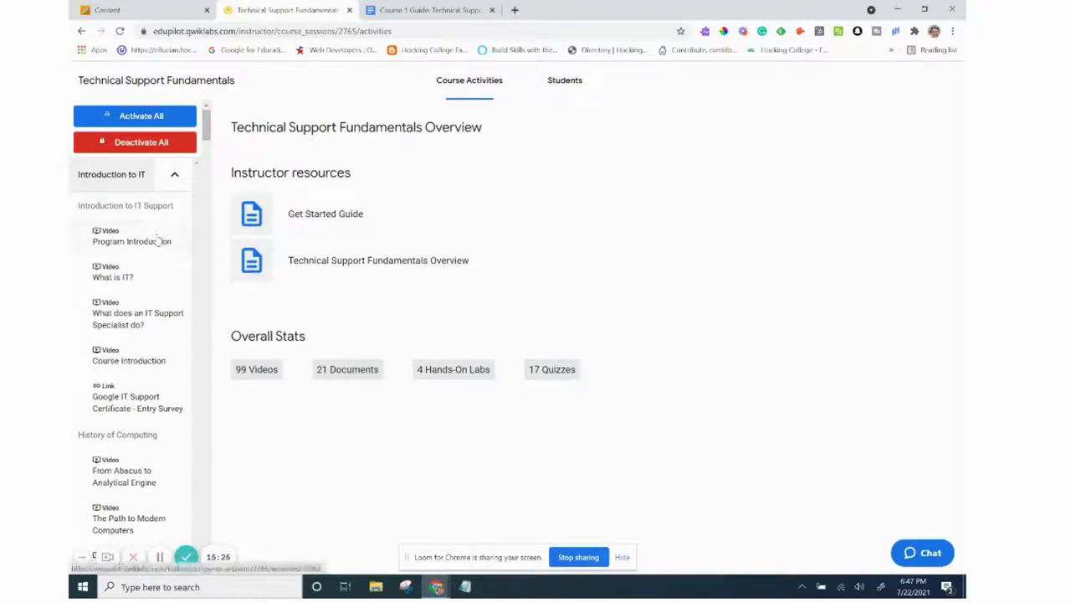
{"action": "left_click", "coordinate": [134, 115]}
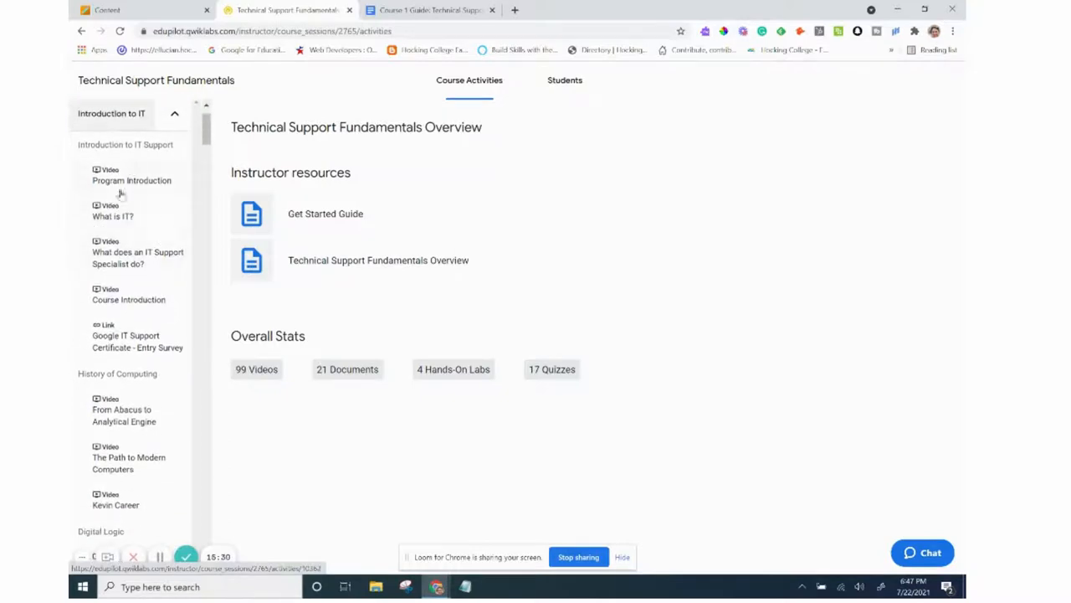
{"action": "scroll", "scroll_direction": "down", "scroll_amount": 3}
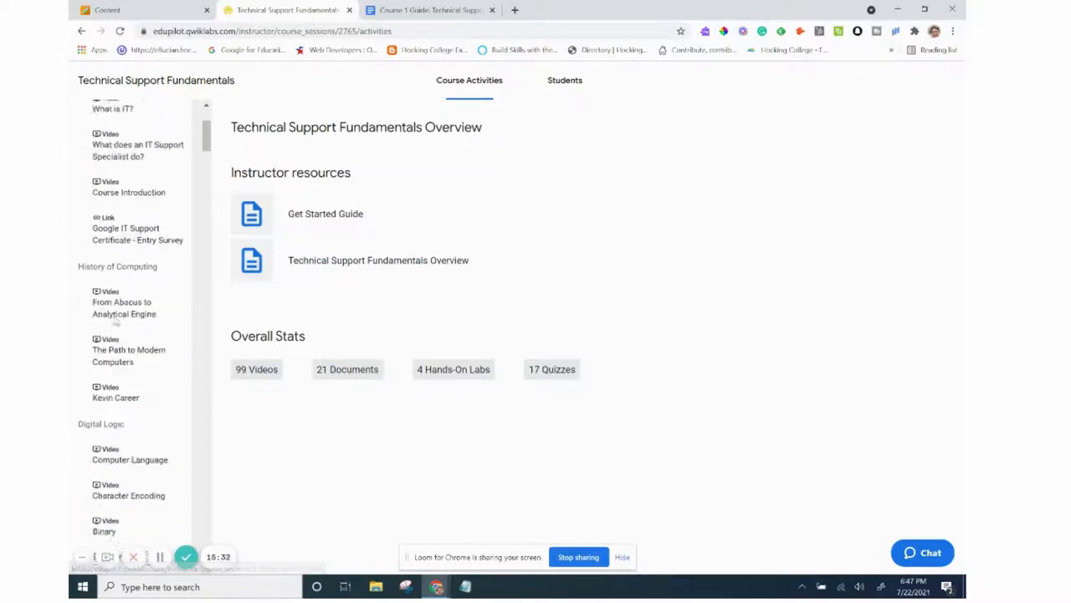
{"action": "scroll", "scroll_direction": "down", "scroll_amount": 3}
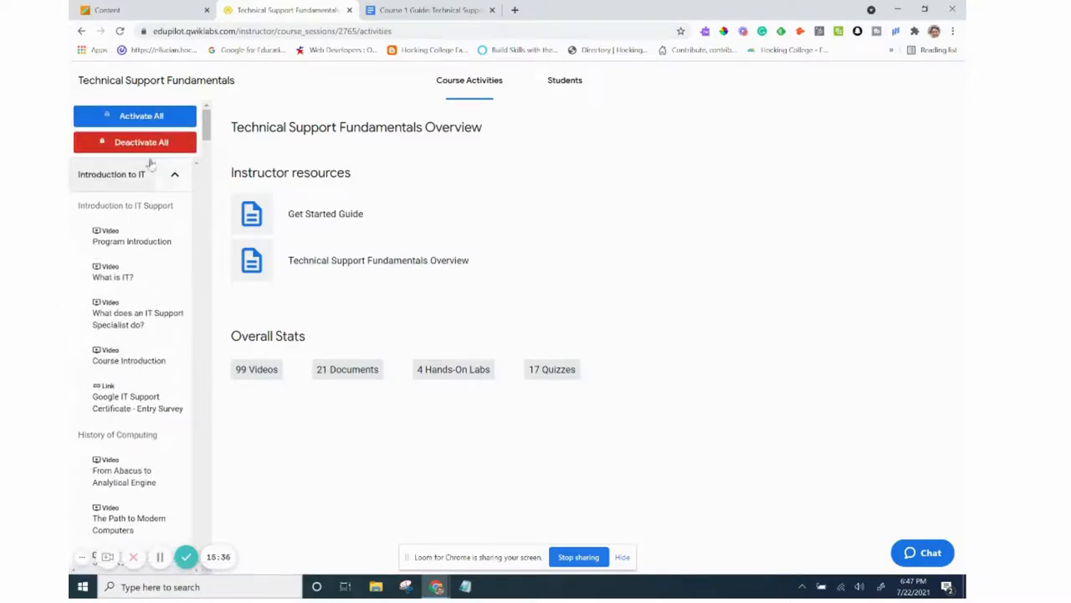
{"action": "scroll", "scroll_direction": "down", "scroll_amount": 3}
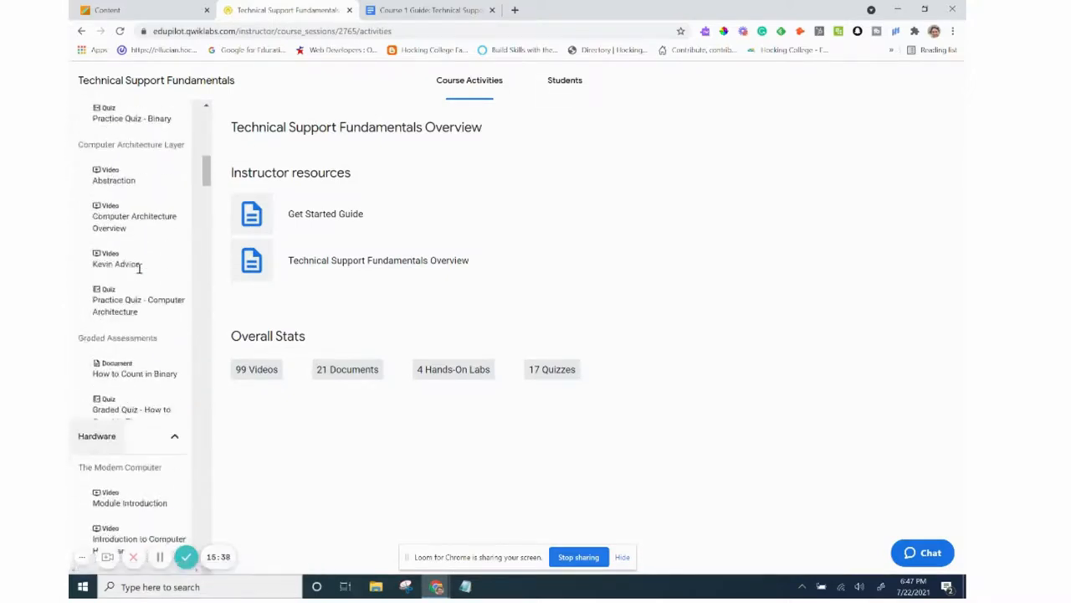
{"action": "scroll", "scroll_direction": "down", "scroll_amount": 3}
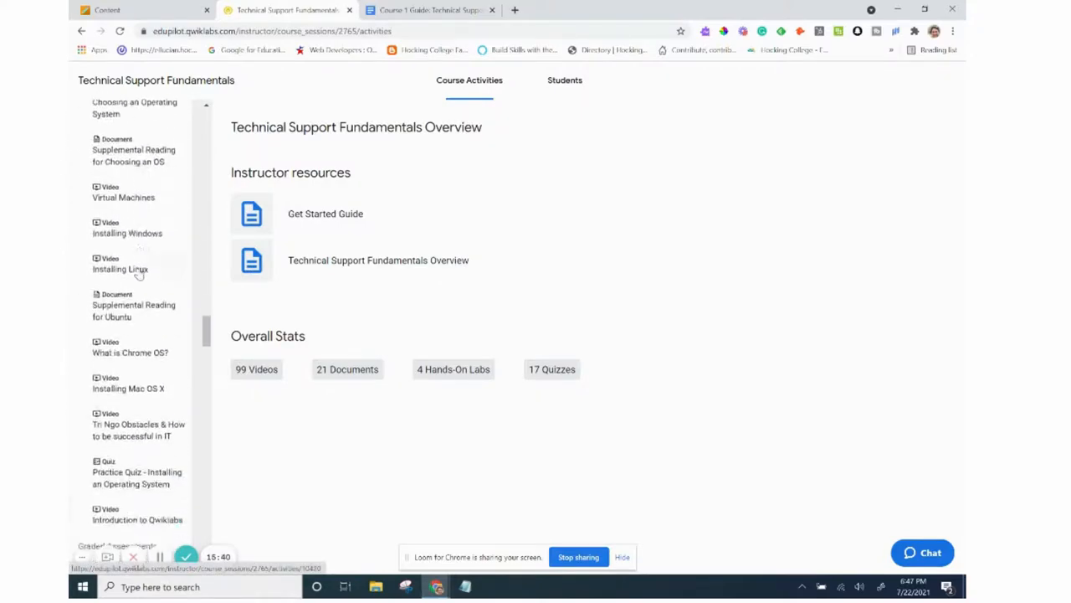
{"action": "scroll", "scroll_direction": "down", "scroll_amount": 3}
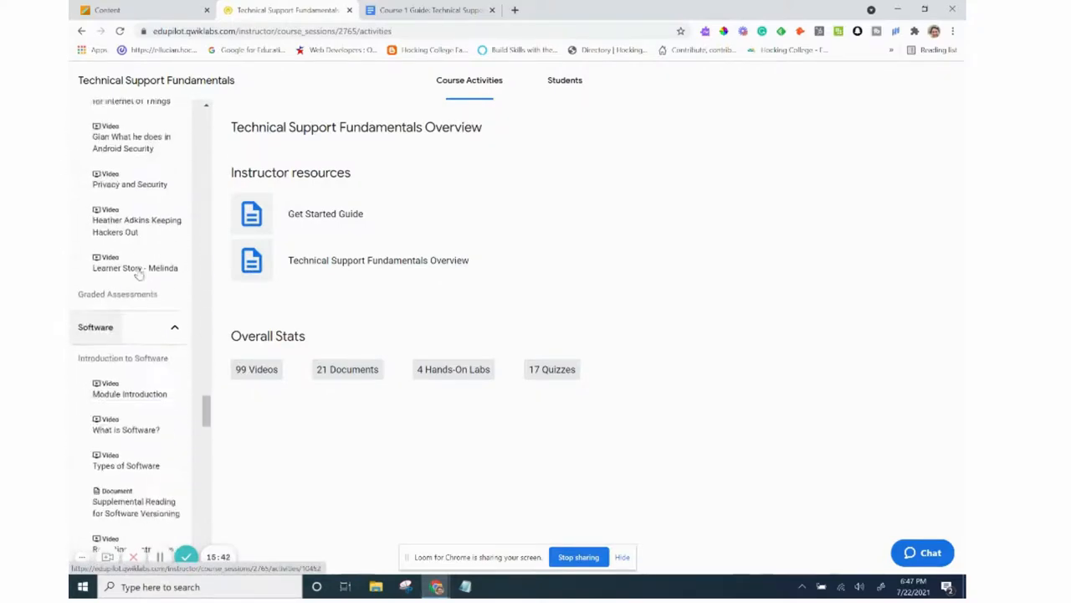
{"action": "scroll", "scroll_direction": "down", "scroll_amount": 3}
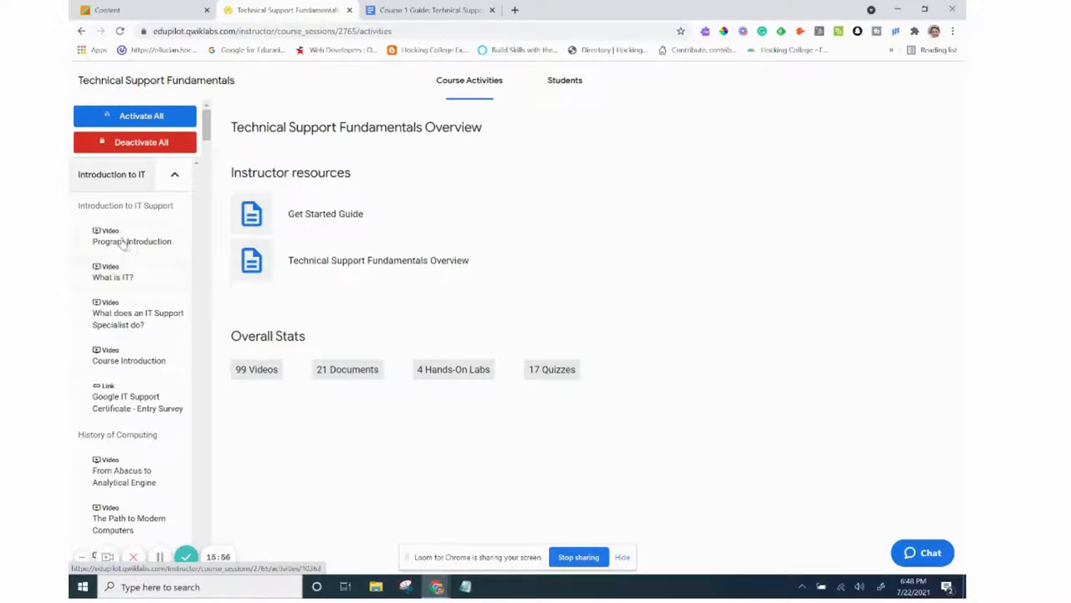
{"action": "mouse_move", "coordinate": [120, 244]}
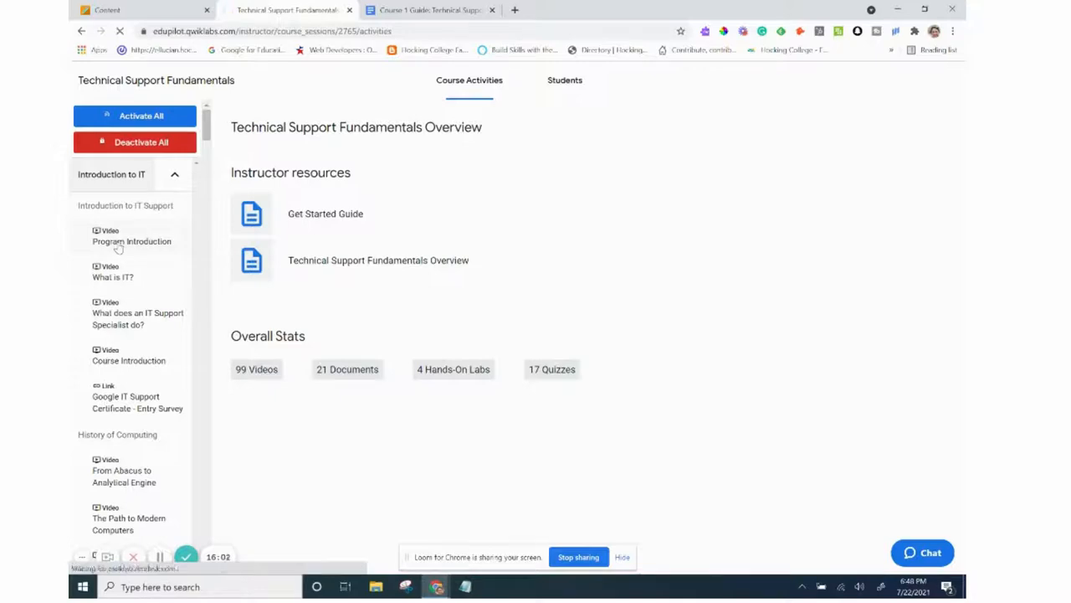
- Select Program Introduction in the sidebar and open the activity in its own page
{"action": "left_click", "coordinate": [130, 241]}
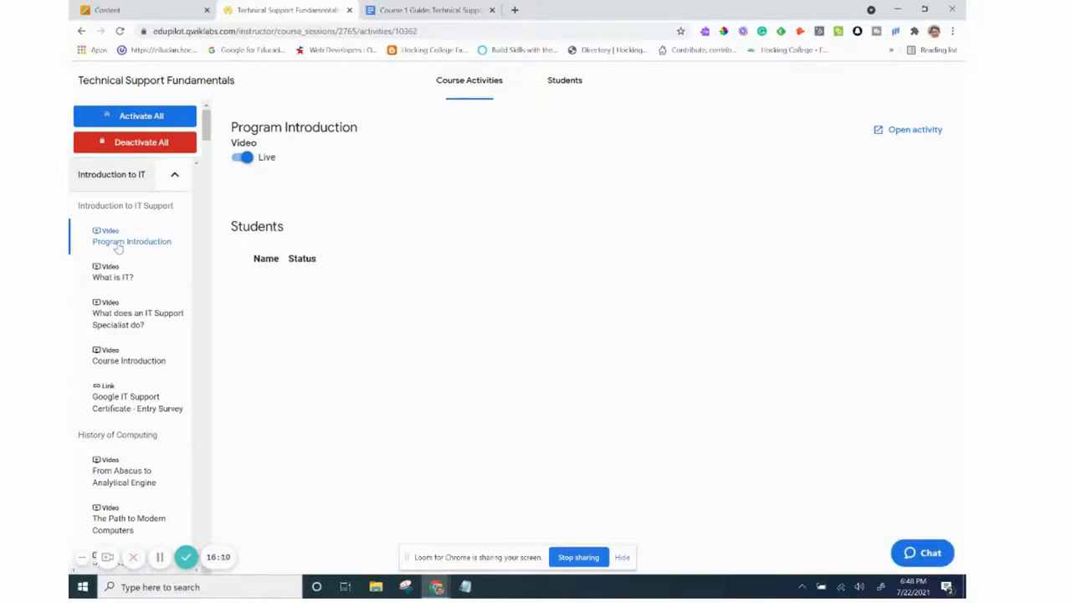
{"action": "mouse_move", "coordinate": [457, 287]}
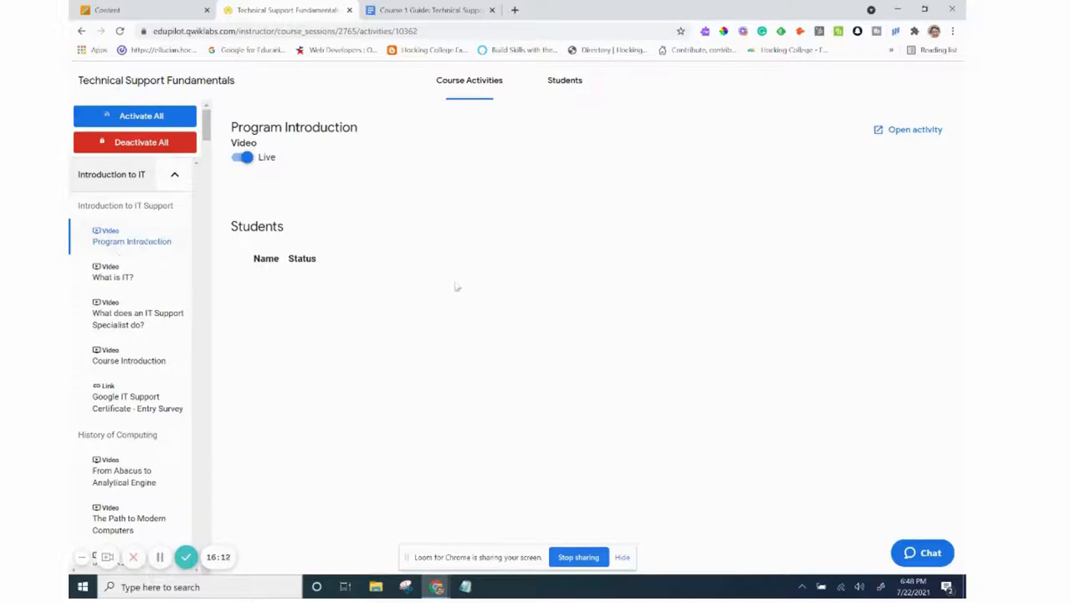
{"action": "mouse_move", "coordinate": [592, 201]}
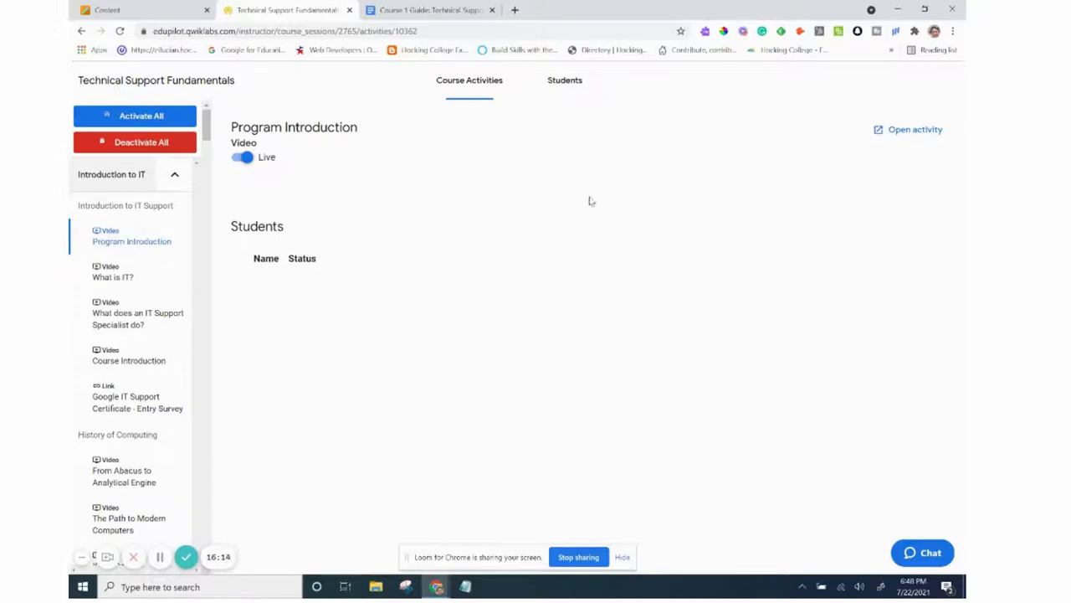
{"action": "left_click", "coordinate": [914, 129]}
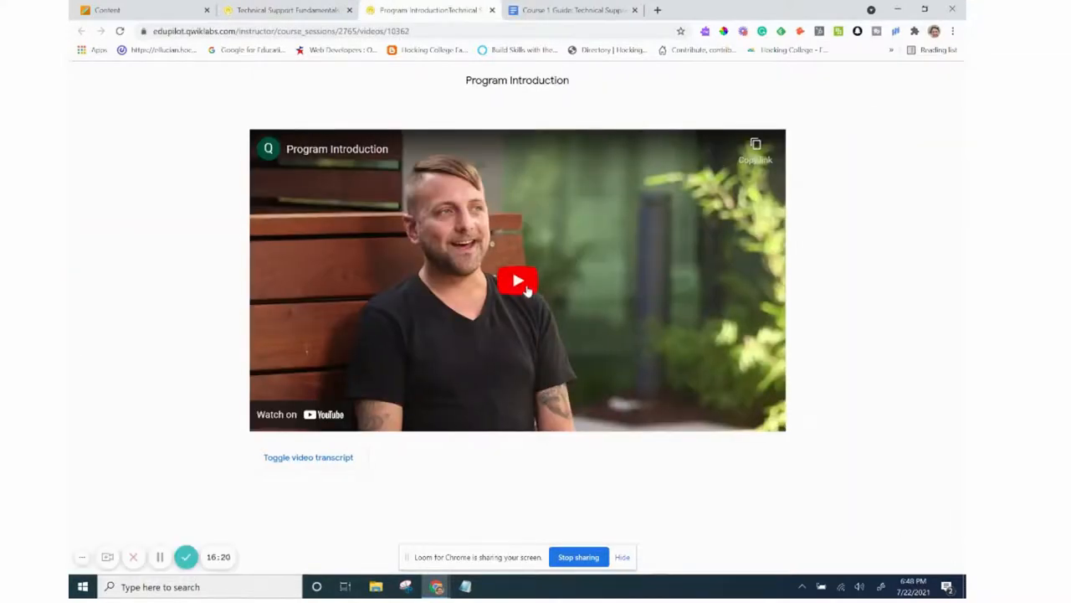
- Play the Program Introduction video briefly, pause it, and show its transcript
{"action": "left_click", "coordinate": [518, 281]}
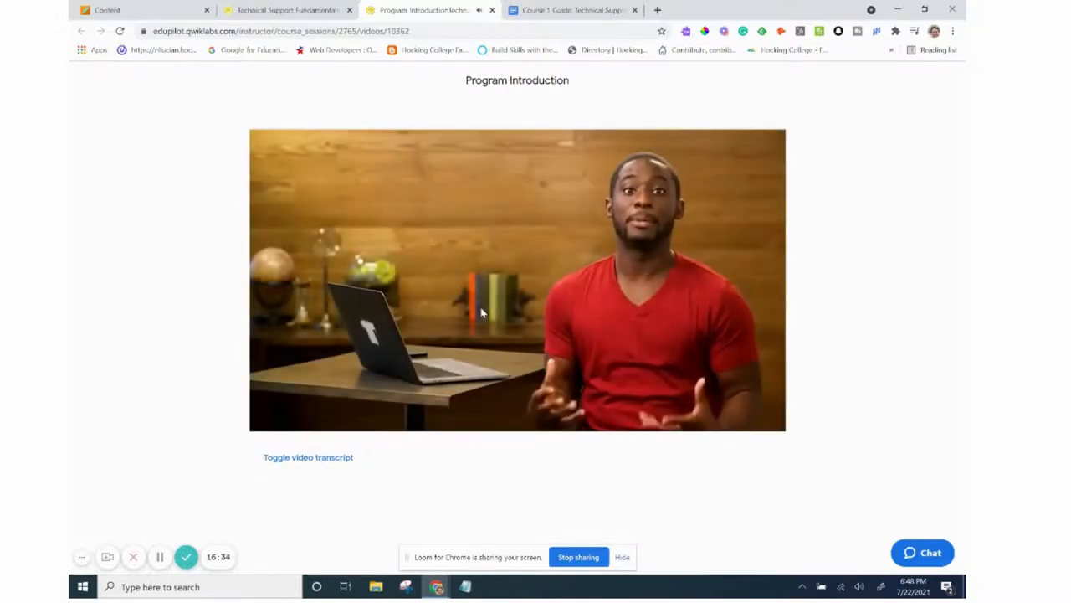
{"action": "left_click", "coordinate": [517, 281]}
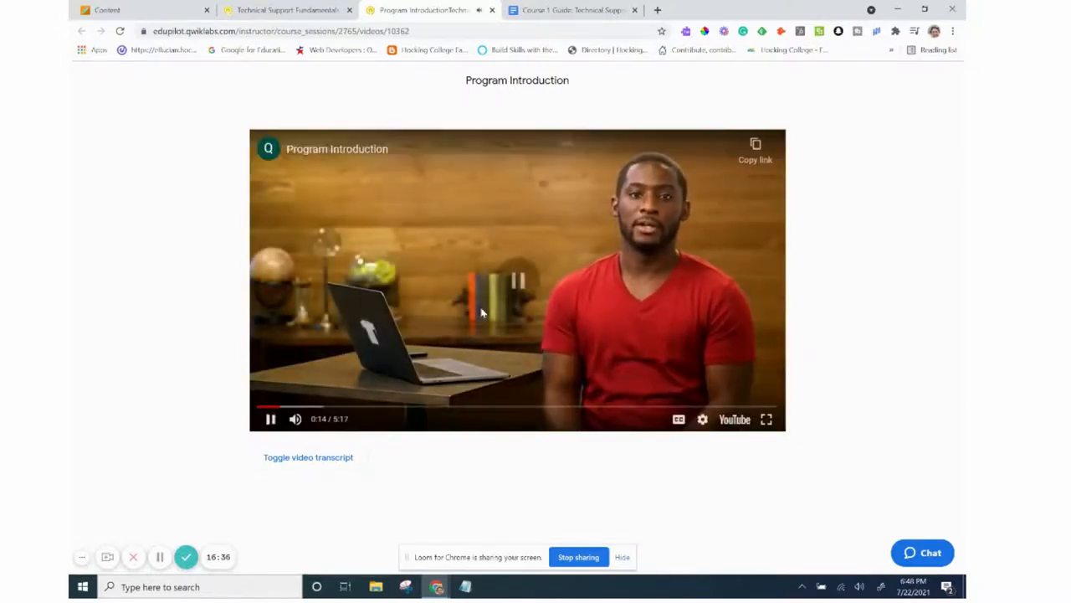
{"action": "left_click", "coordinate": [271, 419]}
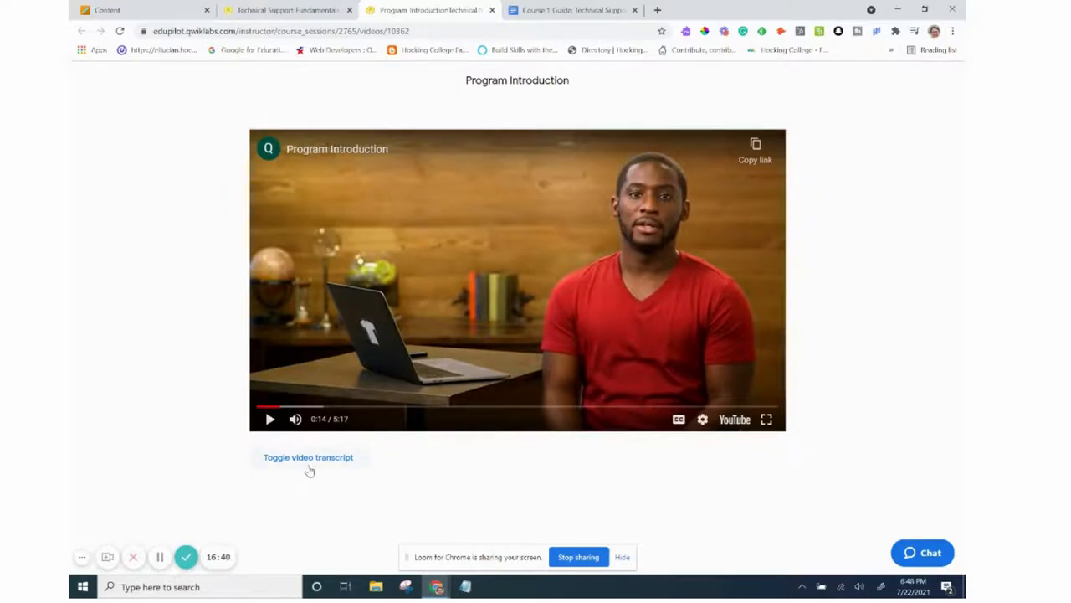
{"action": "left_click", "coordinate": [308, 457]}
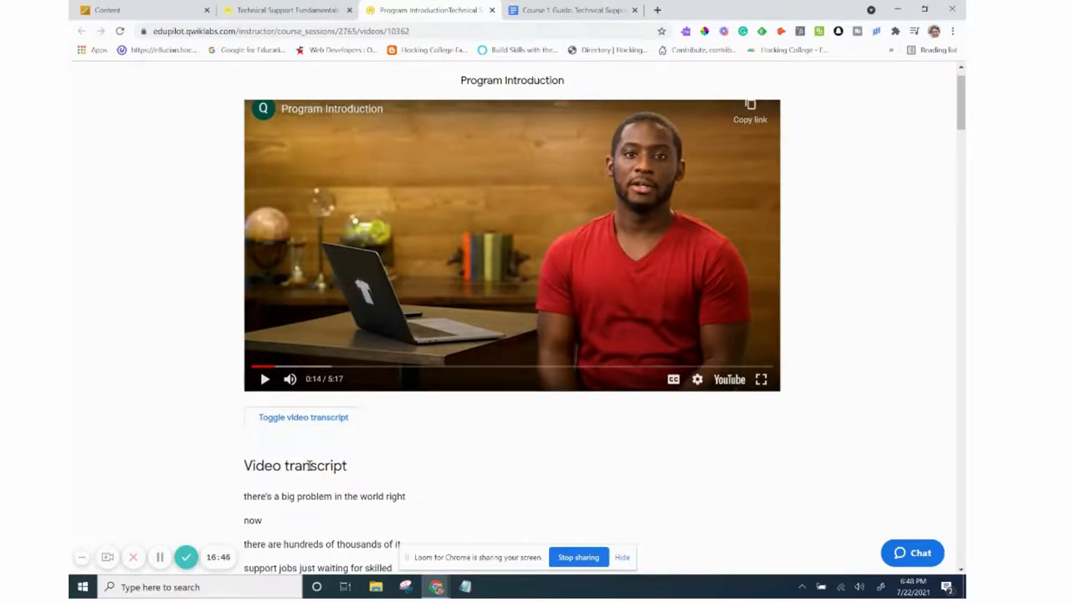
{"action": "scroll", "scroll_direction": "down", "scroll_amount": 3}
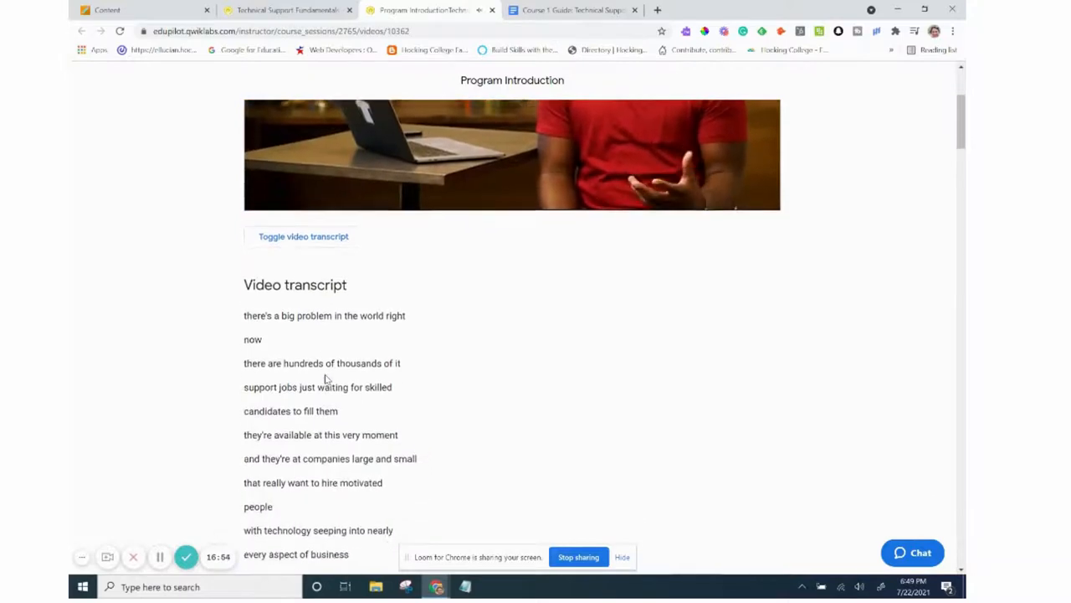
{"action": "scroll", "scroll_direction": "down", "scroll_amount": 3}
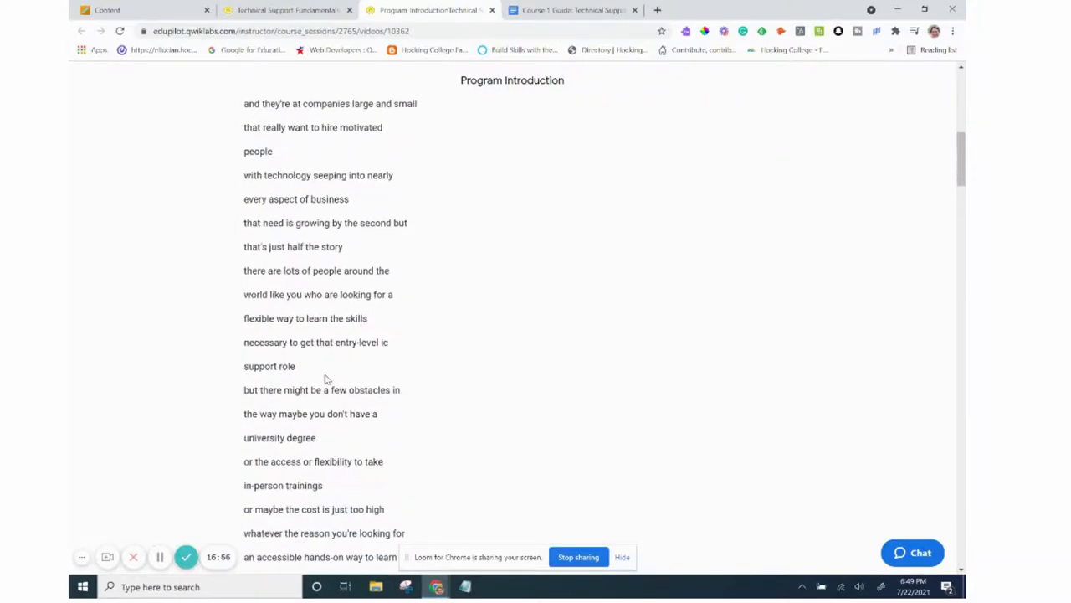
{"action": "scroll", "scroll_direction": "down", "scroll_amount": 3}
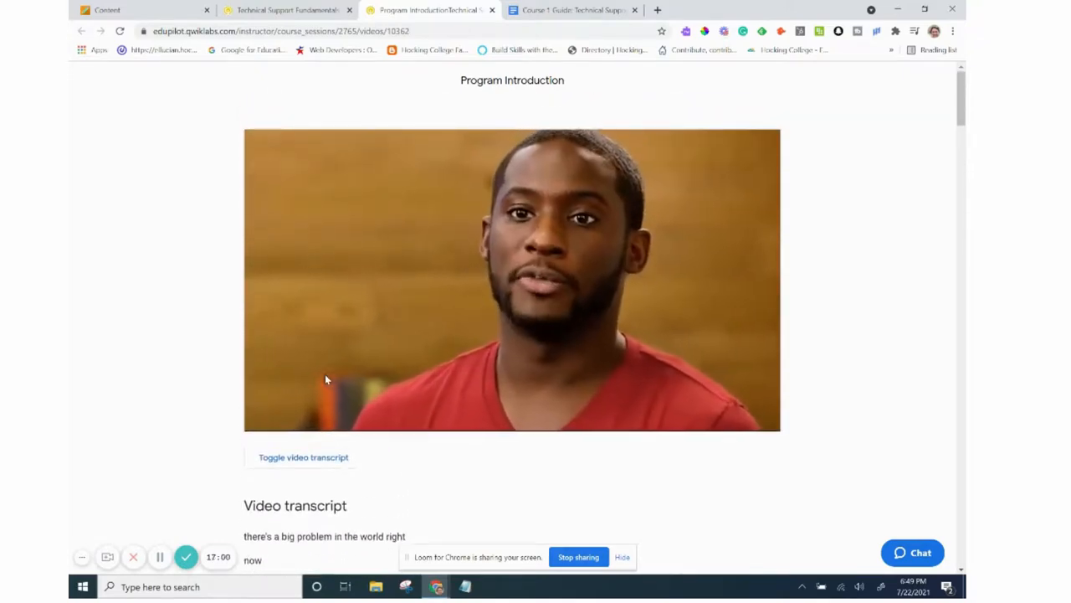
{"action": "scroll", "scroll_direction": "down", "scroll_amount": 3}
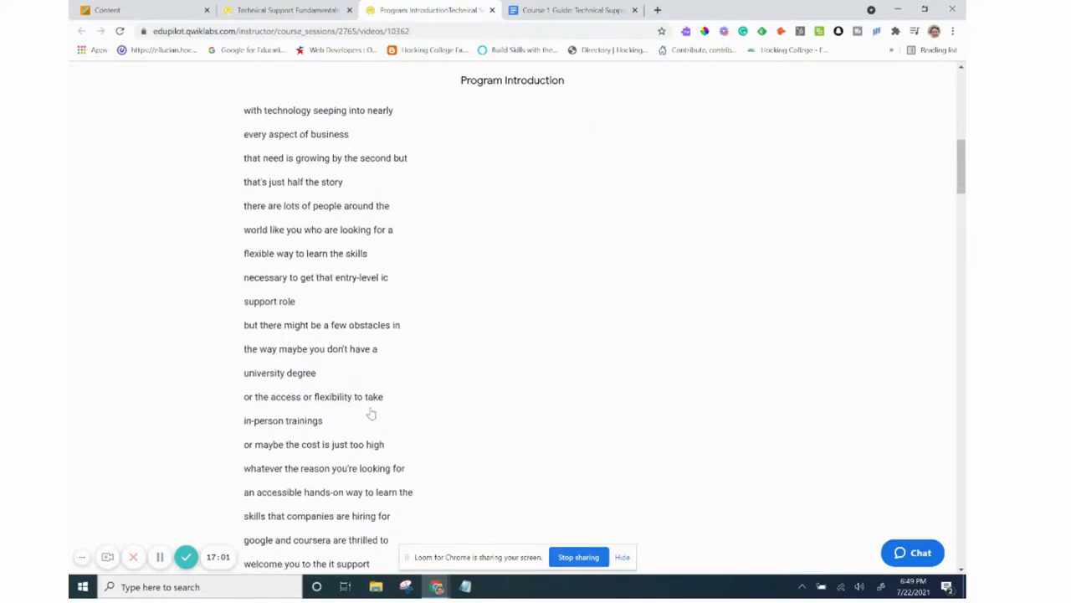
{"action": "scroll", "scroll_direction": "down", "scroll_amount": 3}
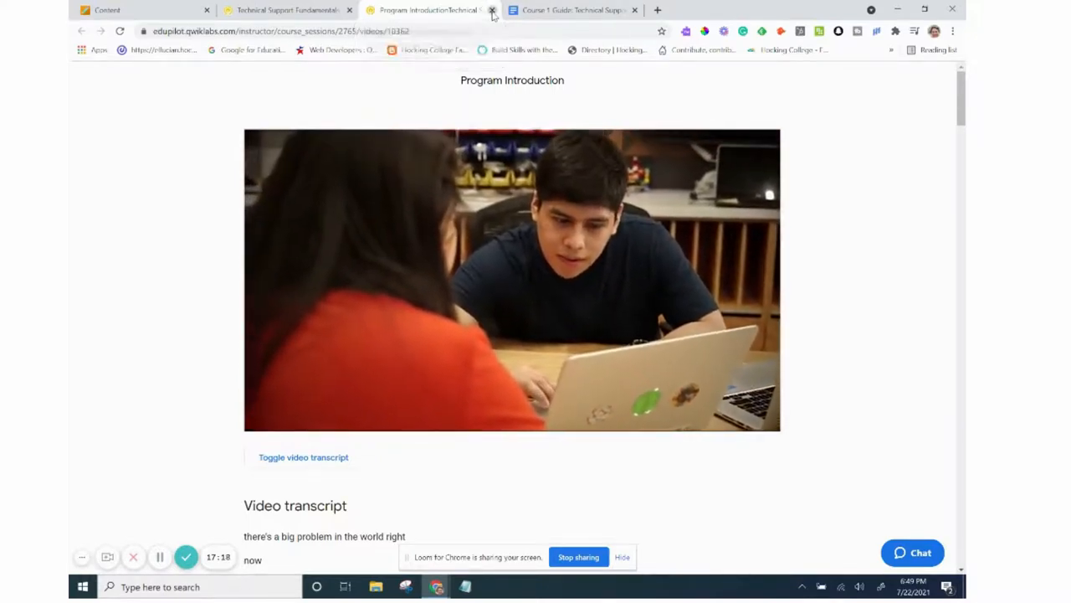
- Close the Program Introduction video tab to return to its activity details
{"action": "left_click", "coordinate": [492, 10]}
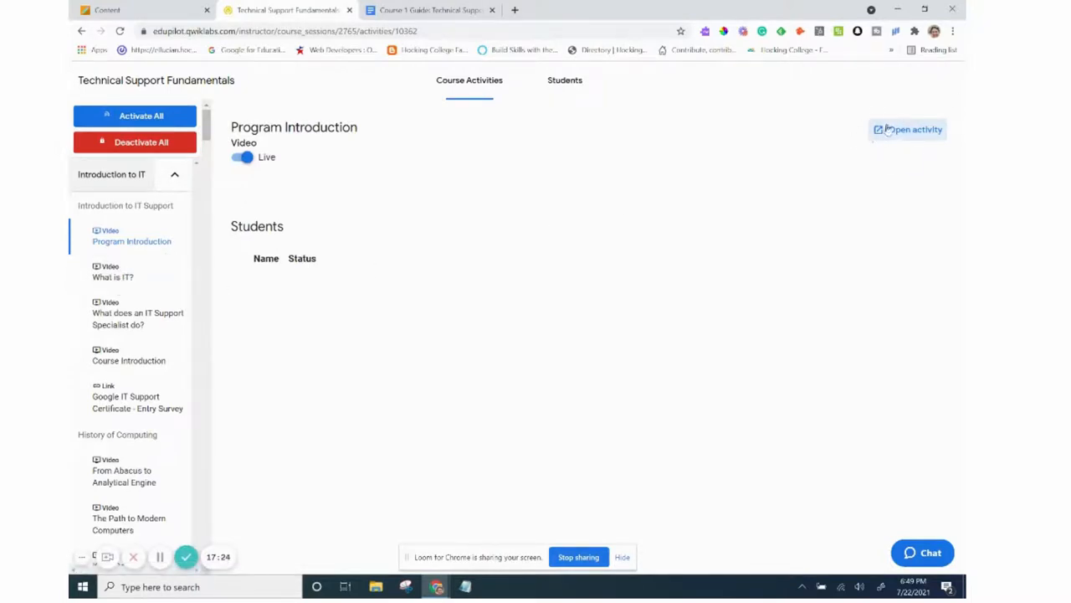
{"action": "mouse_move", "coordinate": [914, 129]}
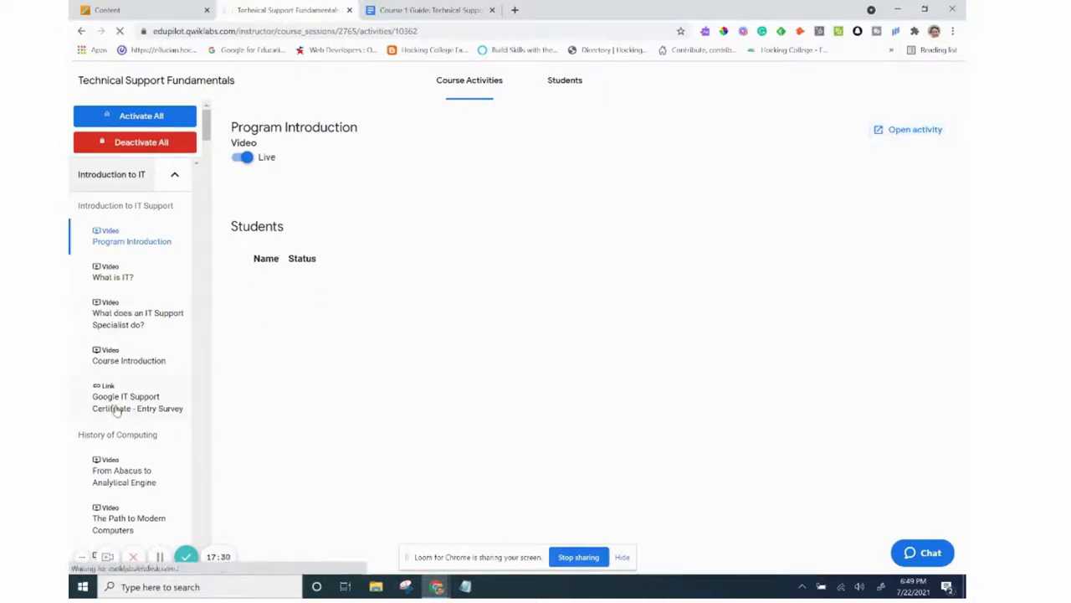
- Open the Entry Survey activity, follow its survey link to an access-denied page, and return to Course Activities
{"action": "left_click", "coordinate": [137, 401]}
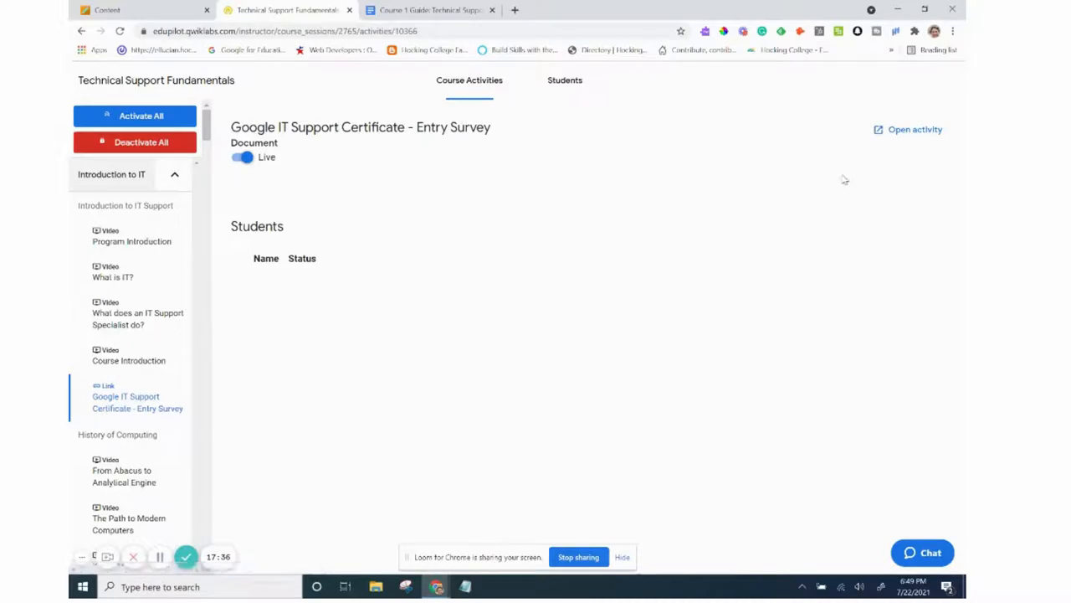
{"action": "left_click", "coordinate": [914, 129]}
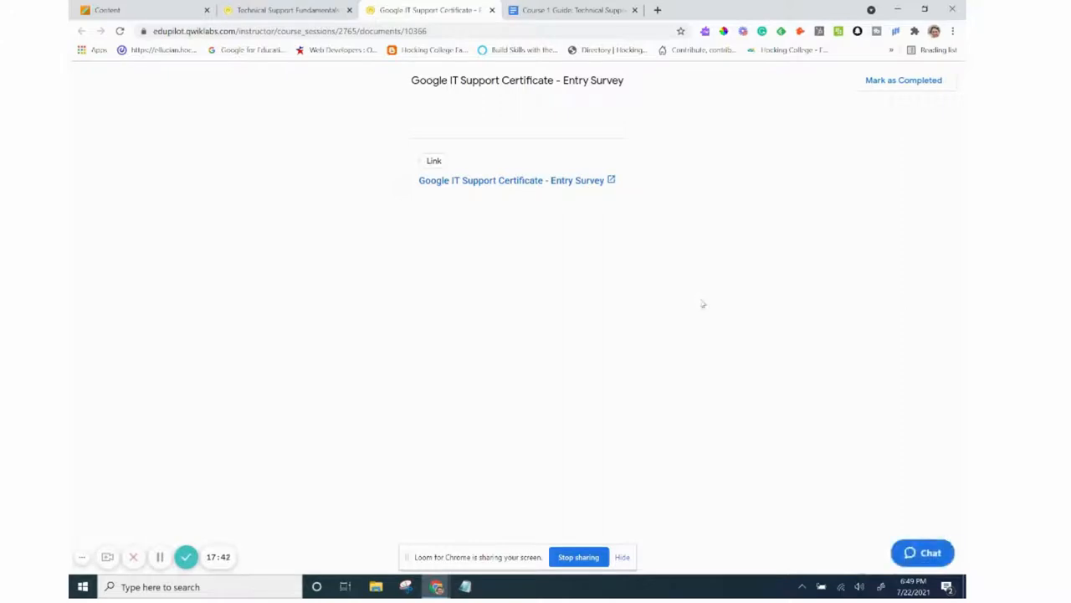
{"action": "left_click", "coordinate": [511, 181]}
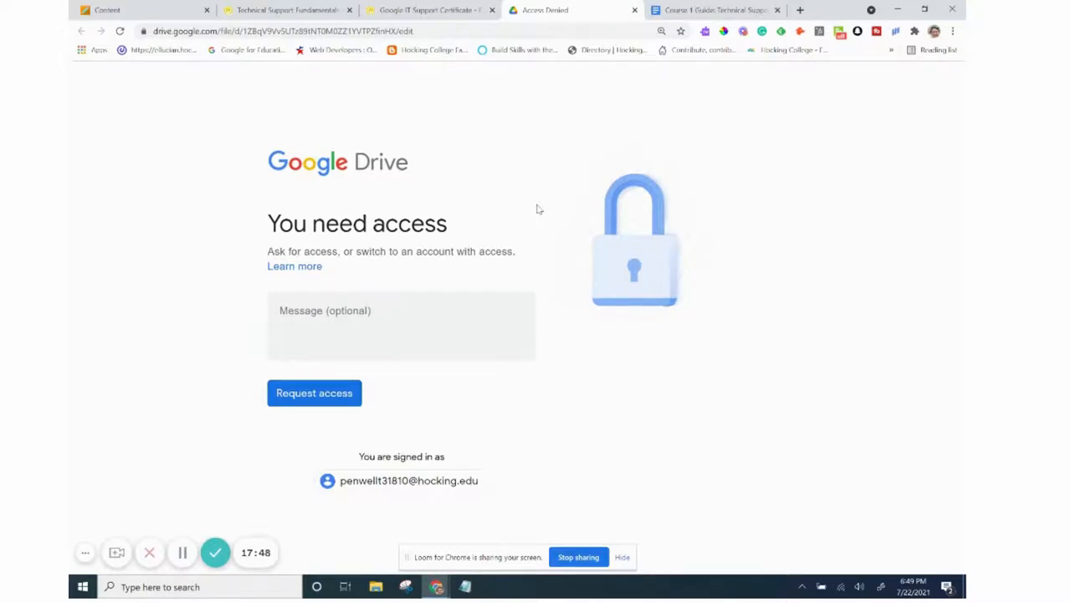
{"action": "mouse_move", "coordinate": [656, 80]}
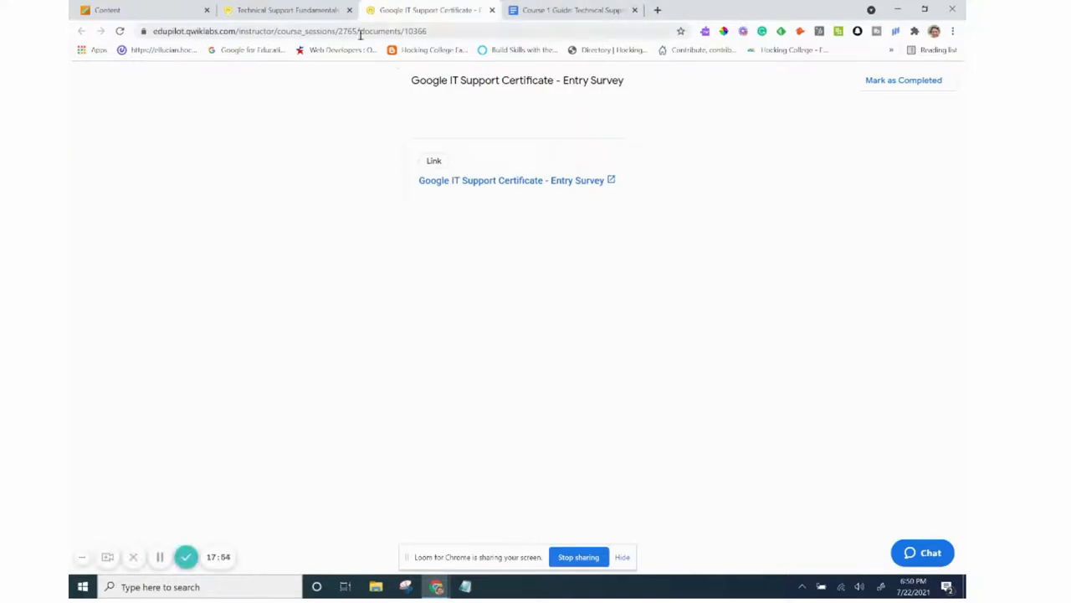
{"action": "mouse_move", "coordinate": [288, 10]}
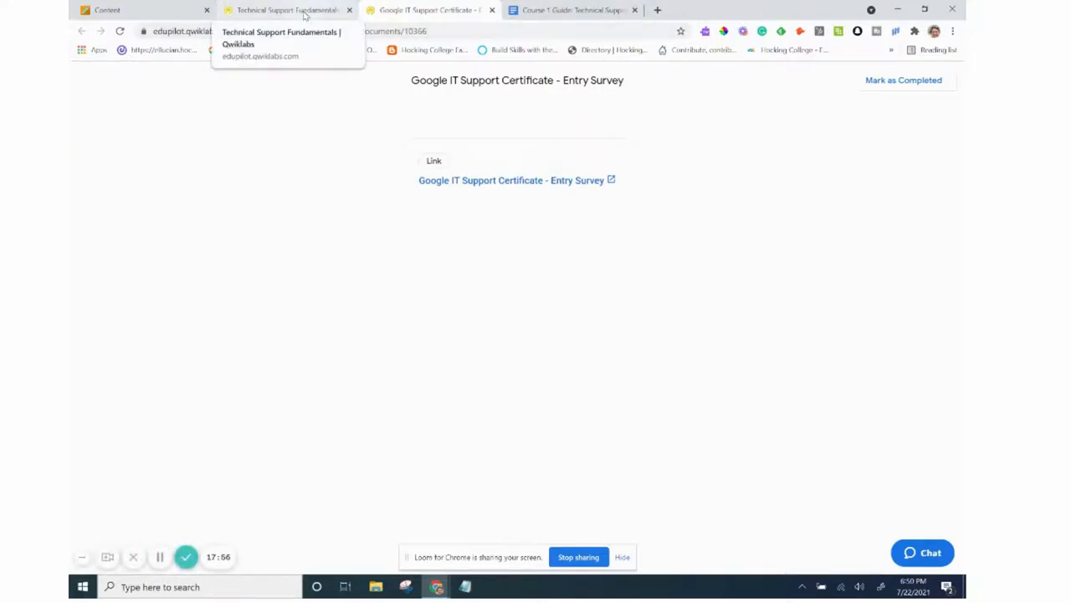
{"action": "left_click", "coordinate": [288, 10]}
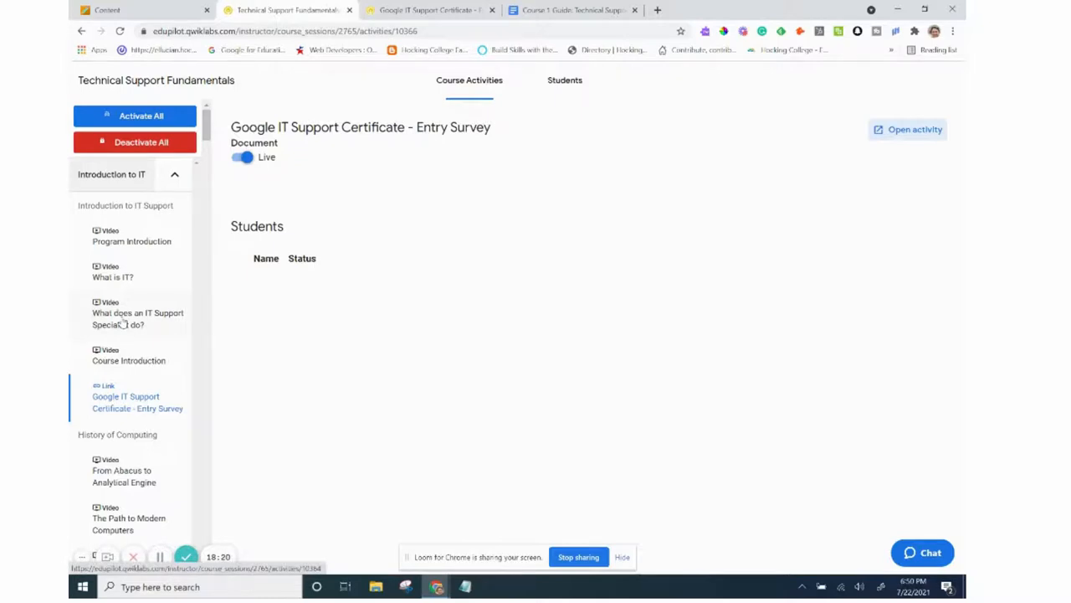
- Scroll the sidebar down to the Digital Logic section for Supplemental Reading on Logic Gates
{"action": "scroll", "scroll_direction": "down", "scroll_amount": 3}
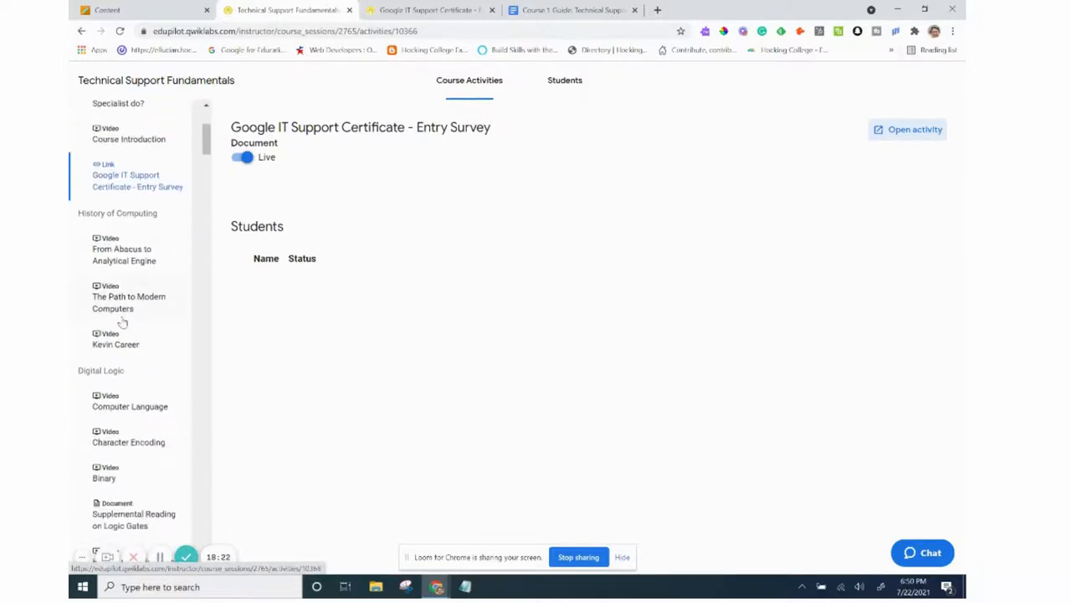
{"action": "scroll", "scroll_direction": "down", "scroll_amount": 3}
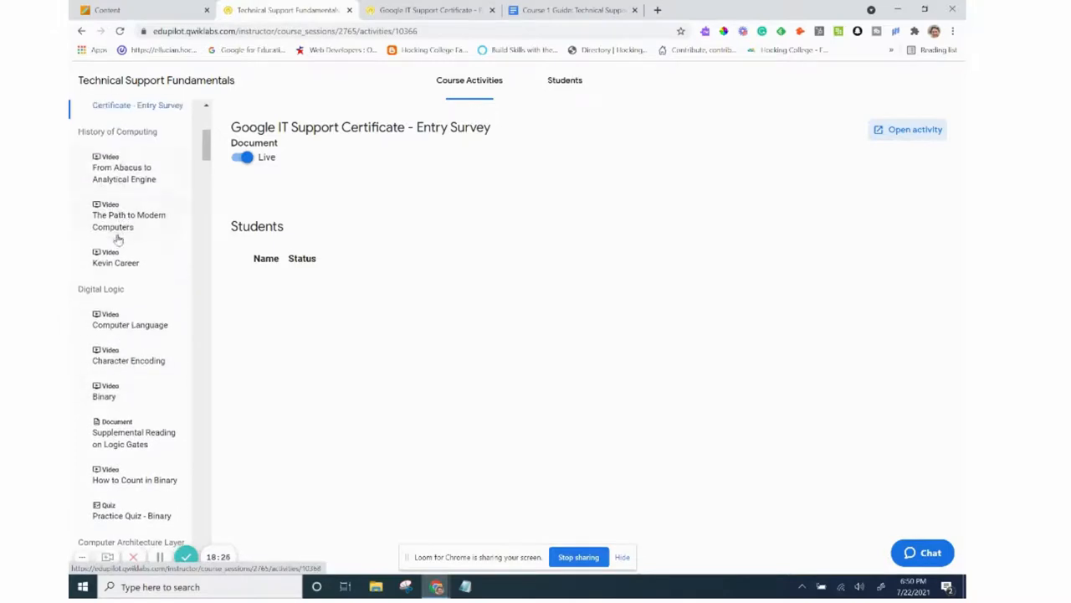
{"action": "scroll", "scroll_direction": "down", "scroll_amount": 3}
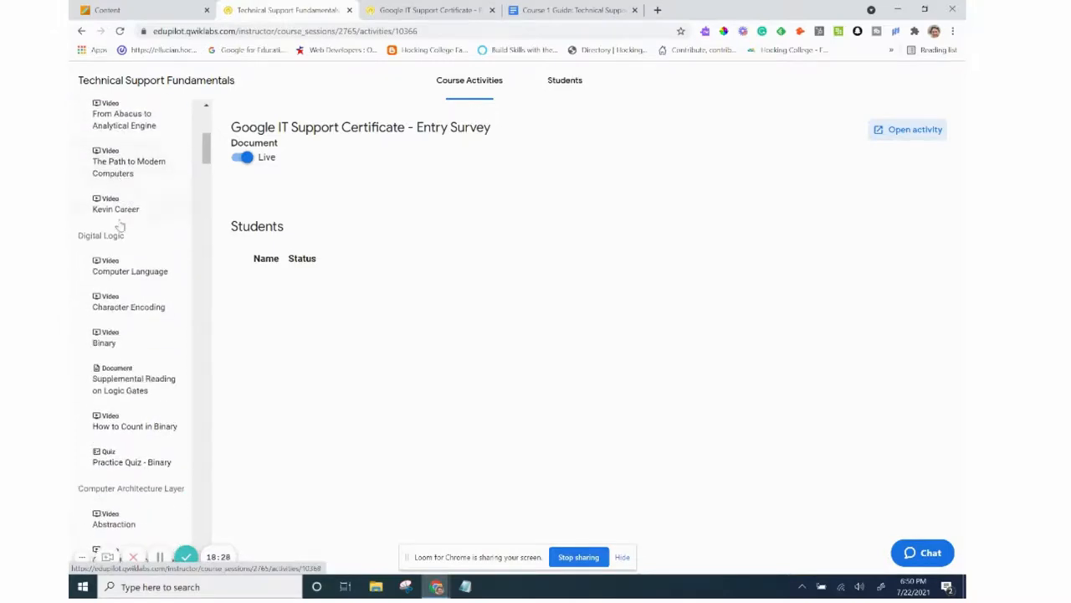
{"action": "scroll", "scroll_direction": "down", "scroll_amount": 3}
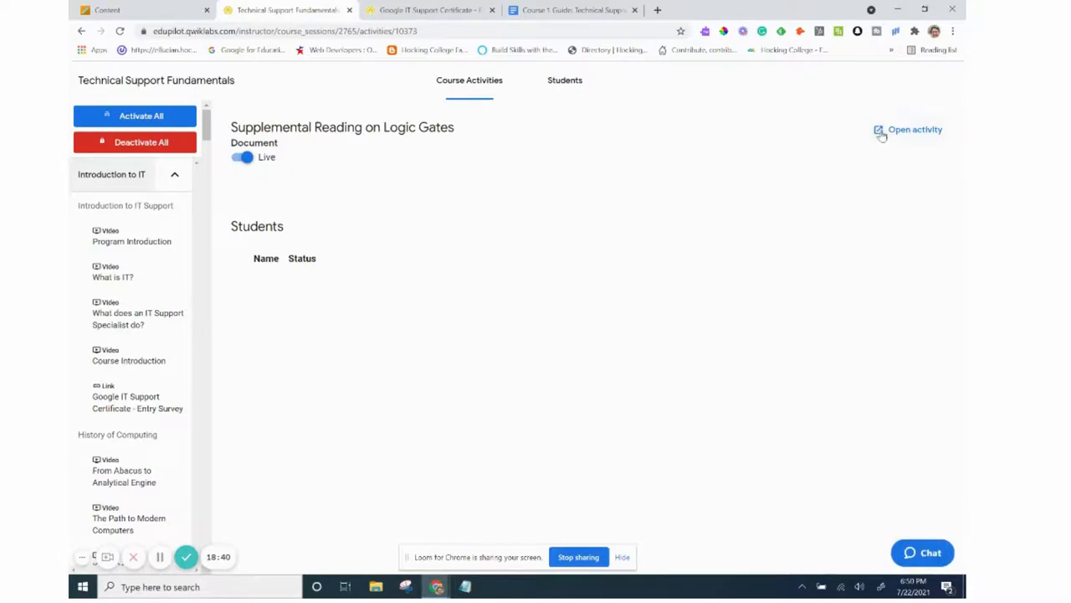
{"action": "left_click", "coordinate": [914, 129]}
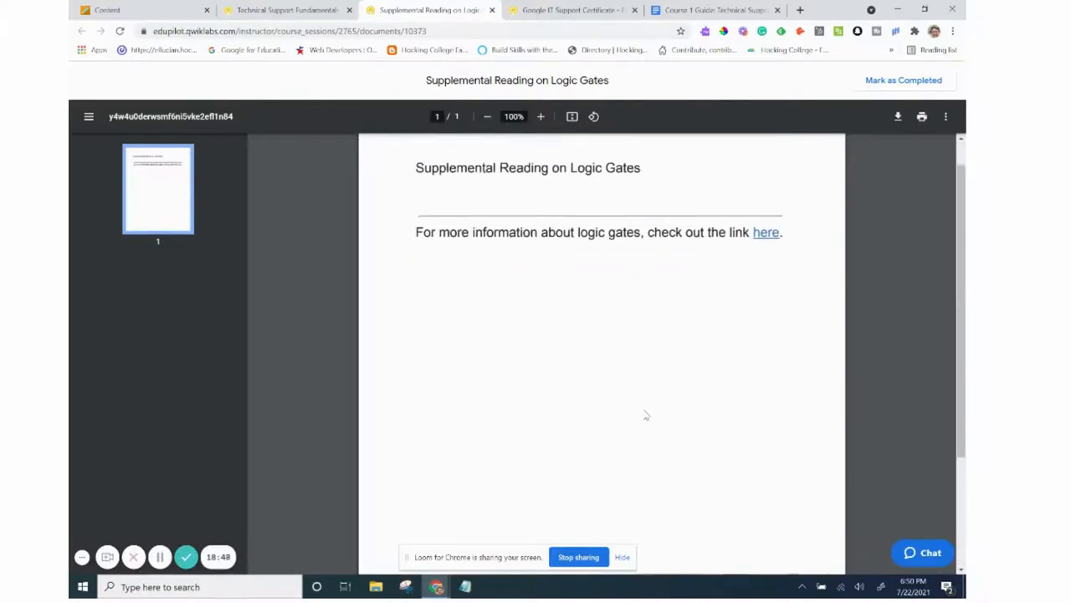
{"action": "left_click", "coordinate": [765, 231]}
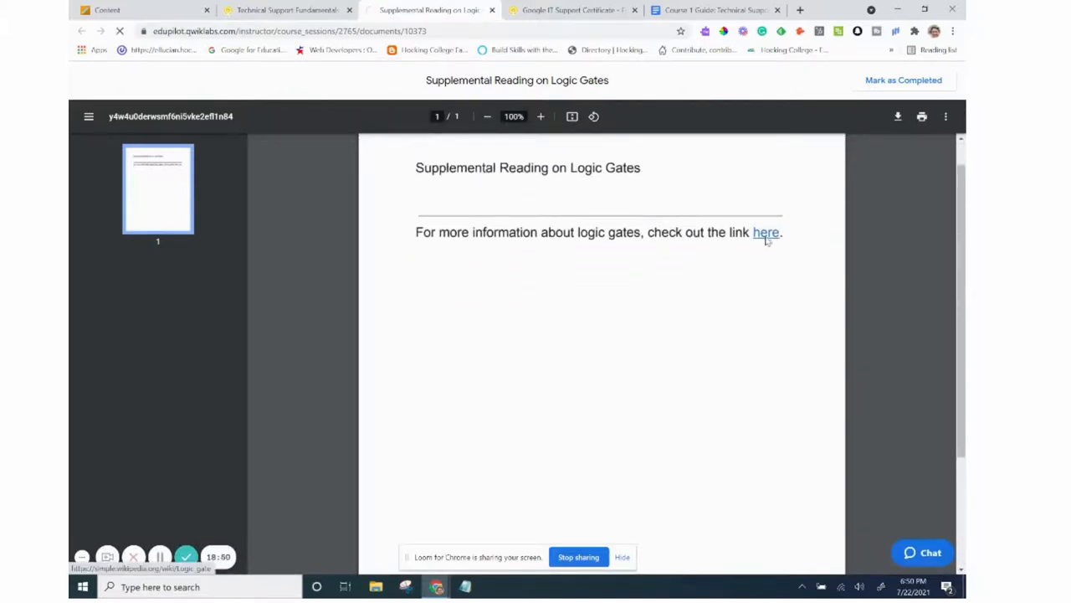
{"action": "left_click", "coordinate": [767, 231]}
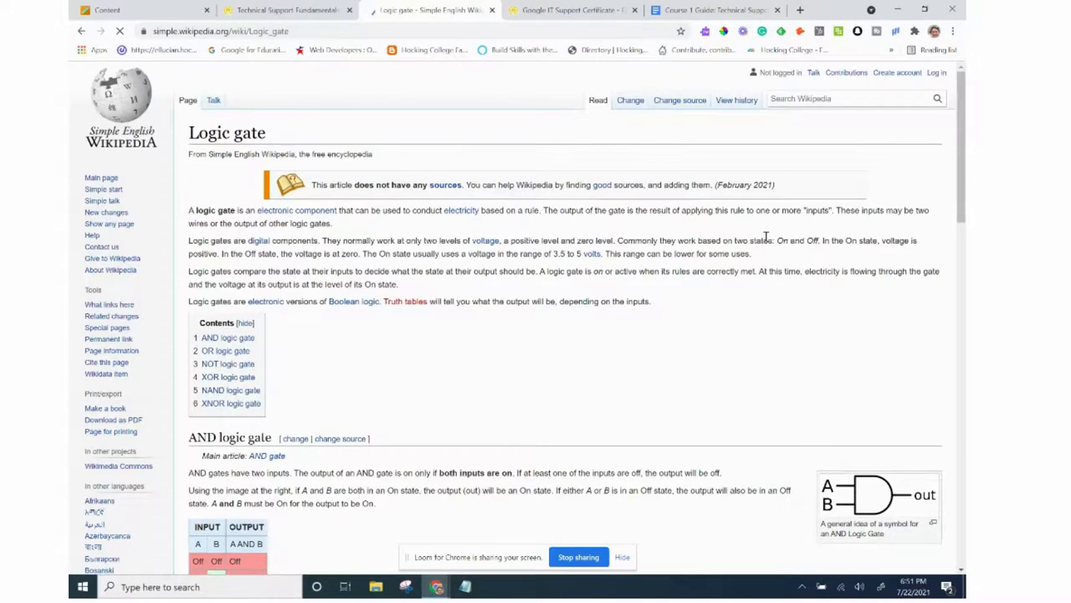
{"action": "scroll", "scroll_direction": "down", "scroll_amount": 3}
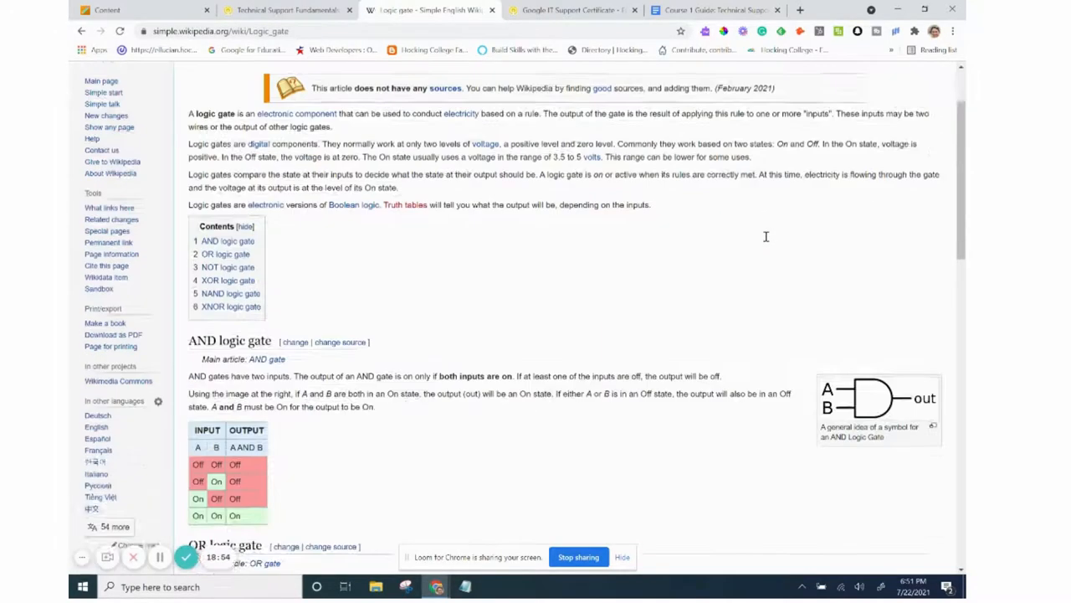
{"action": "scroll", "scroll_direction": "down", "scroll_amount": 3}
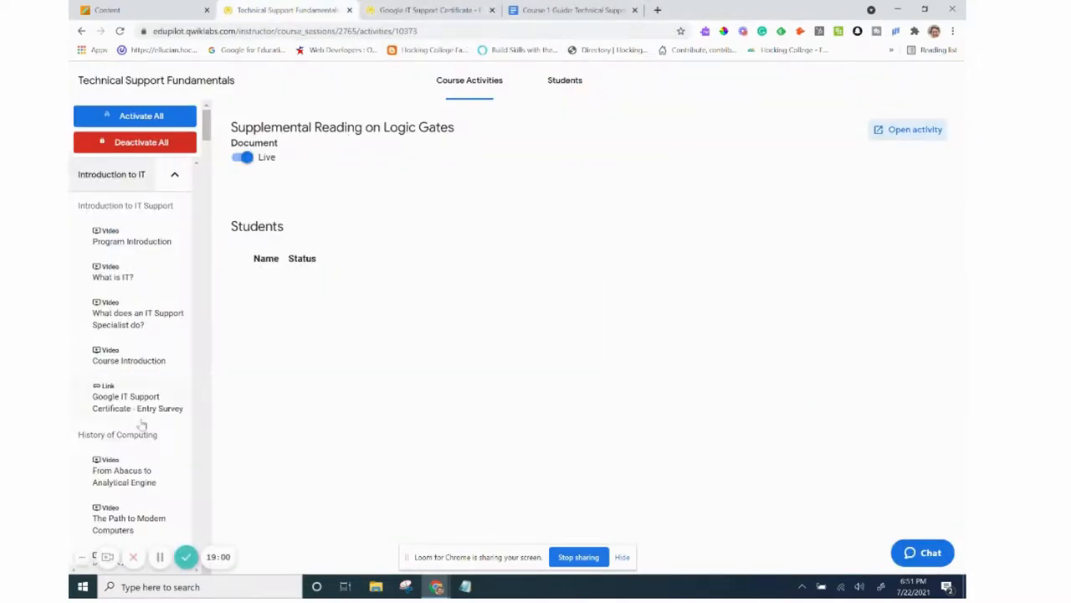
- Try opening the Practice Quiz - Binary, then scroll the sidebar toward Supplemental Reading for CPUs
{"action": "scroll", "scroll_direction": "down", "scroll_amount": 3}
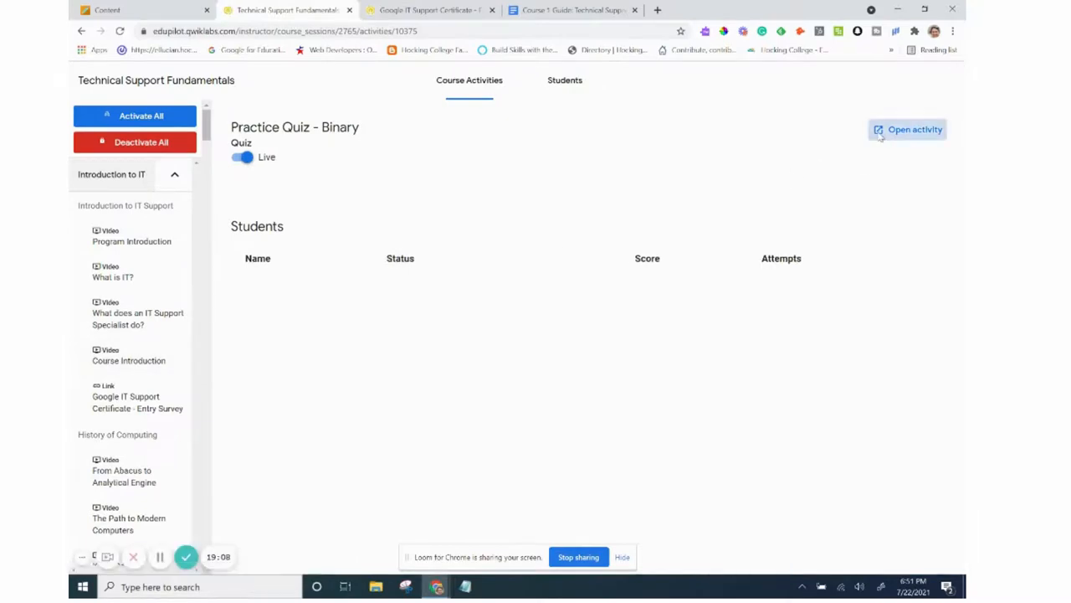
{"action": "left_click", "coordinate": [907, 129]}
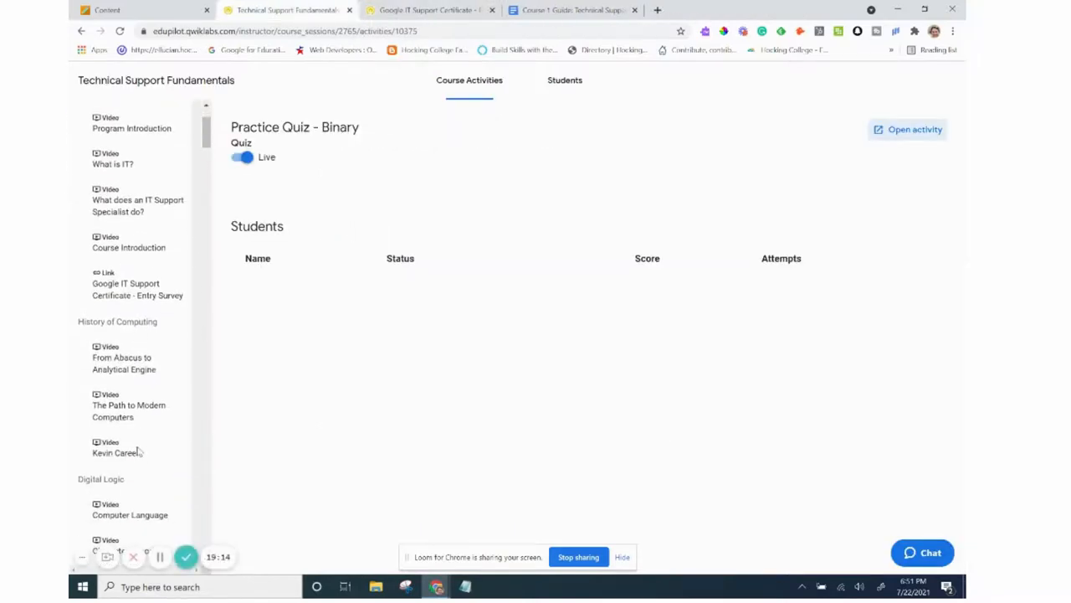
{"action": "scroll", "scroll_direction": "down", "scroll_amount": 3}
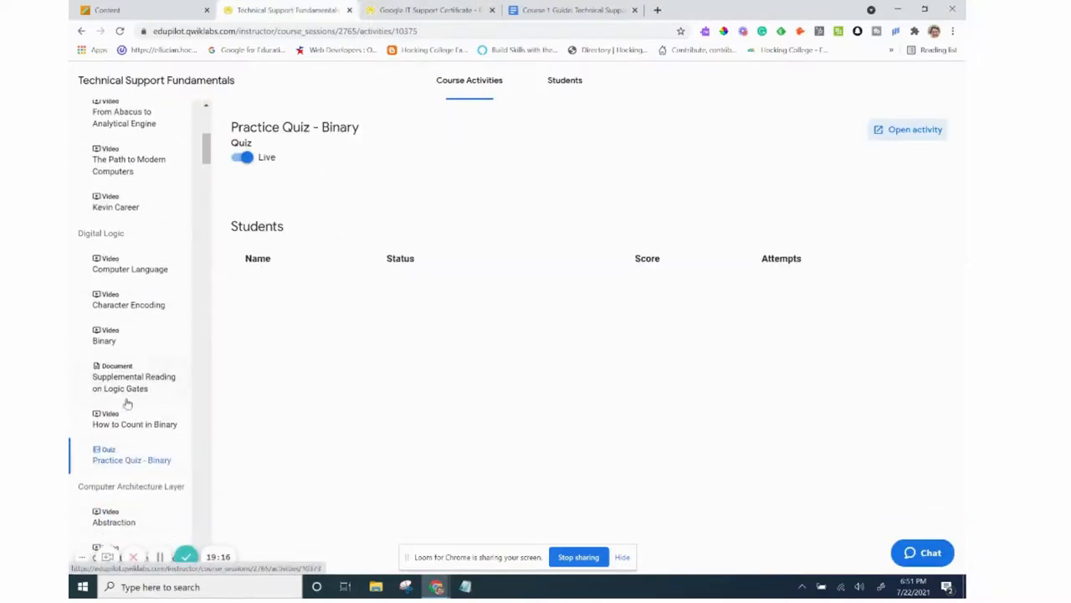
{"action": "mouse_move", "coordinate": [158, 398]}
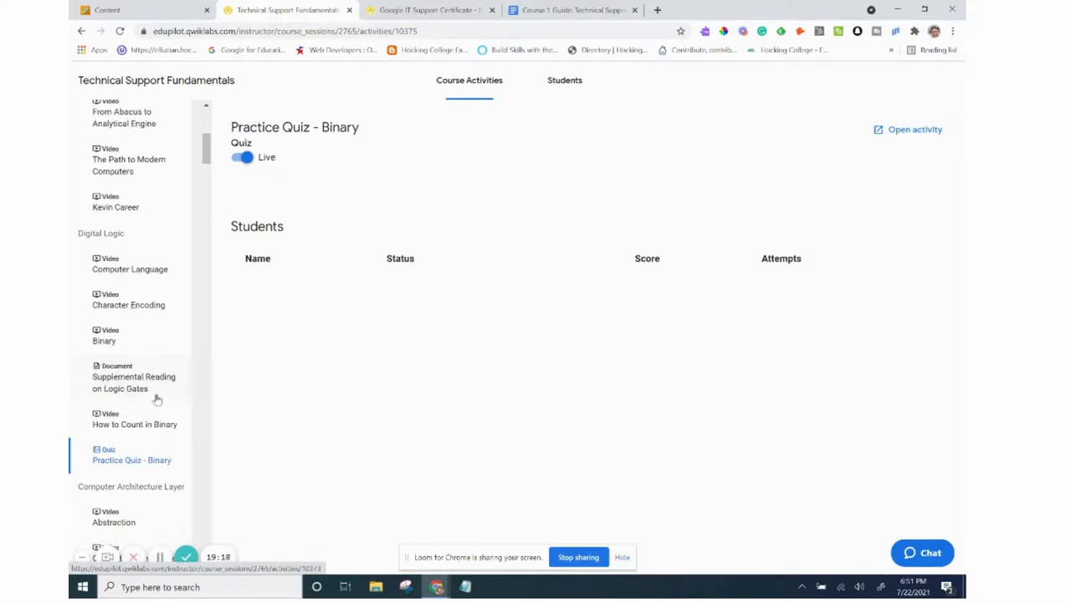
{"action": "scroll", "scroll_direction": "down", "scroll_amount": 3}
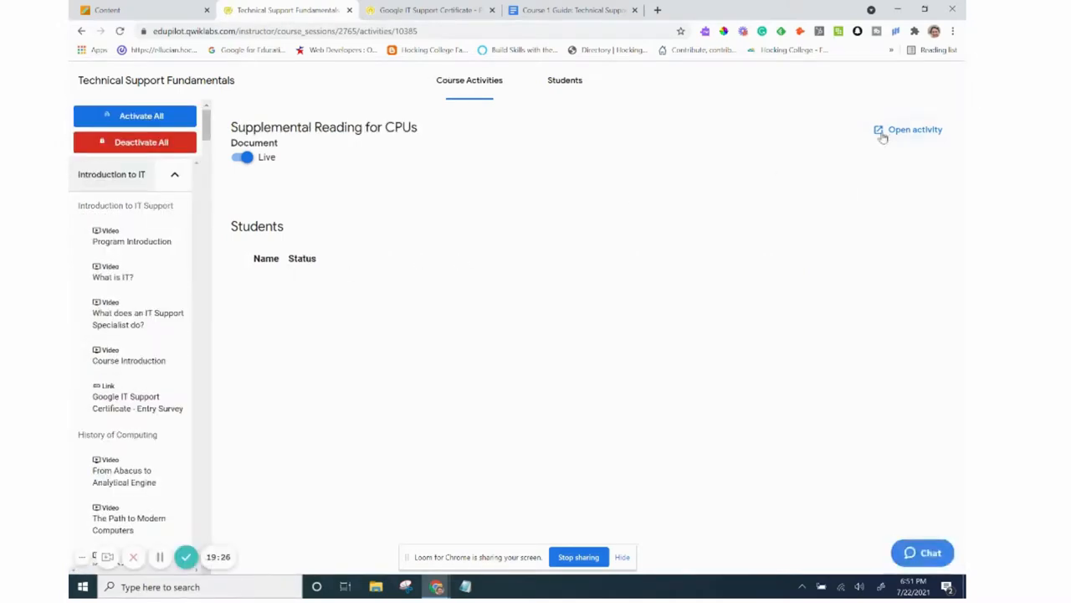
{"action": "left_click", "coordinate": [907, 129]}
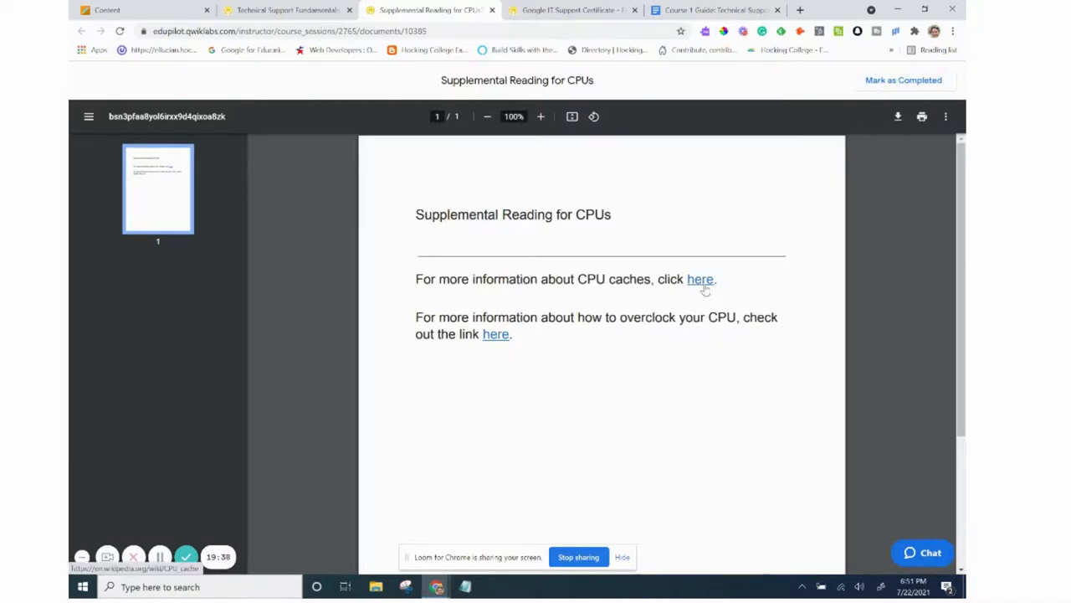
{"action": "left_click", "coordinate": [700, 278]}
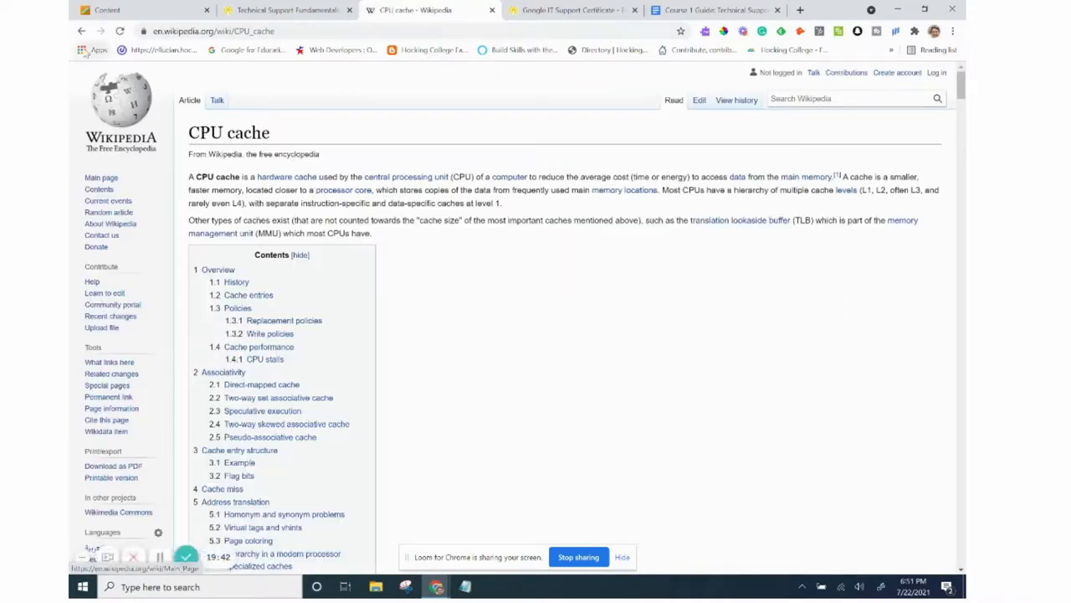
{"action": "left_click", "coordinate": [432, 10]}
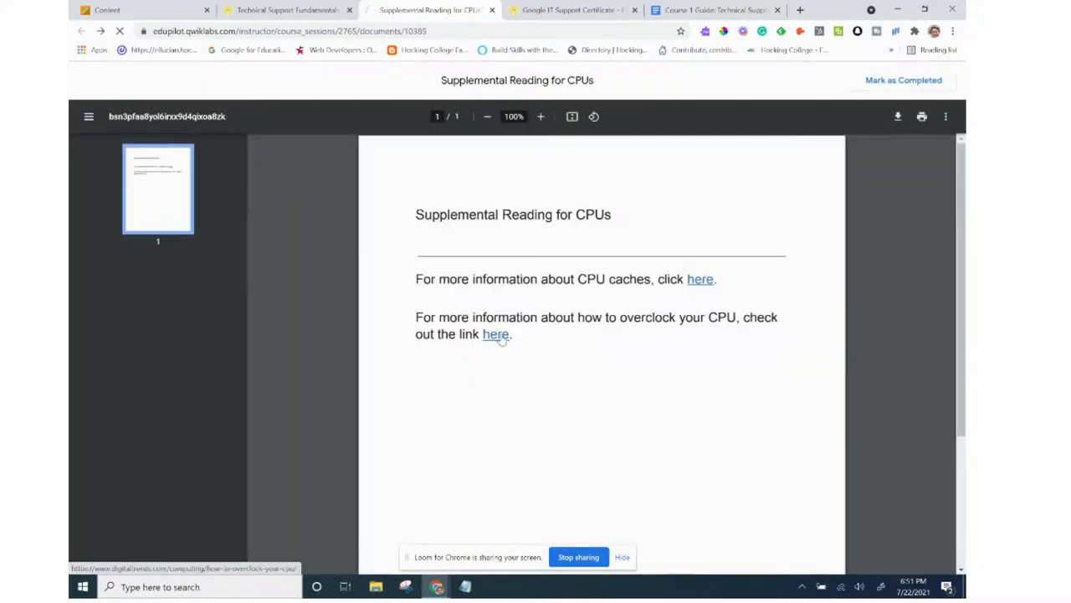
{"action": "left_click", "coordinate": [496, 335]}
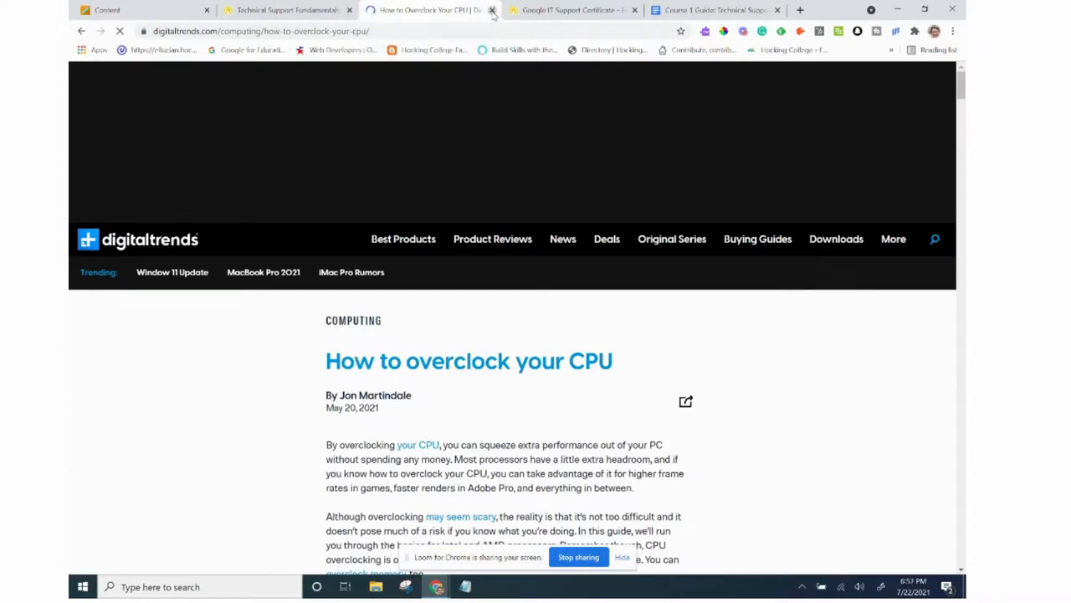
{"action": "left_click", "coordinate": [493, 10]}
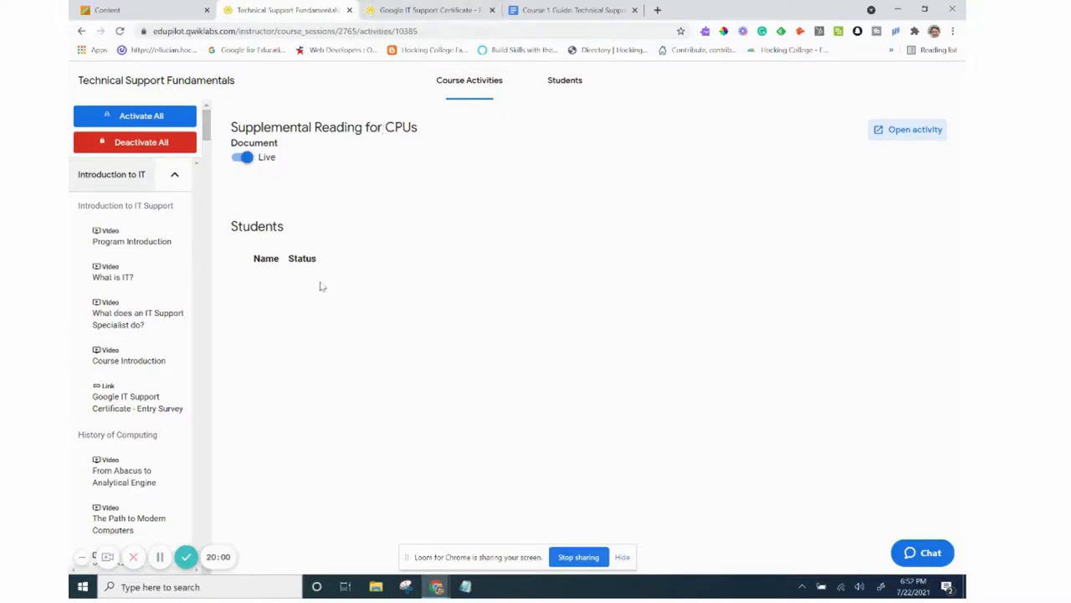
{"action": "scroll", "scroll_direction": "down", "scroll_amount": 3}
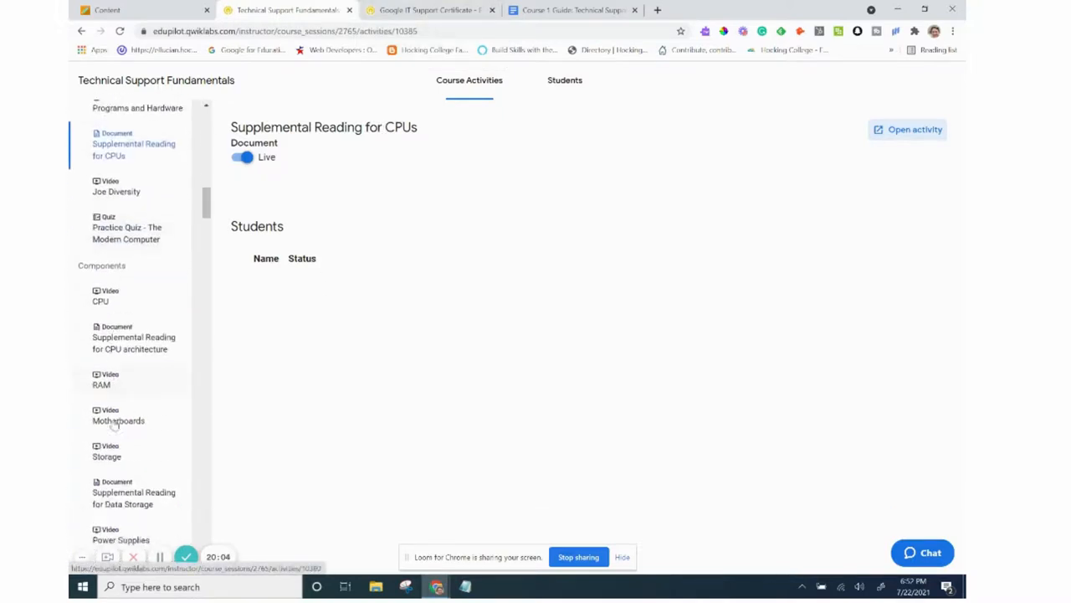
{"action": "scroll", "scroll_direction": "down", "scroll_amount": 3}
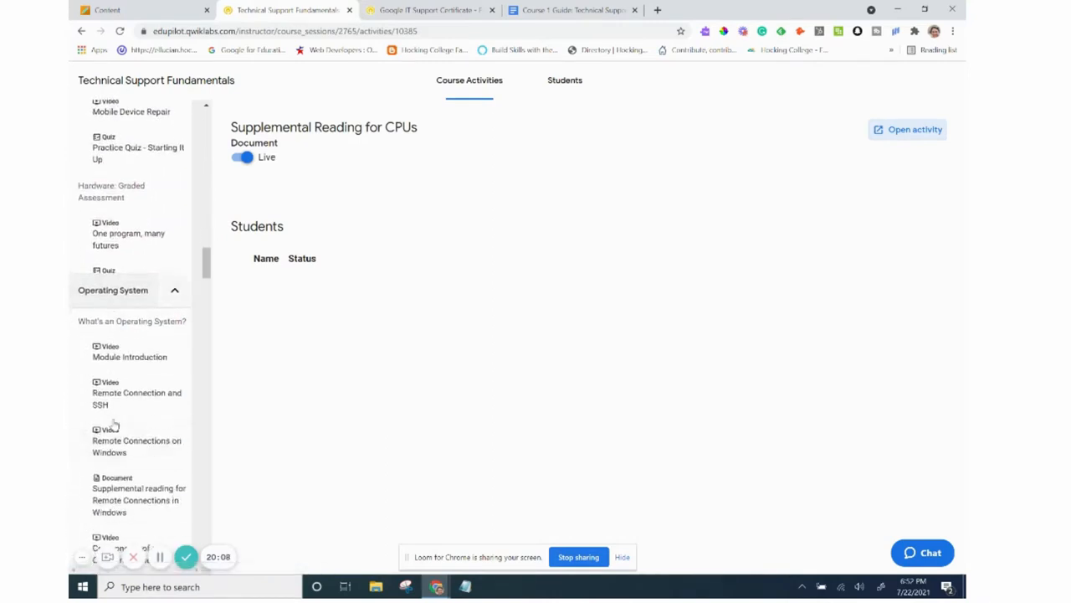
{"action": "scroll", "scroll_direction": "down", "scroll_amount": 3}
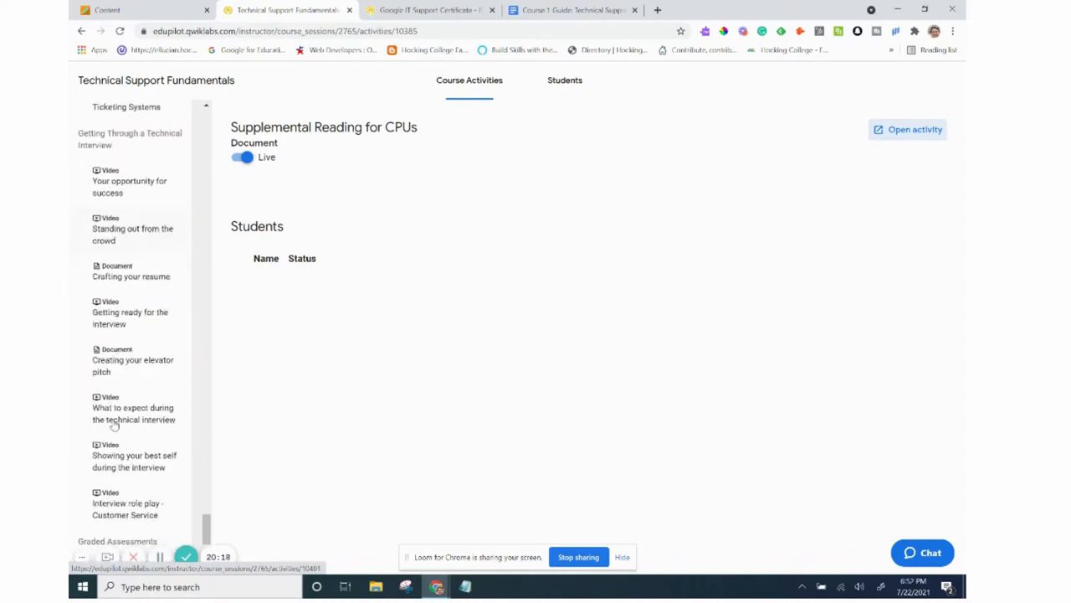
{"action": "scroll", "scroll_direction": "down", "scroll_amount": 3}
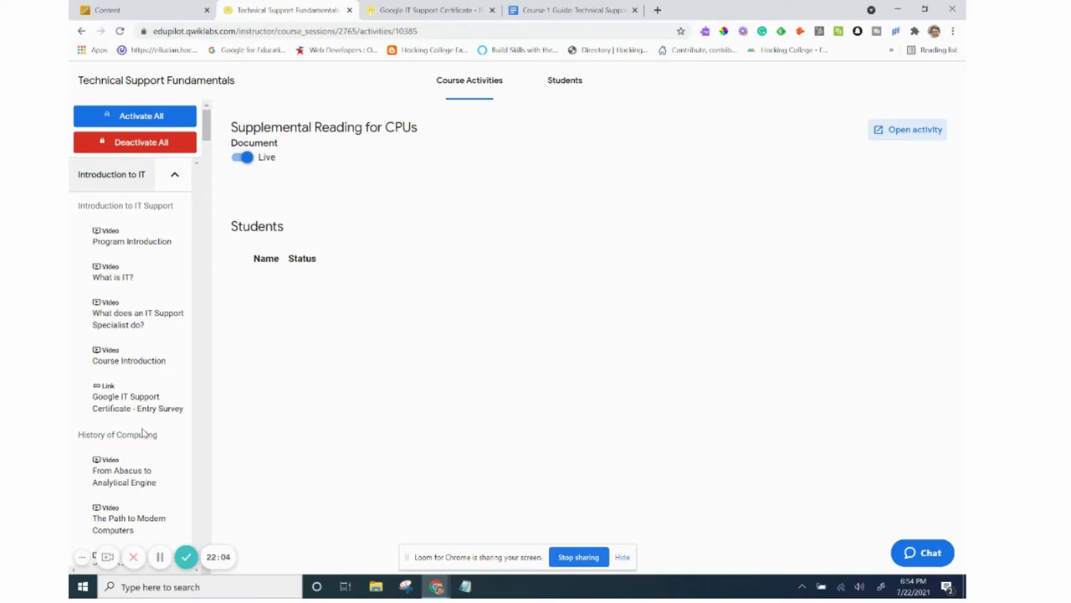
{"action": "mouse_move", "coordinate": [70, 500]}
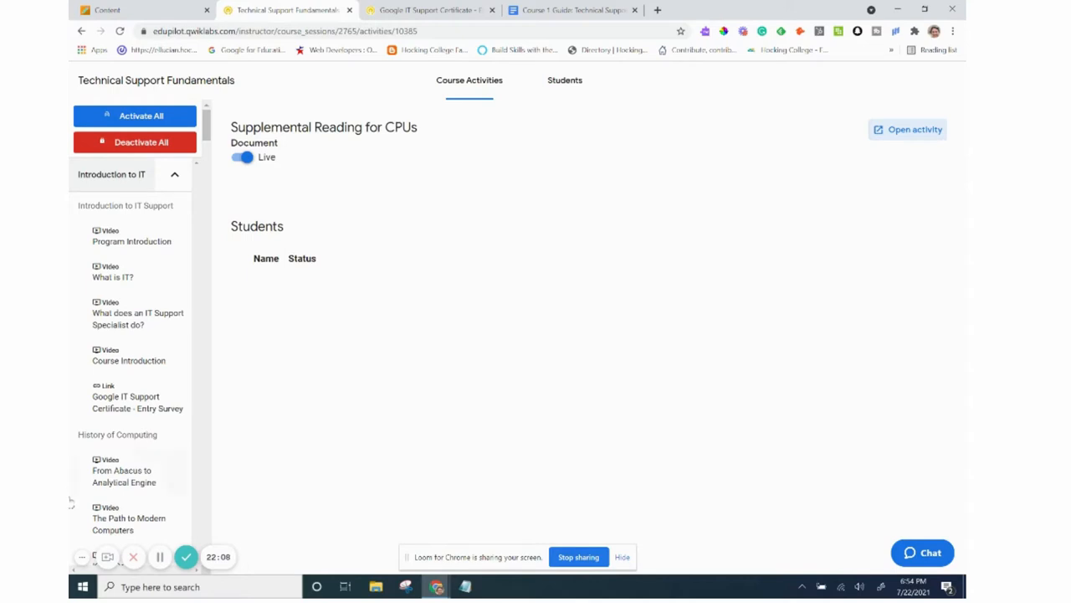